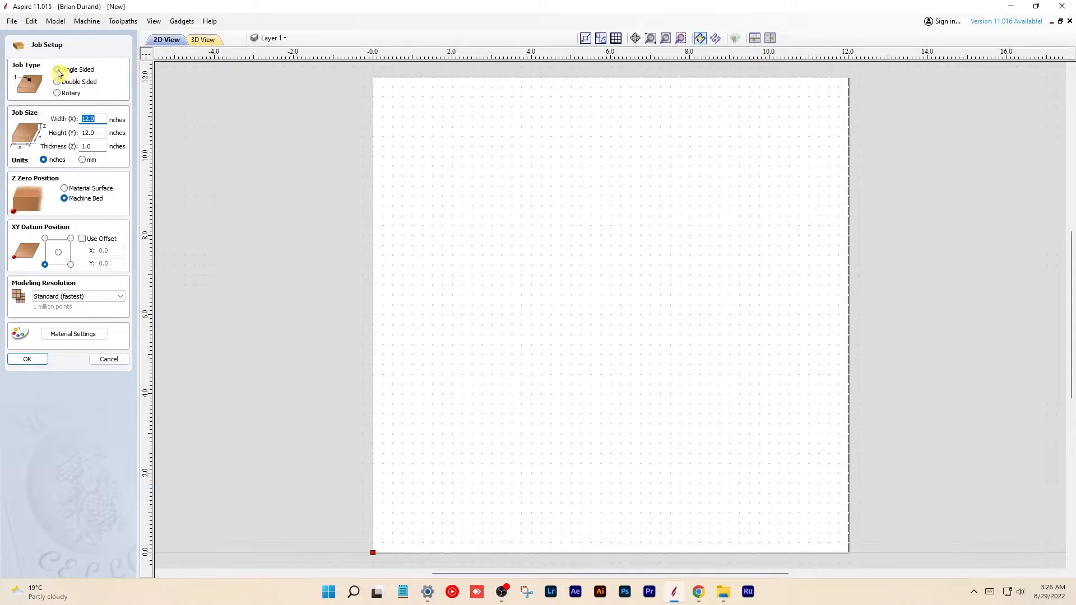
# Make the job single-sided in inches, Z zero on material surface, bottom-left XY origin, no offset.
pyautogui.click(58, 70)
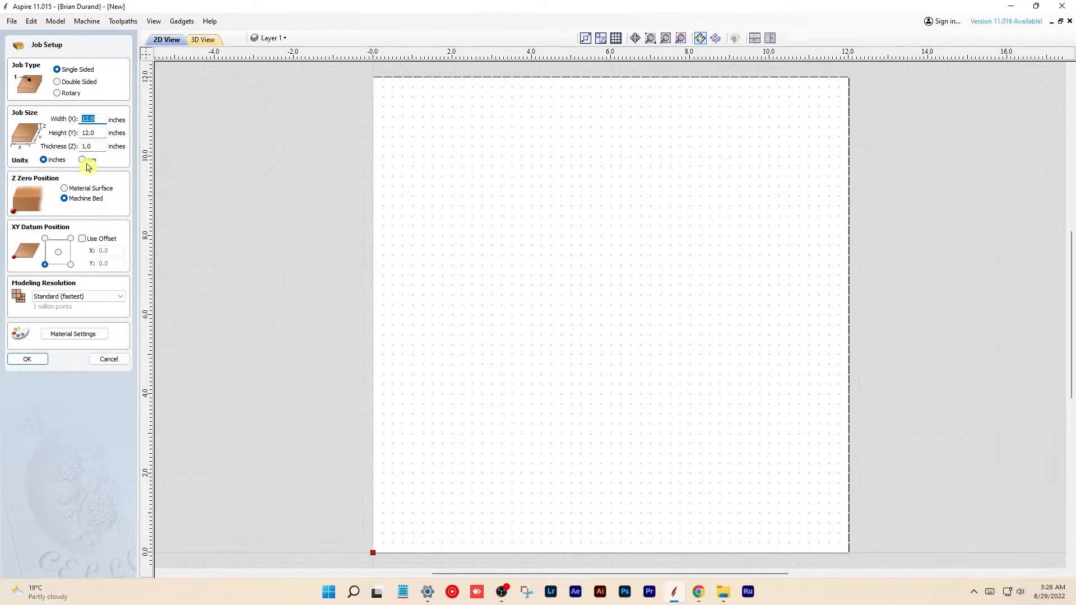
pyautogui.click(82, 160)
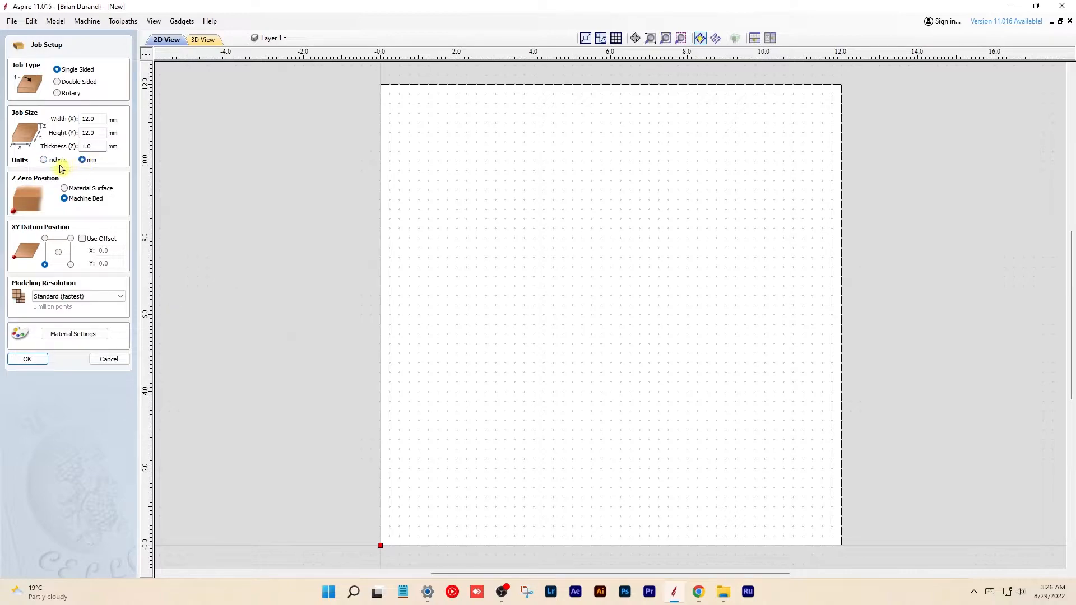
pyautogui.click(43, 159)
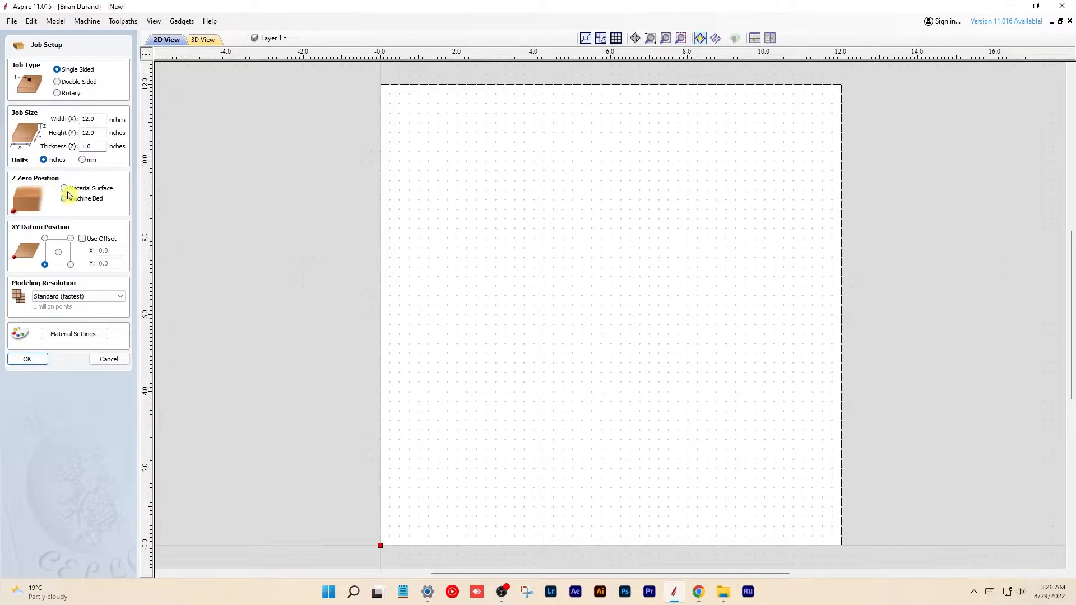
pyautogui.click(62, 188)
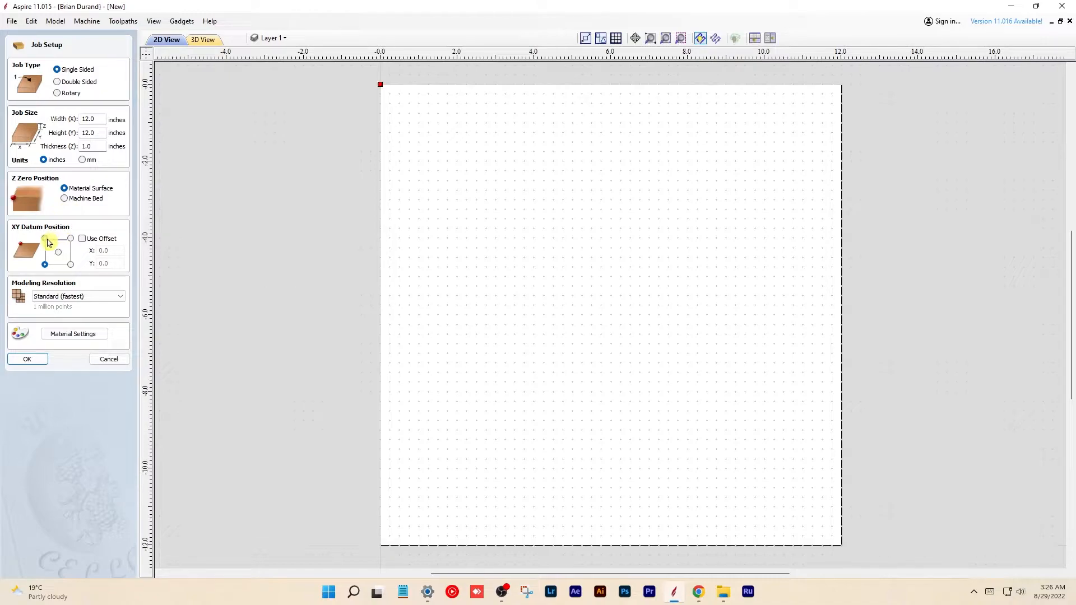
pyautogui.click(71, 238)
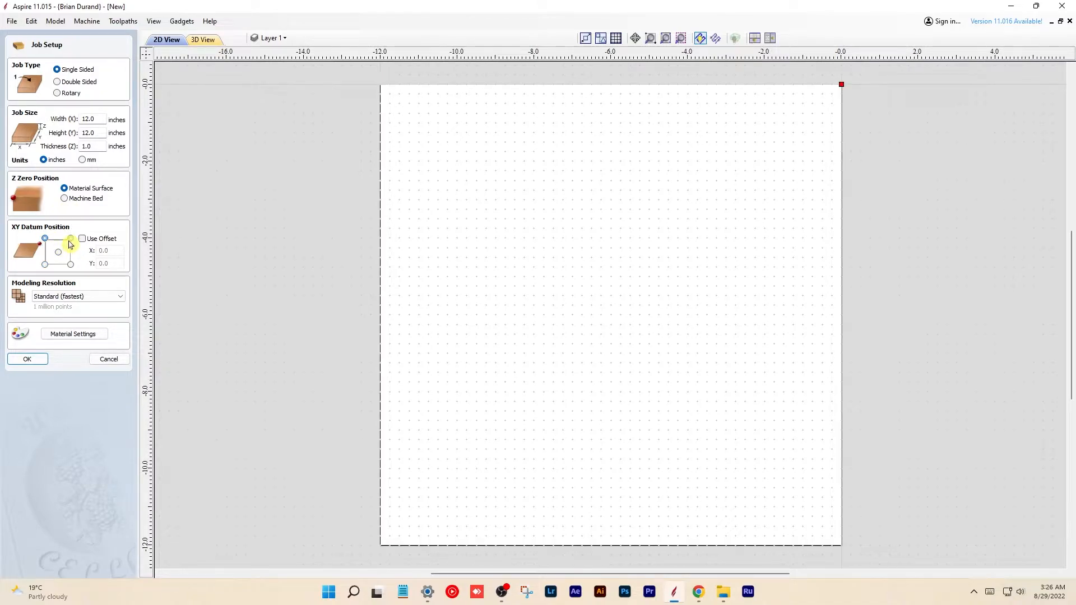
pyautogui.click(58, 251)
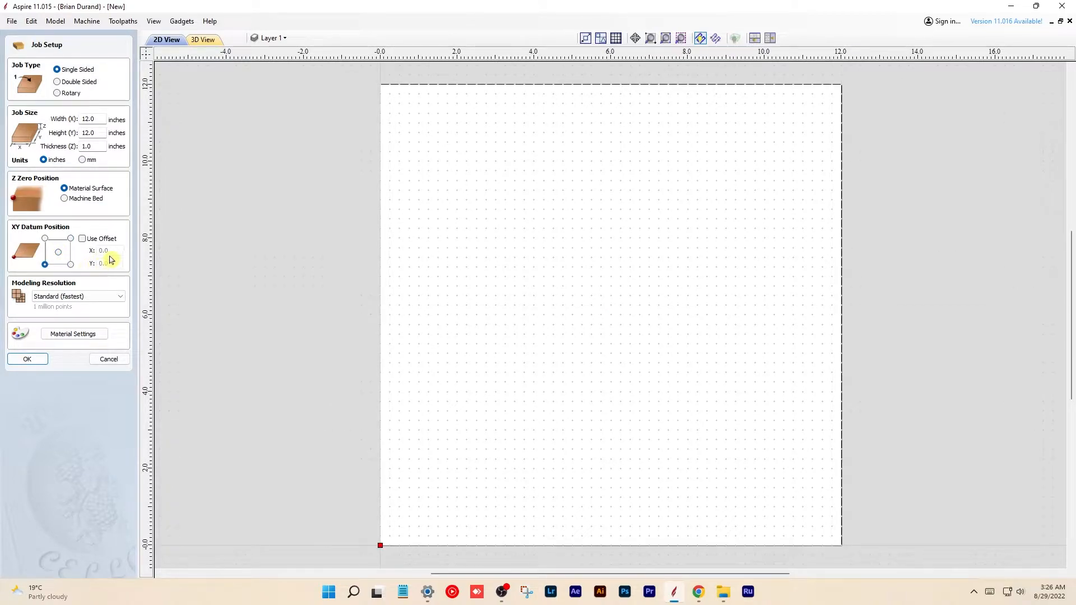
pyautogui.click(81, 239)
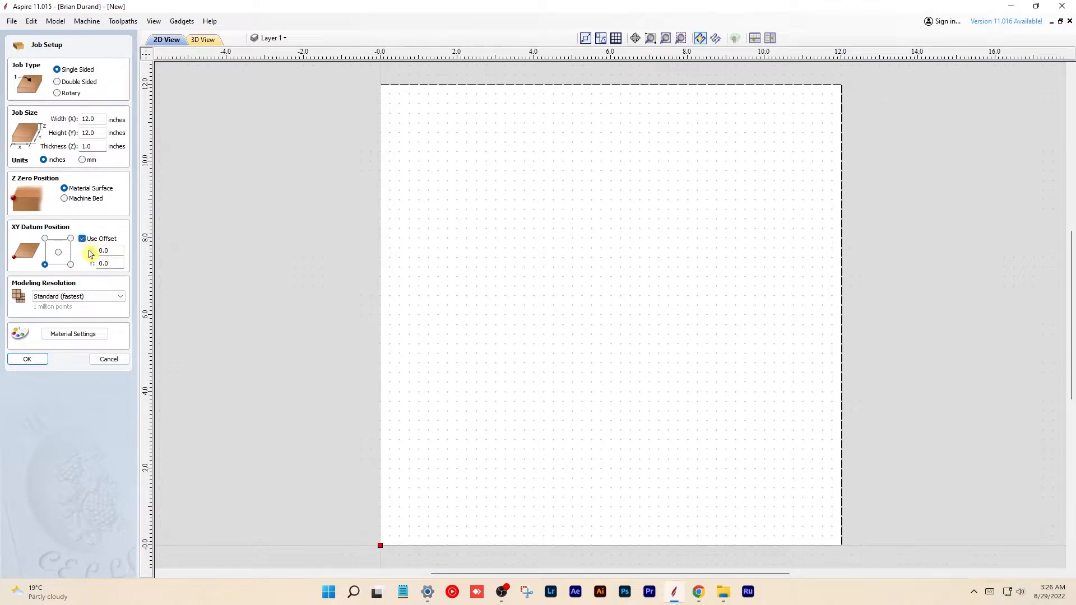
pyautogui.click(82, 238)
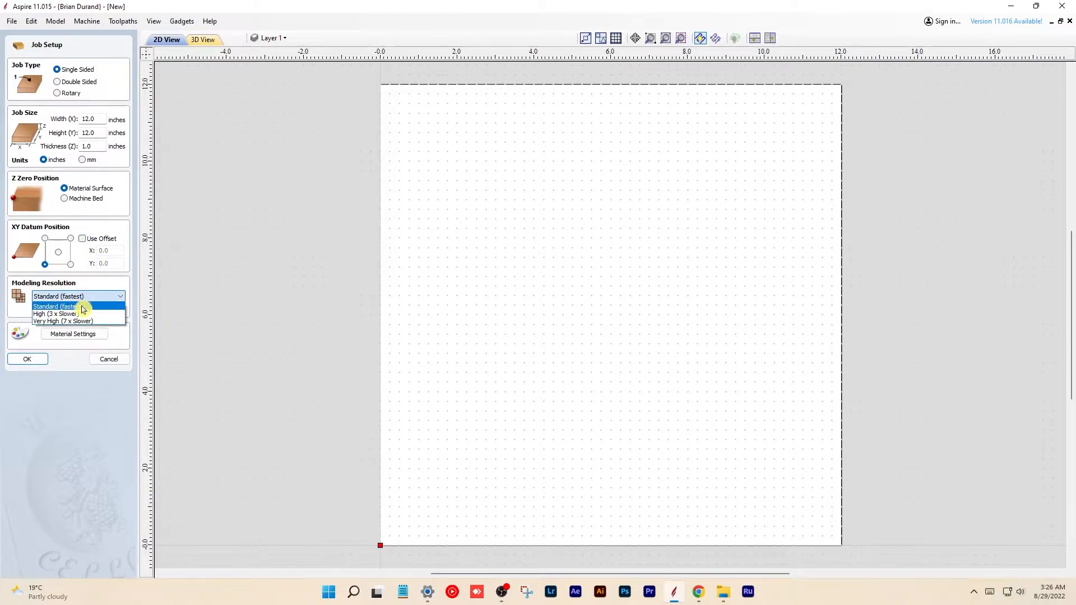
# Choose Very High (7 x Slower) modeling resolution, then open and dismiss material appearance choices.
pyautogui.click(55, 314)
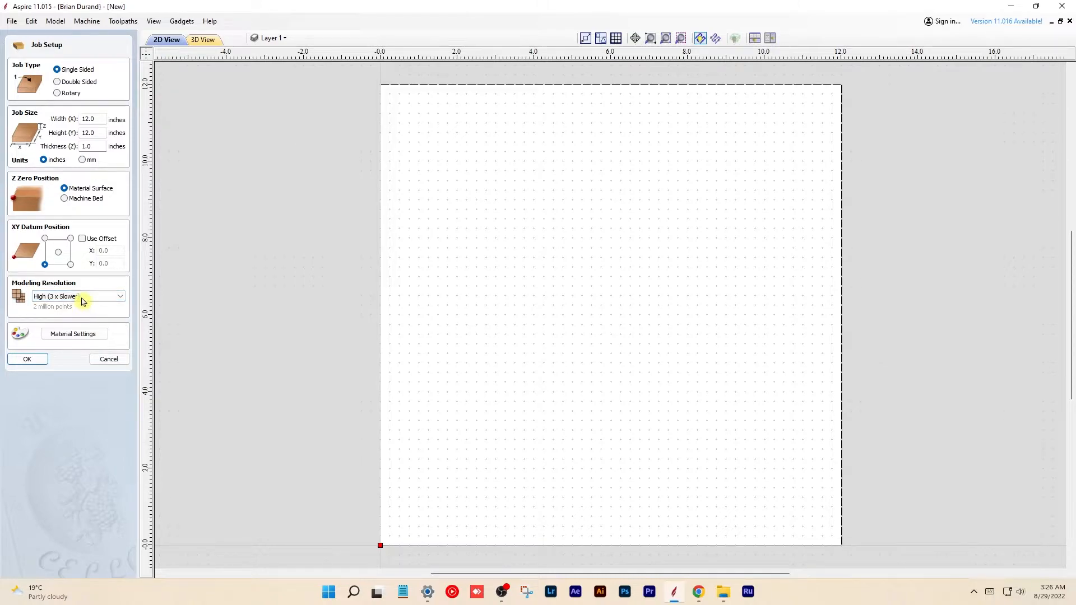
pyautogui.click(78, 296)
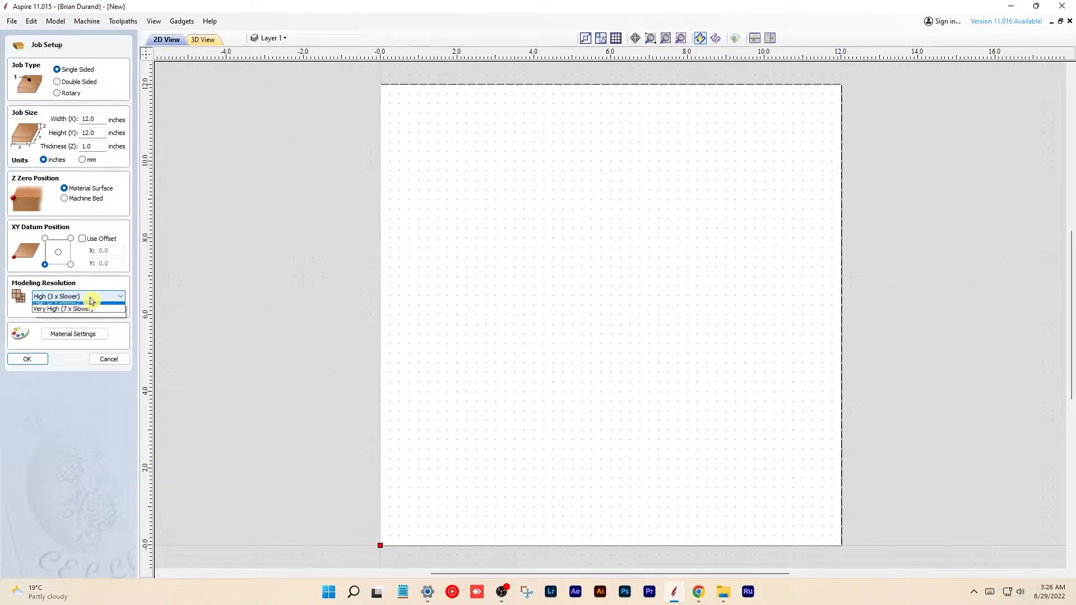
pyautogui.click(58, 303)
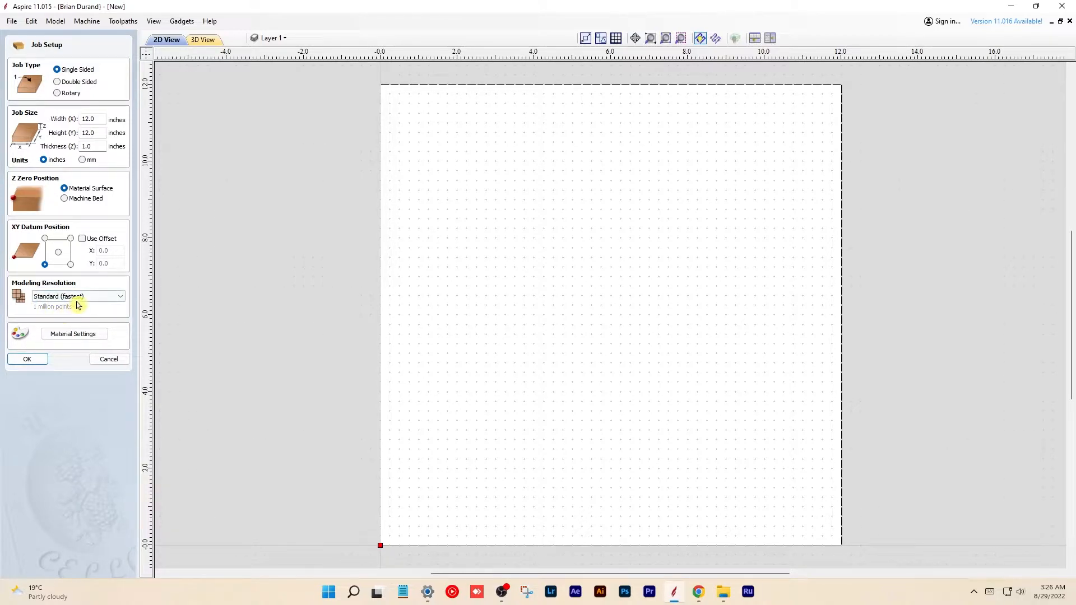
pyautogui.click(65, 315)
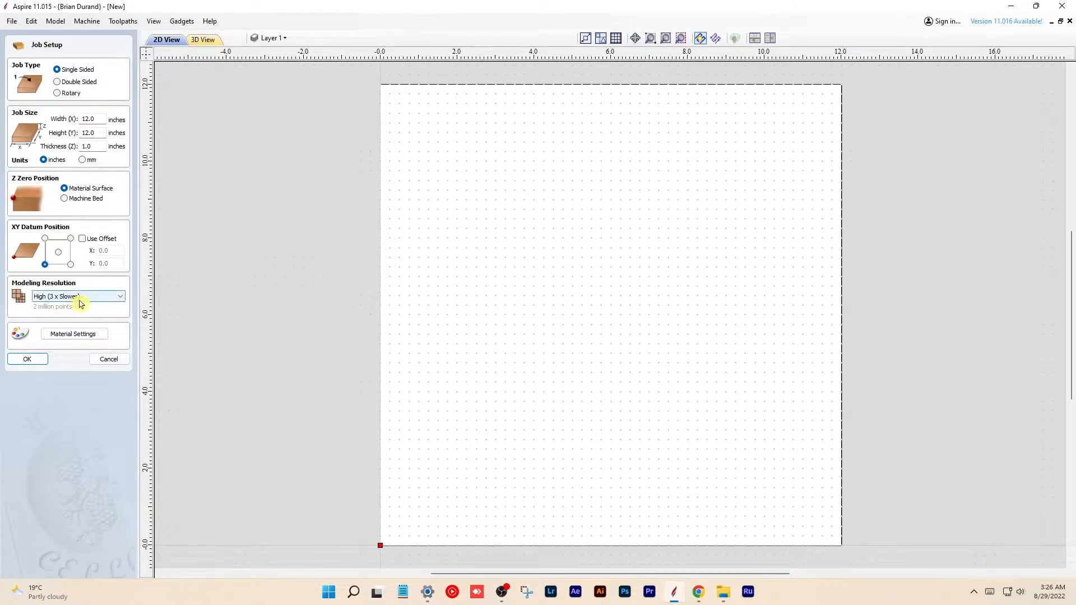
pyautogui.click(77, 296)
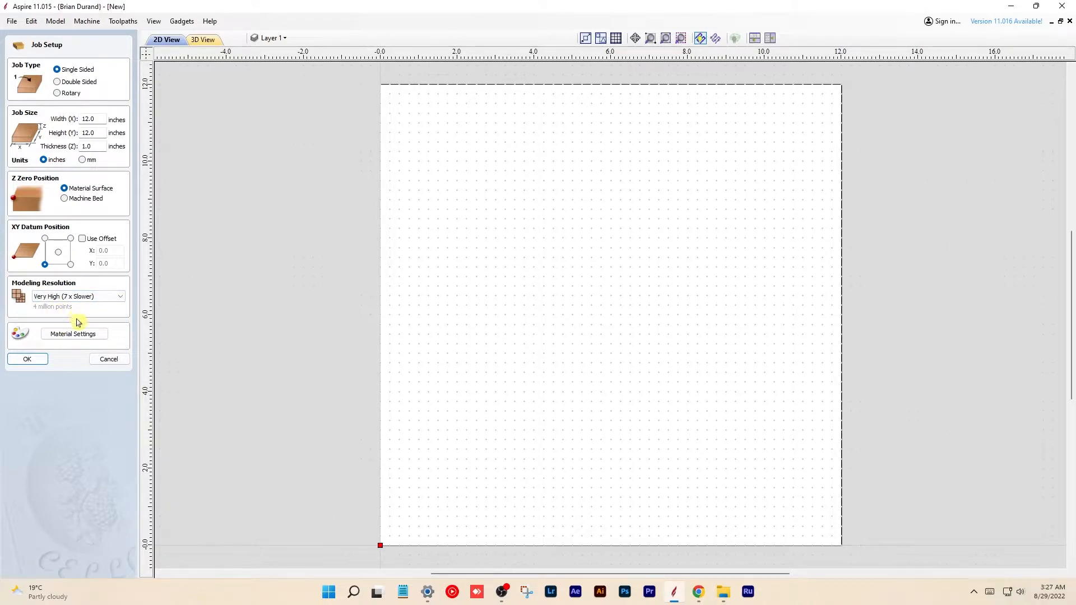
pyautogui.click(74, 334)
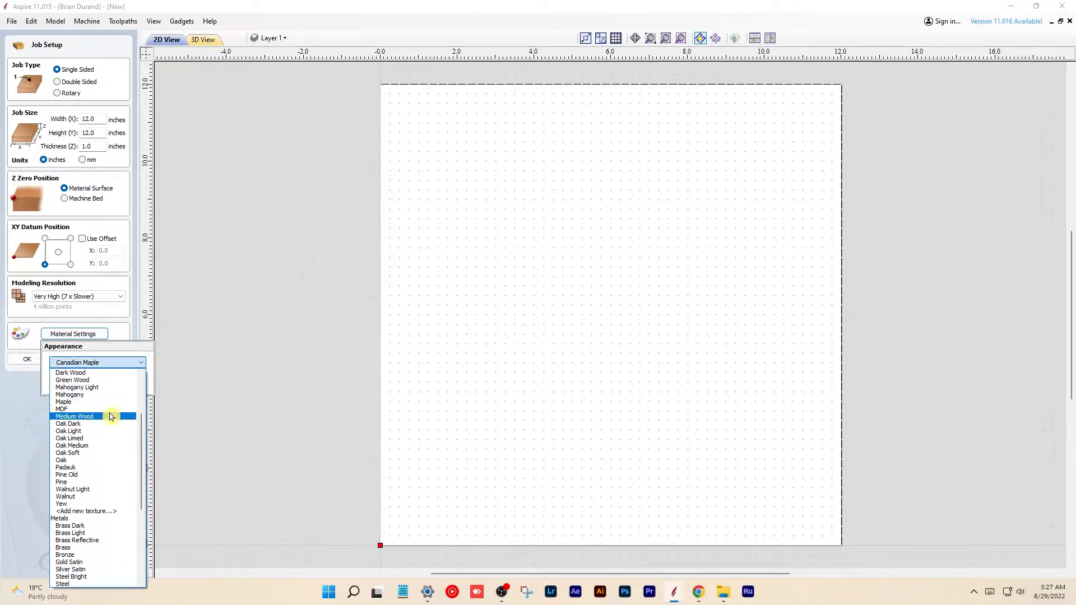
pyautogui.click(61, 409)
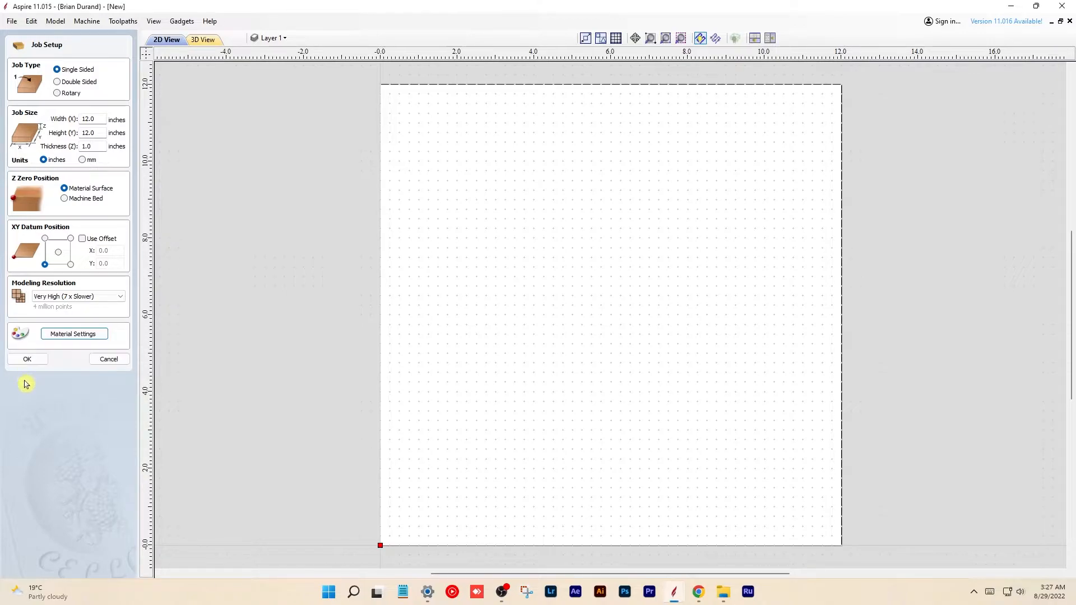
# Accept the 12 × 12 × 1 inch job setup, then cancel the Open and Save As dialogs.
pyautogui.click(27, 358)
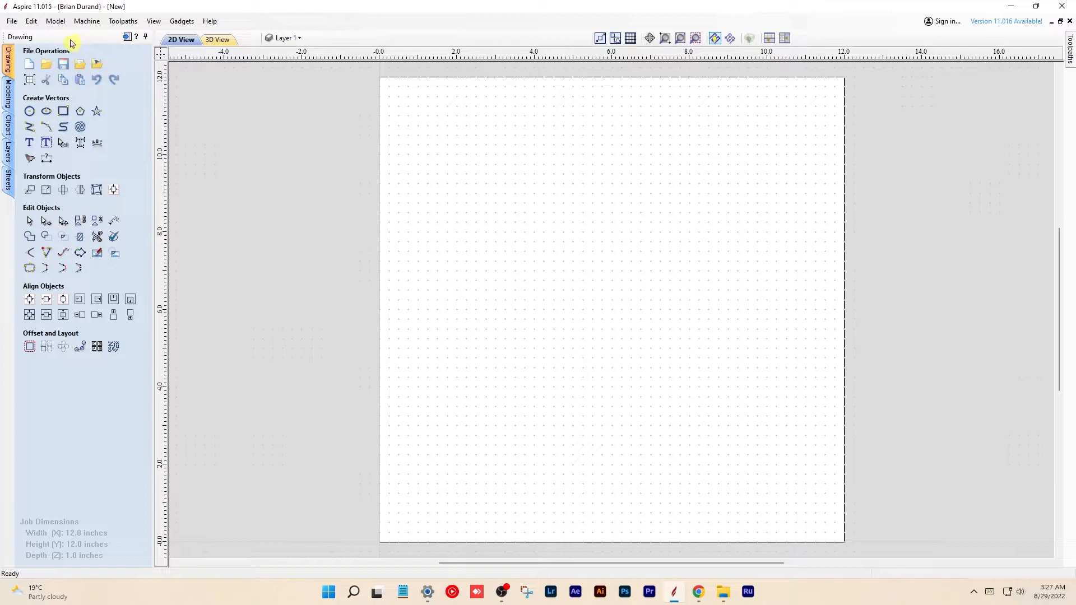
pyautogui.moveTo(64, 40)
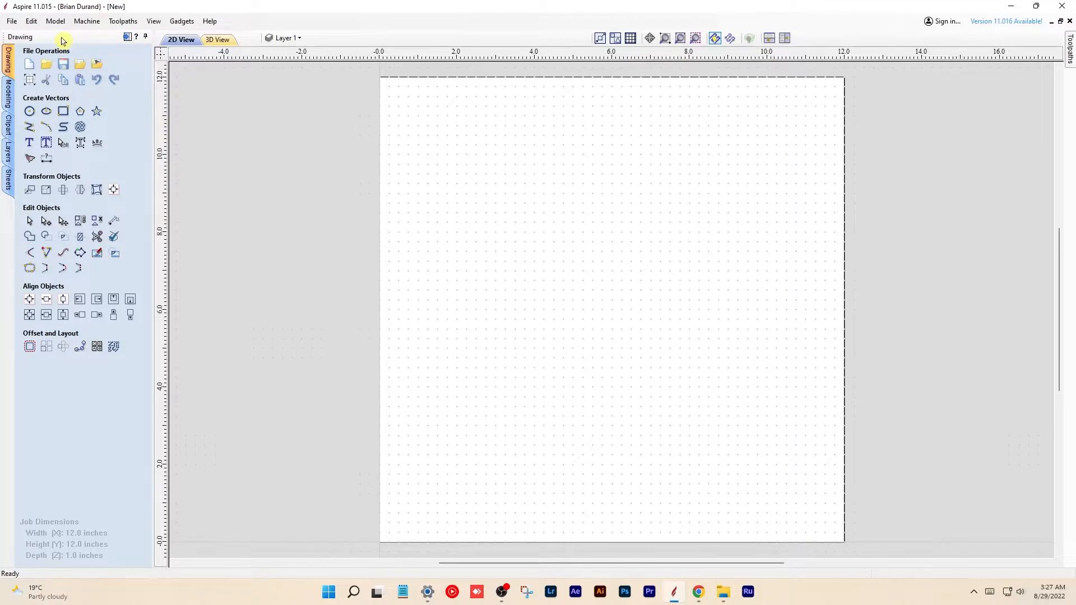
pyautogui.moveTo(47, 65)
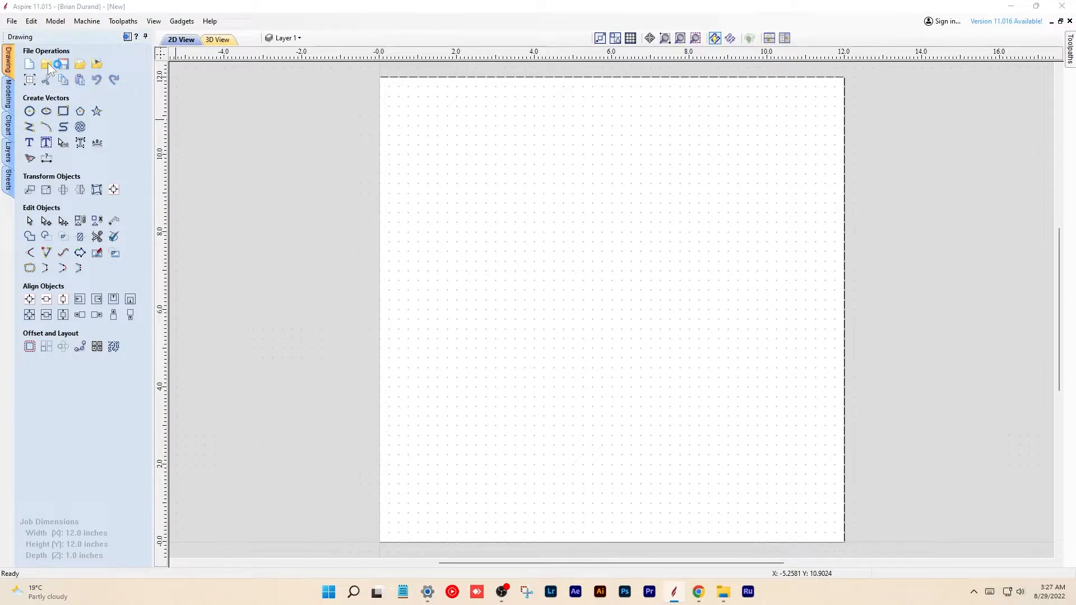
pyautogui.click(46, 64)
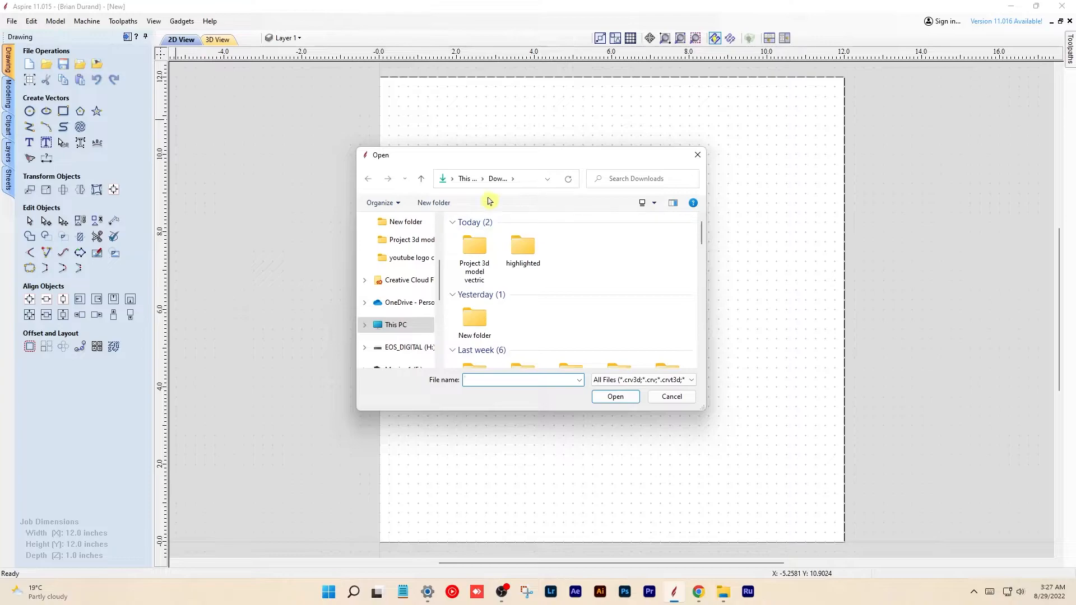
pyautogui.click(671, 397)
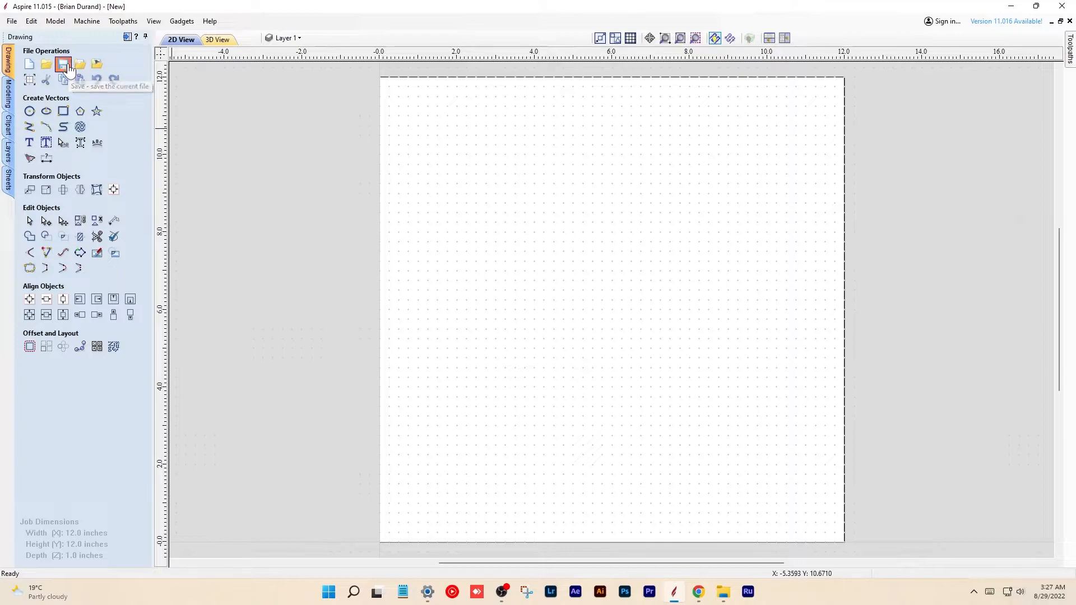
pyautogui.click(63, 64)
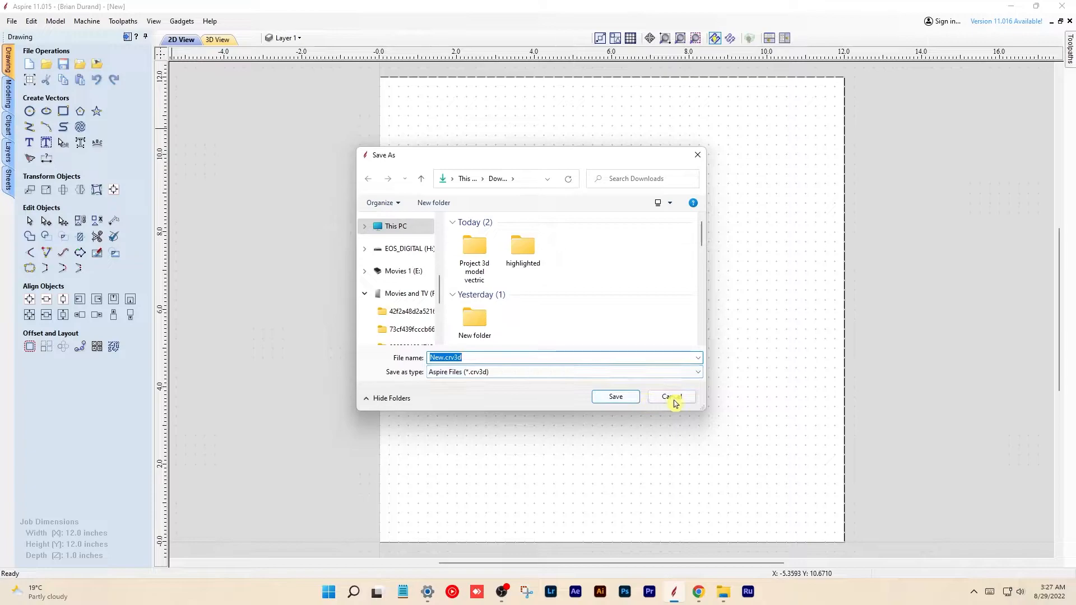
pyautogui.click(669, 396)
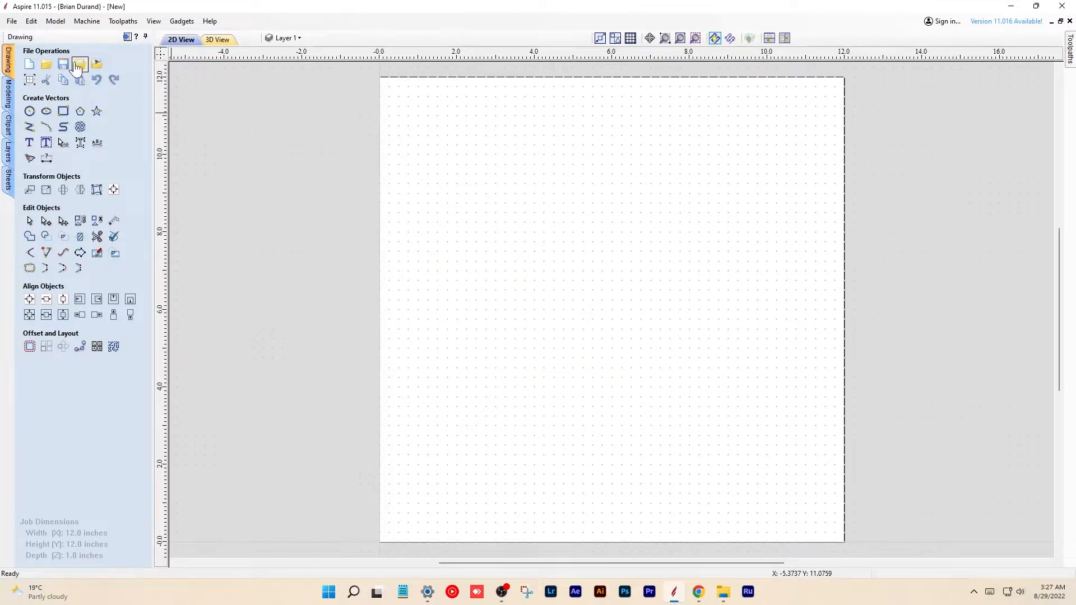
# Import the Mickey Mouse outline vectors from Downloads and close the V-Carve toolpath form.
pyautogui.click(80, 64)
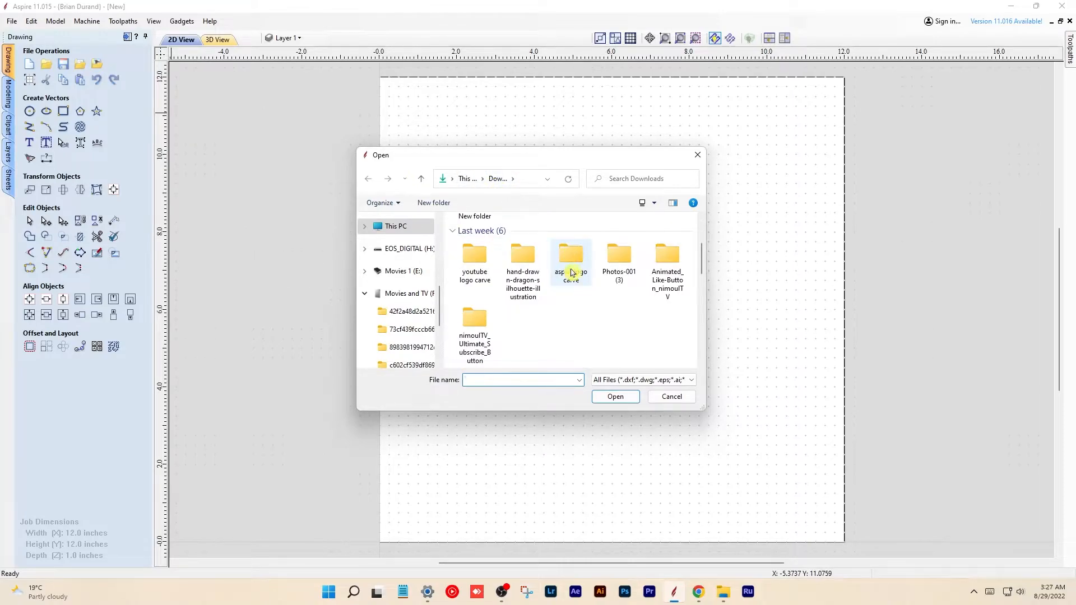
pyautogui.scroll(-3)
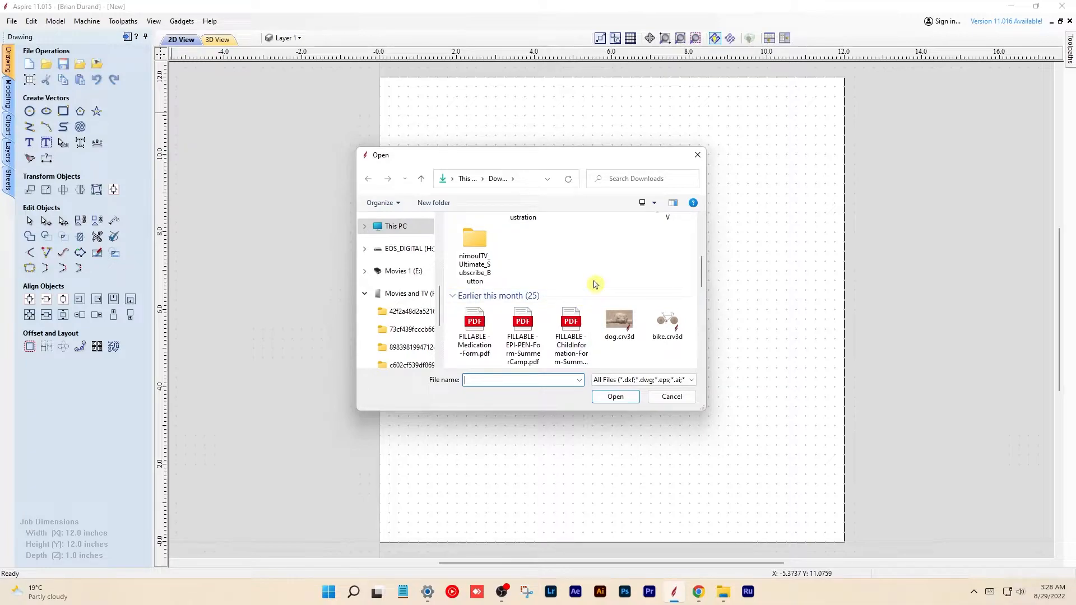
pyautogui.scroll(-3)
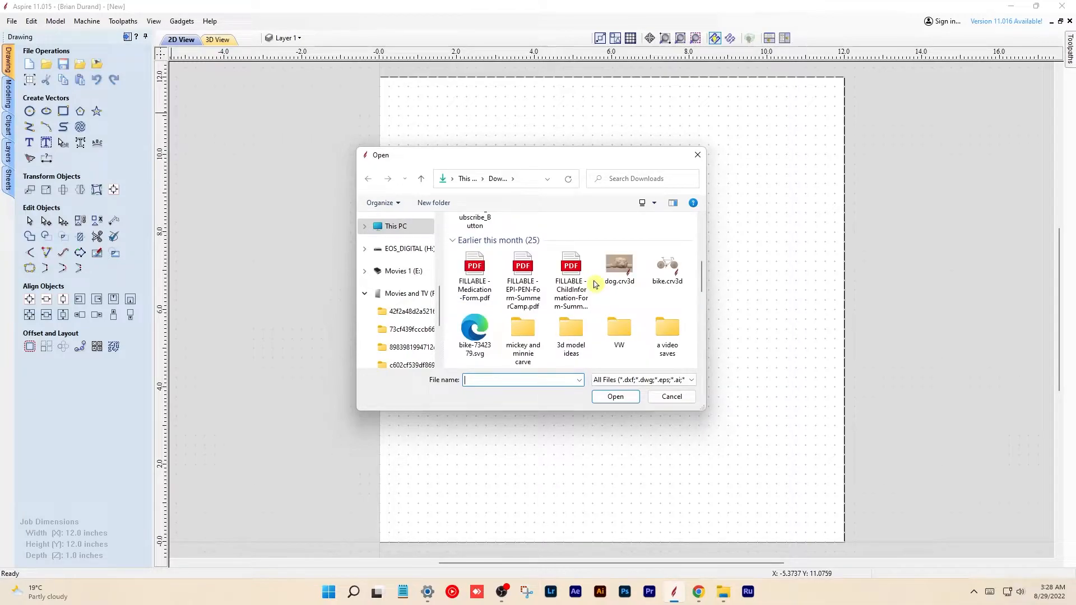
pyautogui.scroll(-3)
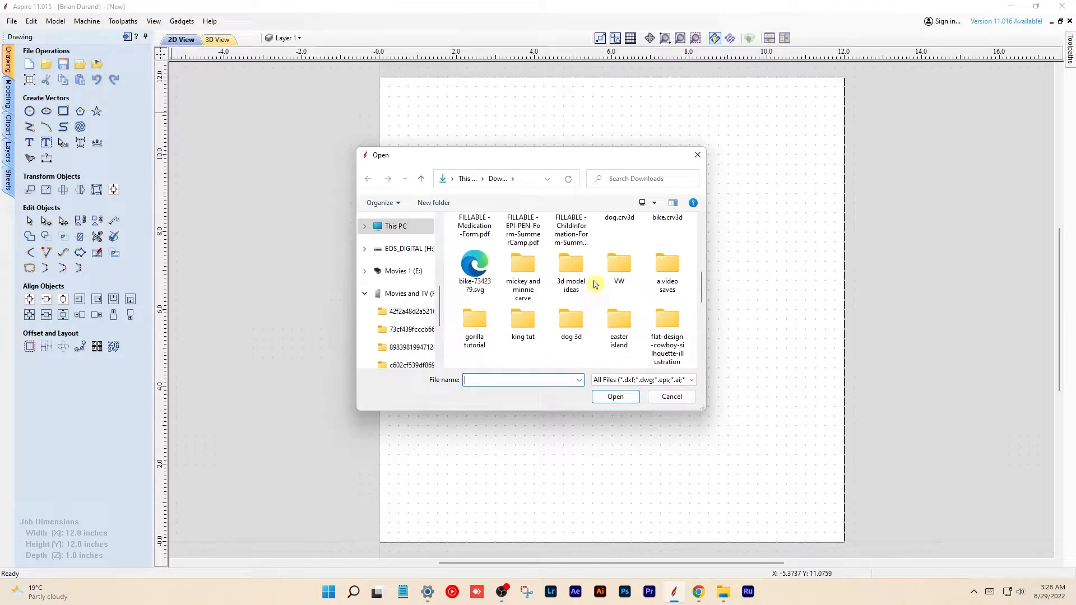
pyautogui.scroll(-3)
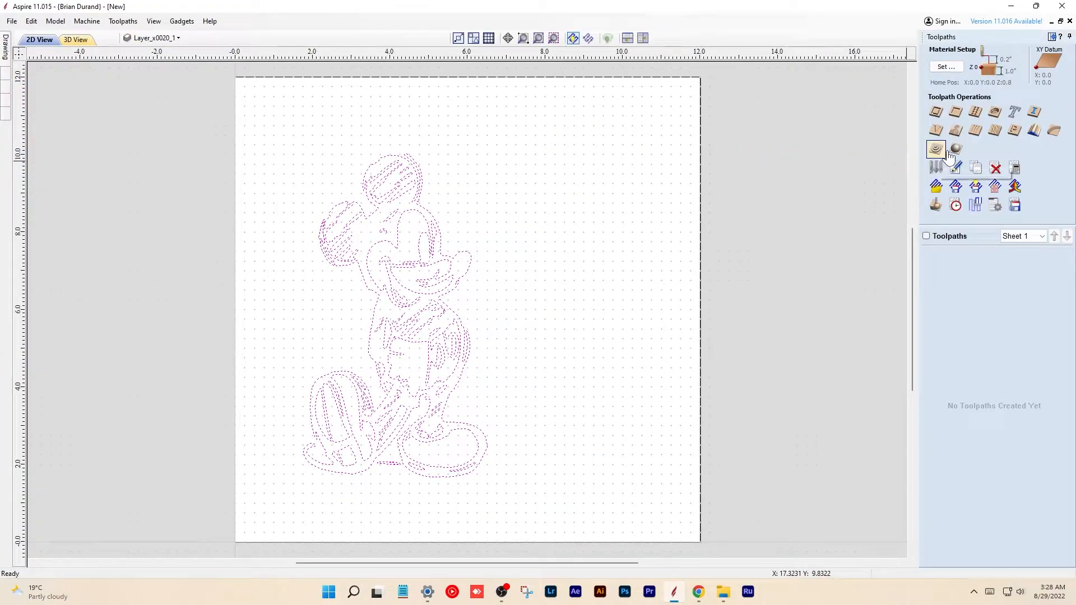
pyautogui.moveTo(955, 130)
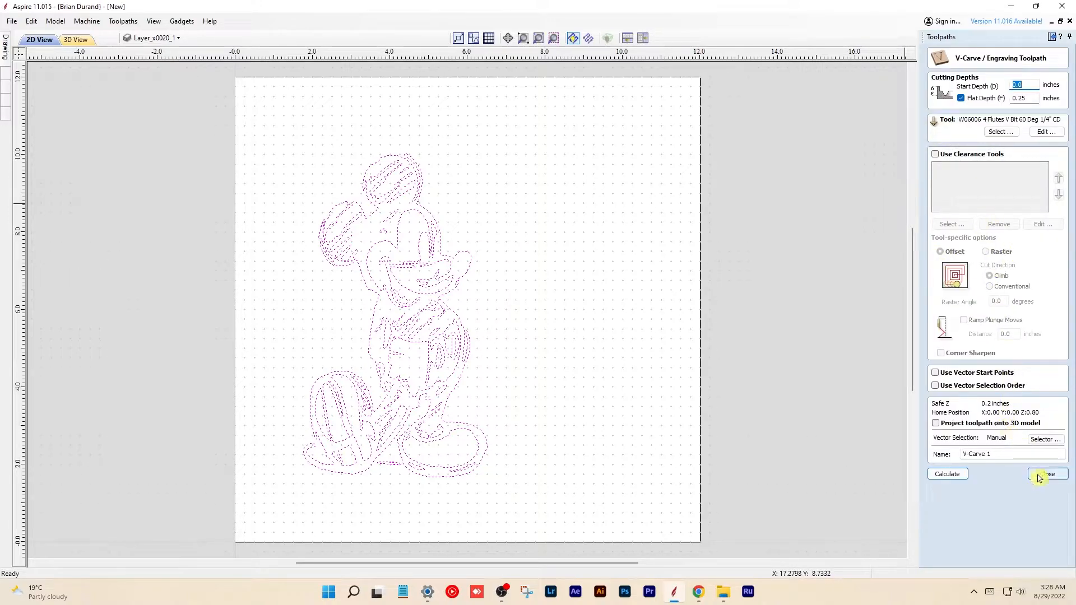
pyautogui.click(1046, 474)
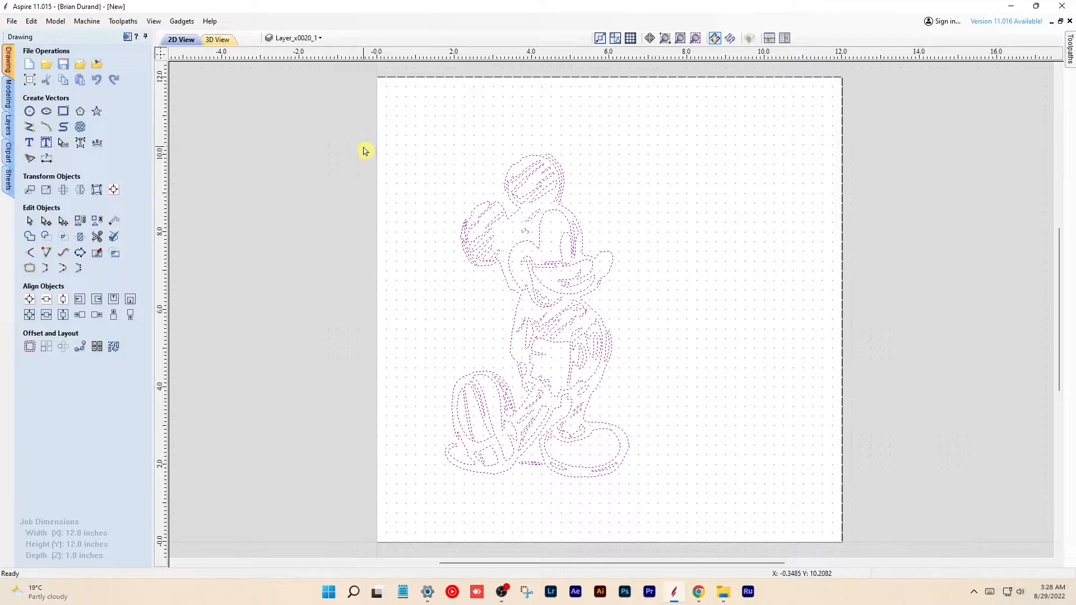
pyautogui.moveTo(490, 188)
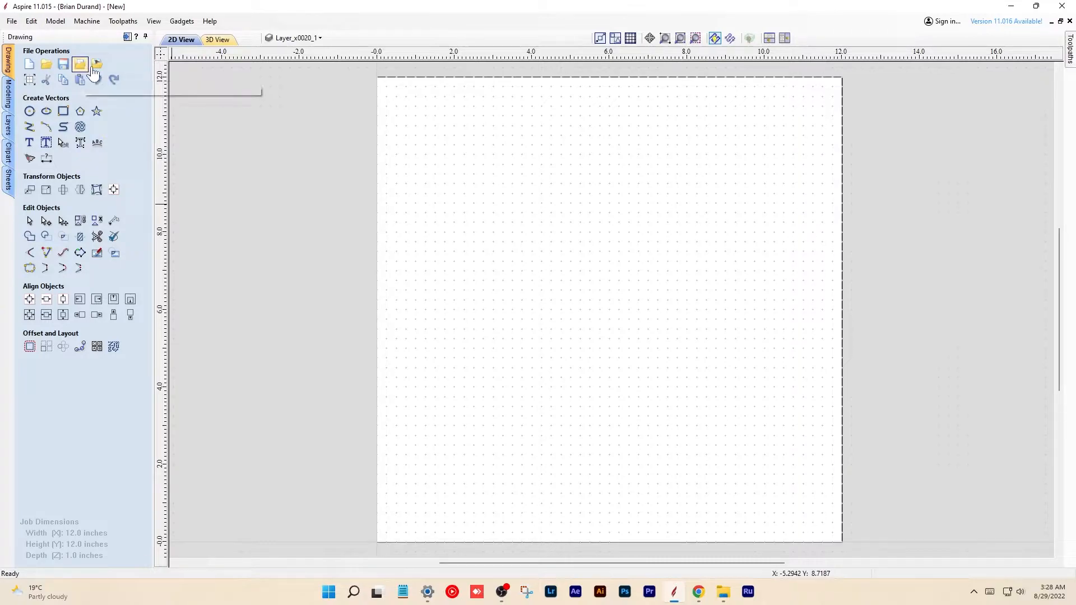
# Import the LONGMILL sign photo 20220825_200327.jpg, select it, and start a V-Carve/Engraving toolpath.
pyautogui.click(97, 64)
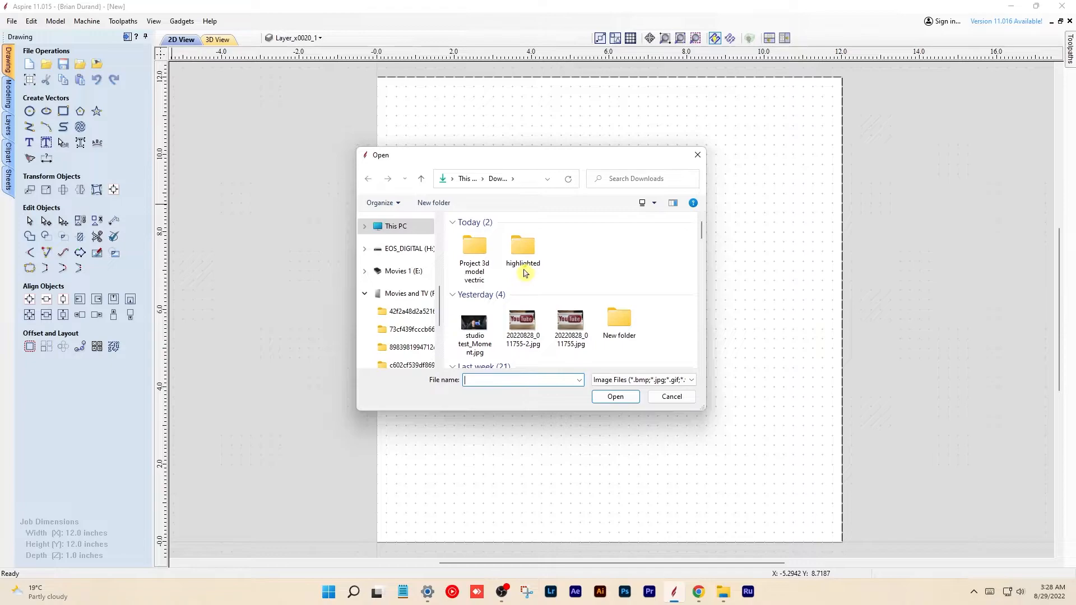
pyautogui.scroll(-3)
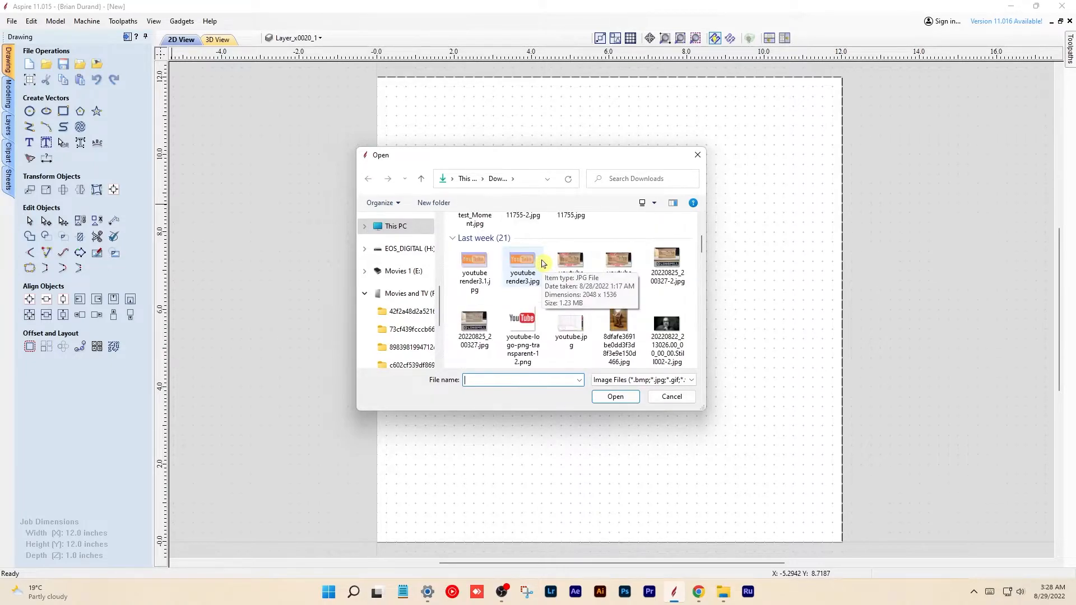
pyautogui.moveTo(500, 268)
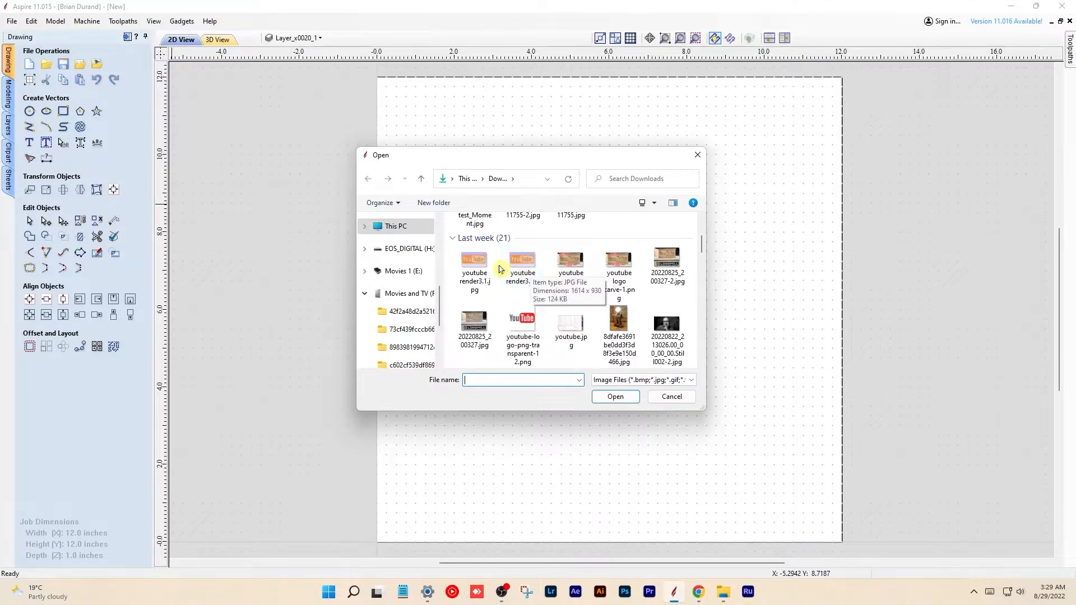
pyautogui.click(474, 323)
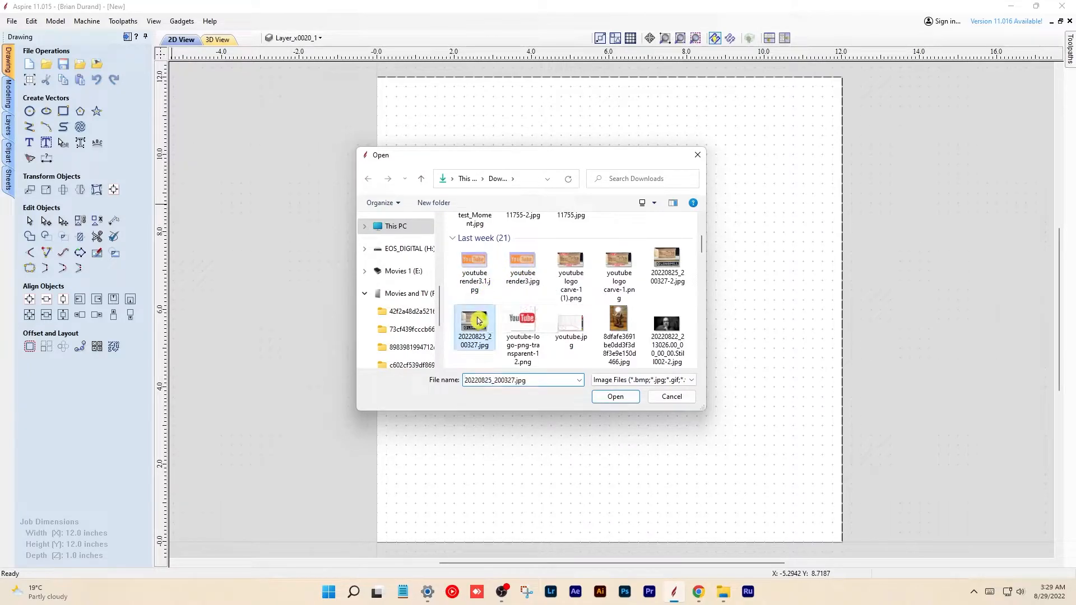
pyautogui.click(615, 396)
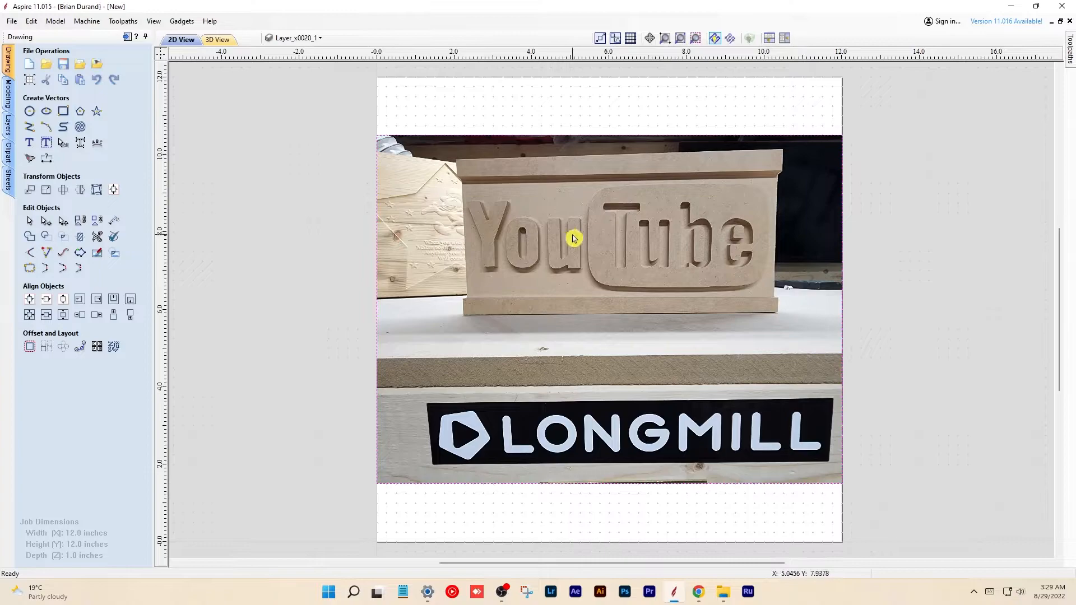
pyautogui.click(574, 238)
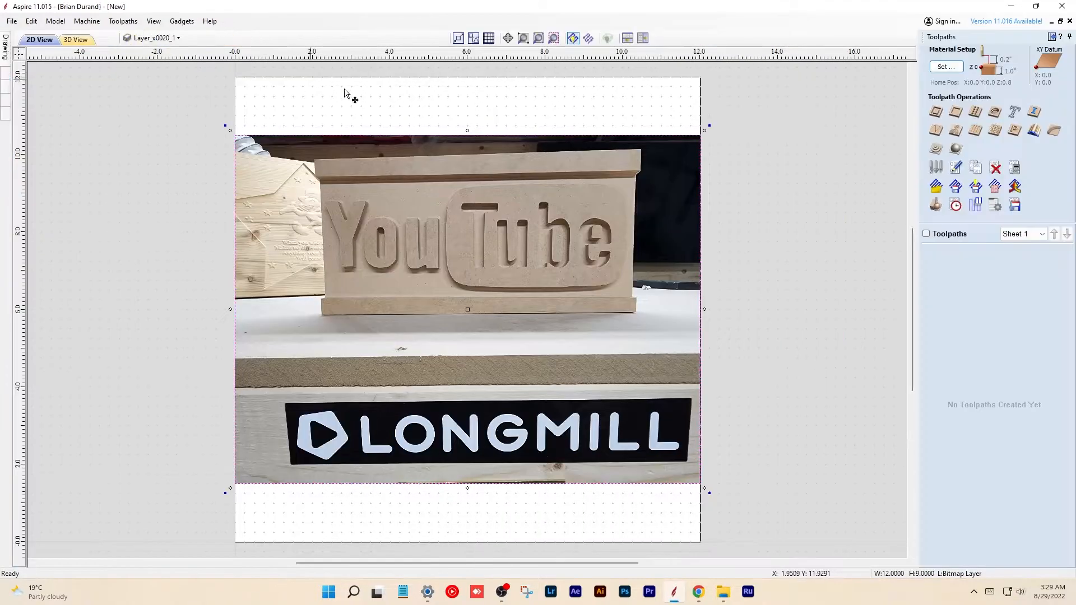
pyautogui.click(935, 112)
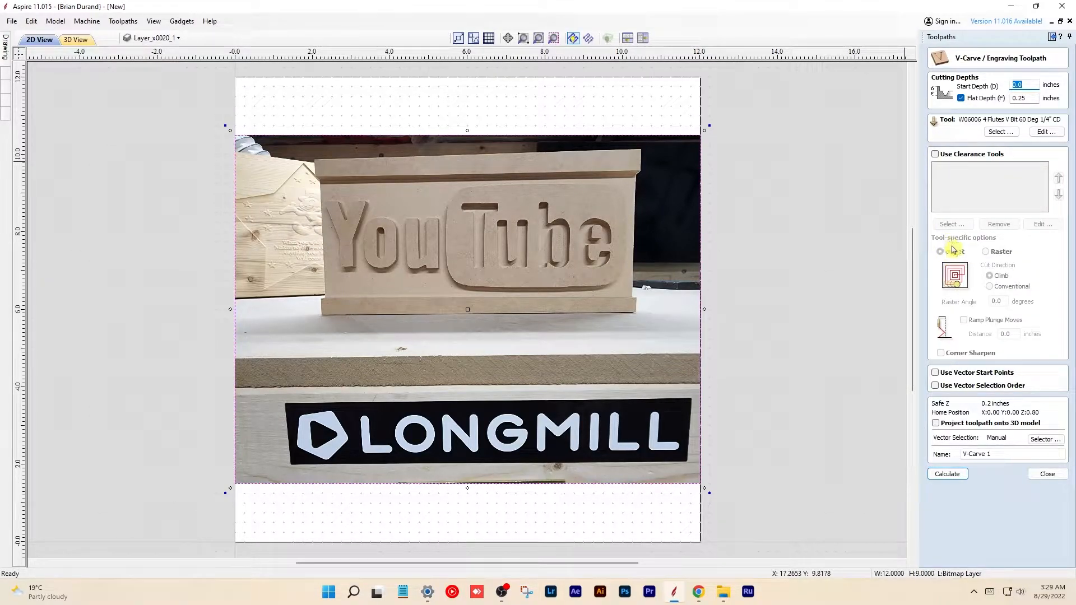
# Attempt the V-Carve calculation, dismiss the 'No vectors selected' warning, and close the form.
pyautogui.click(947, 474)
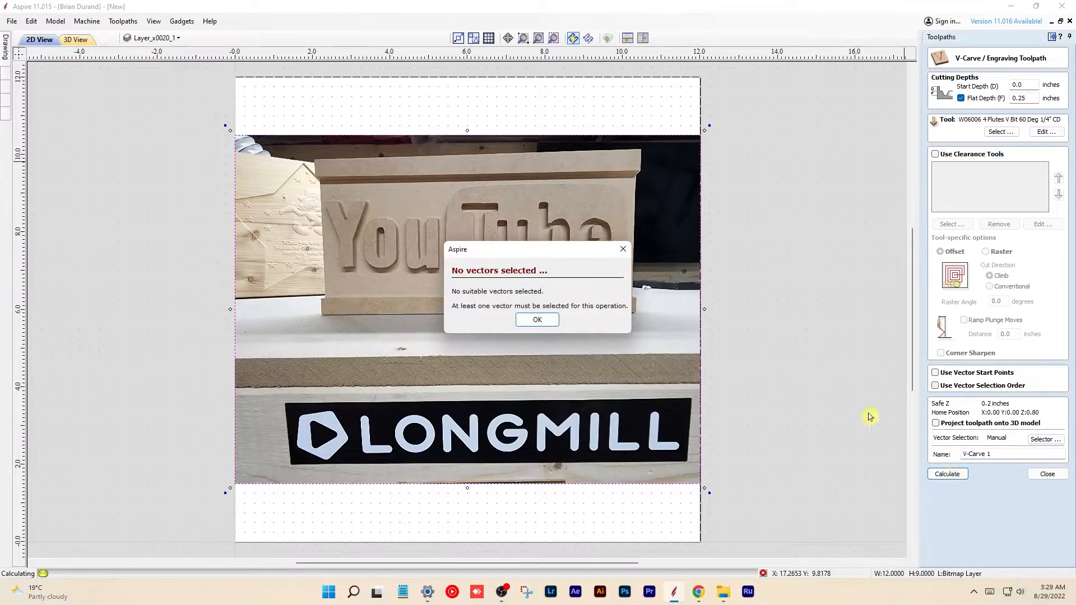
pyautogui.moveTo(537, 311)
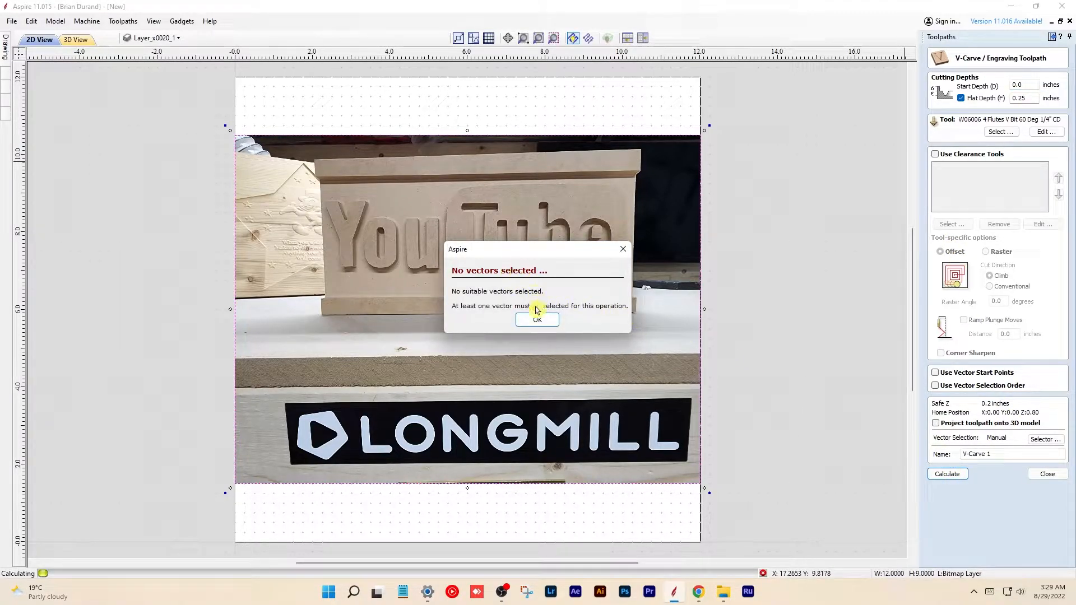
pyautogui.click(537, 320)
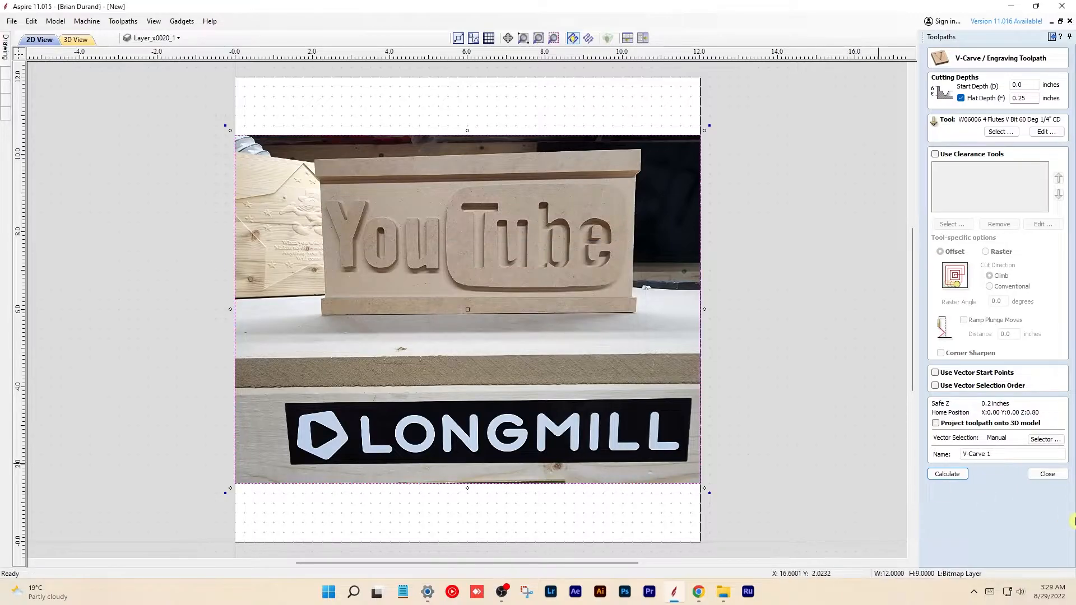
pyautogui.click(1046, 474)
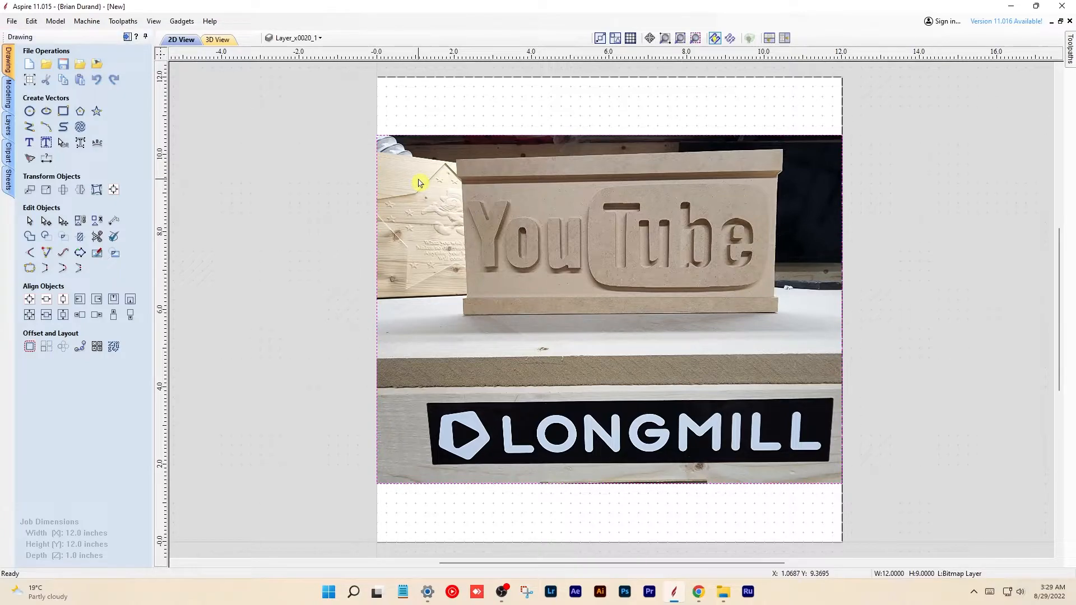
# Delete the photo, then cancel Set Job Dimensions and Origin without changing the job.
pyautogui.rightClick(418, 183)
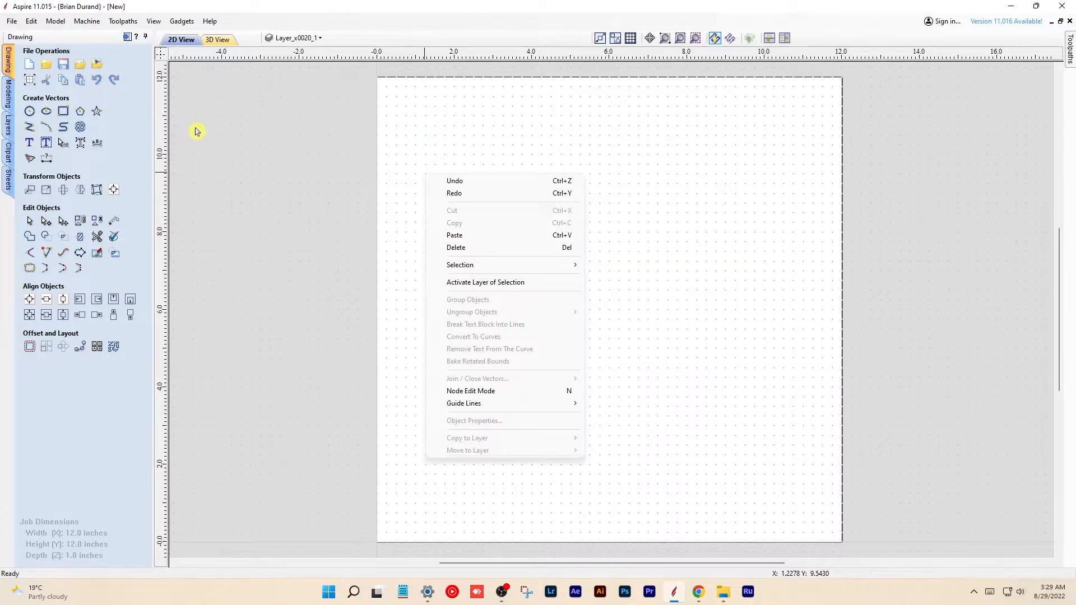
pyautogui.click(62, 80)
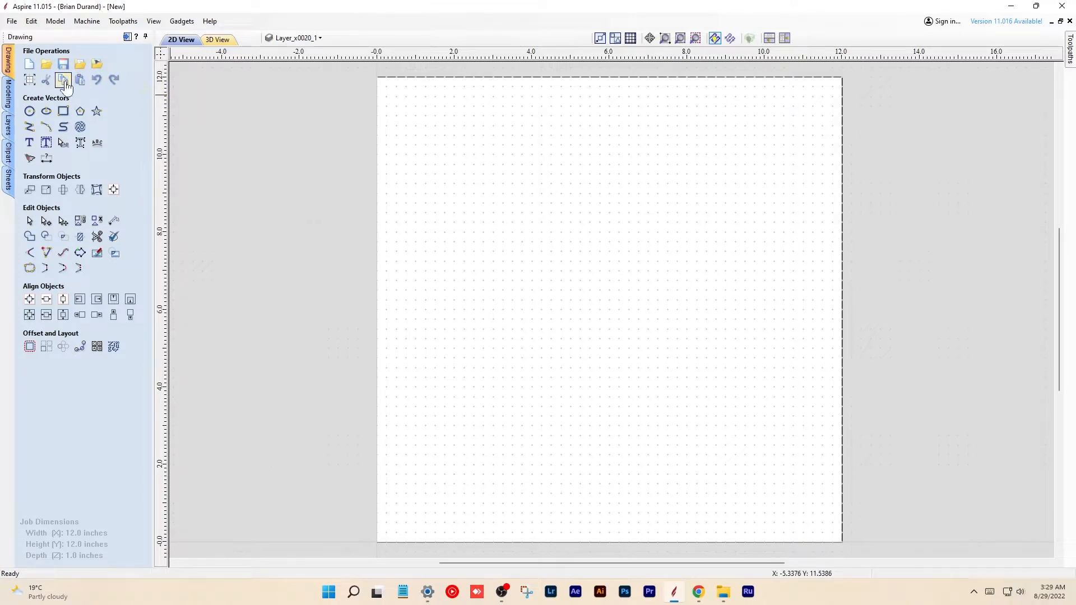
pyautogui.moveTo(31, 80)
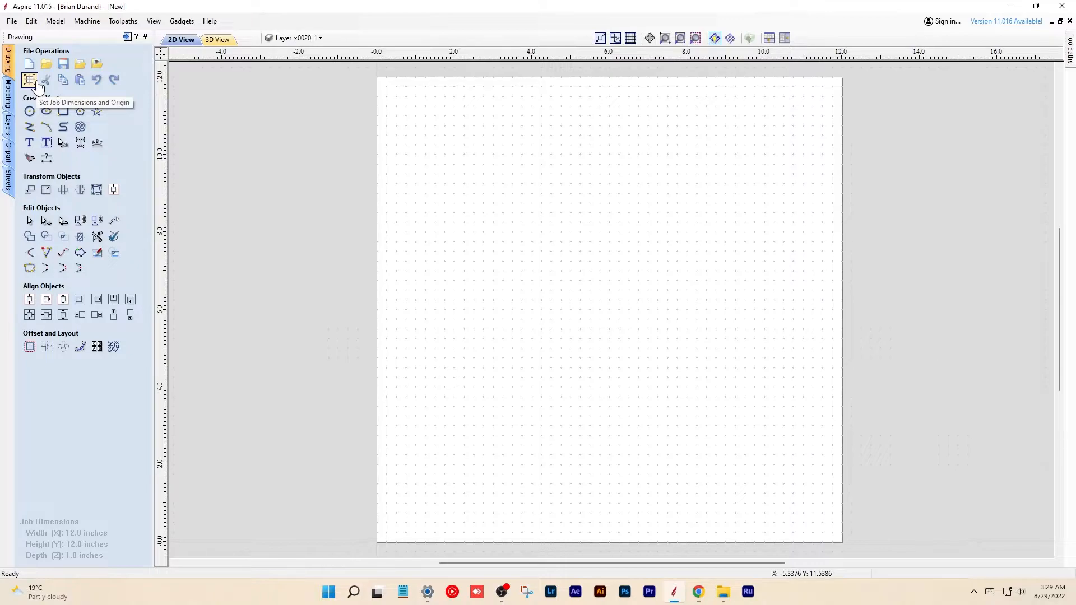
pyautogui.click(30, 81)
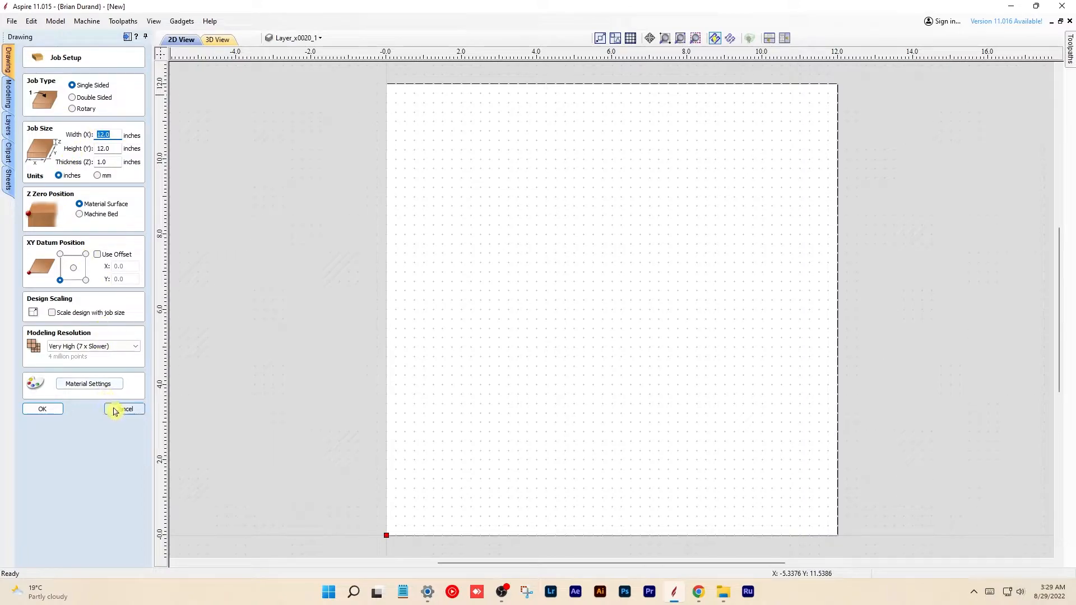
pyautogui.click(123, 408)
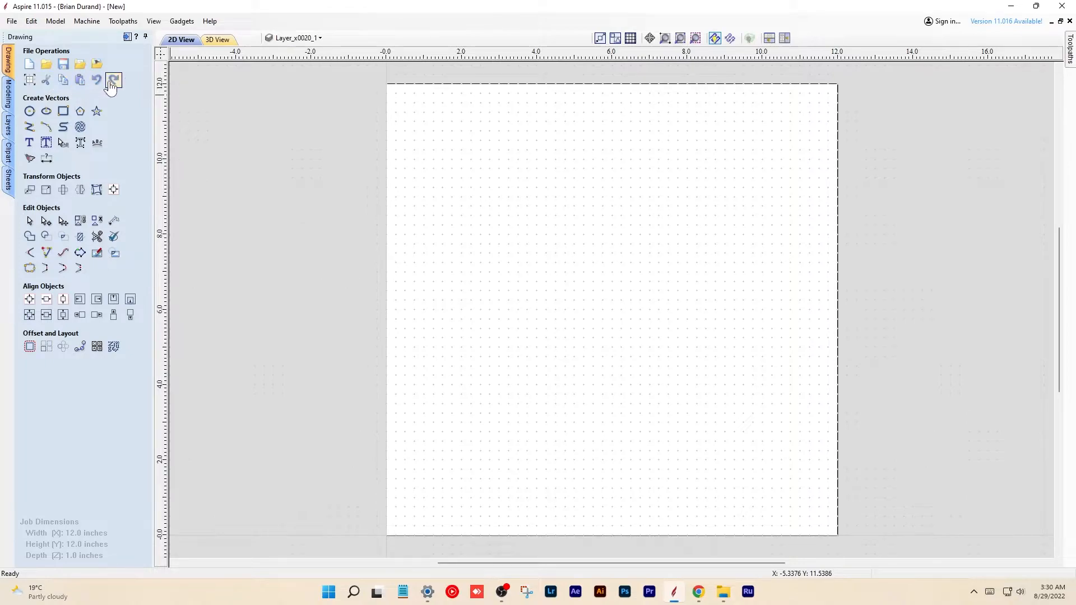
pyautogui.moveTo(46, 79)
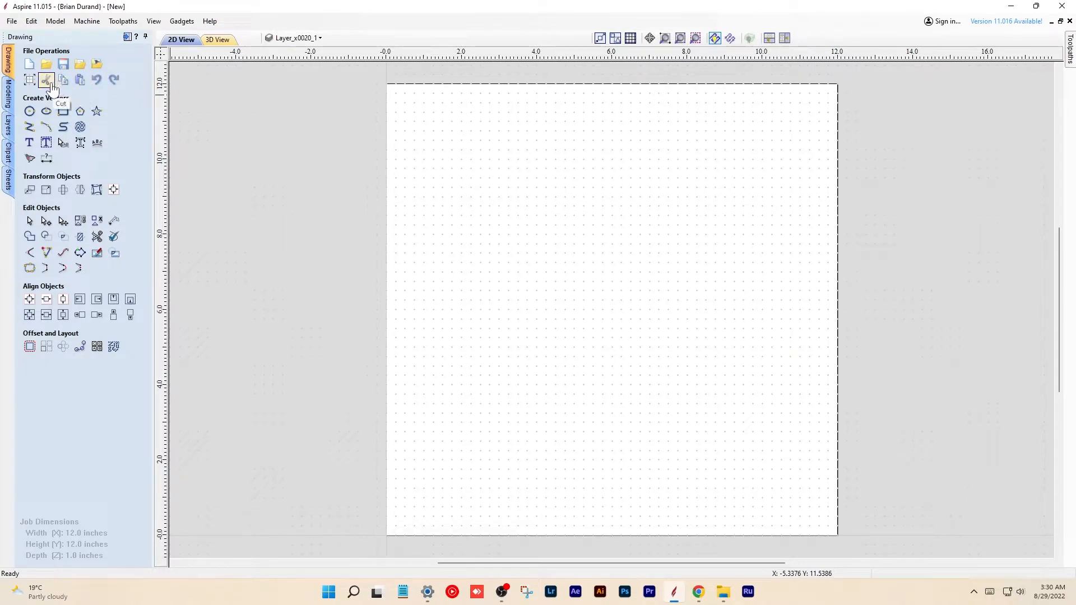
pyautogui.moveTo(80, 64)
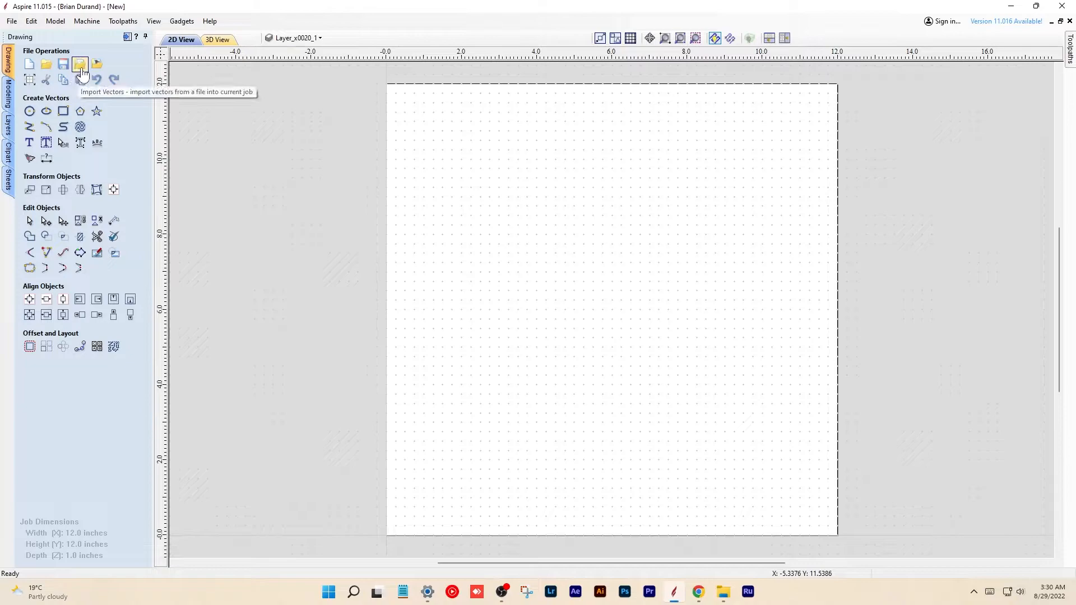
pyautogui.moveTo(321, 125)
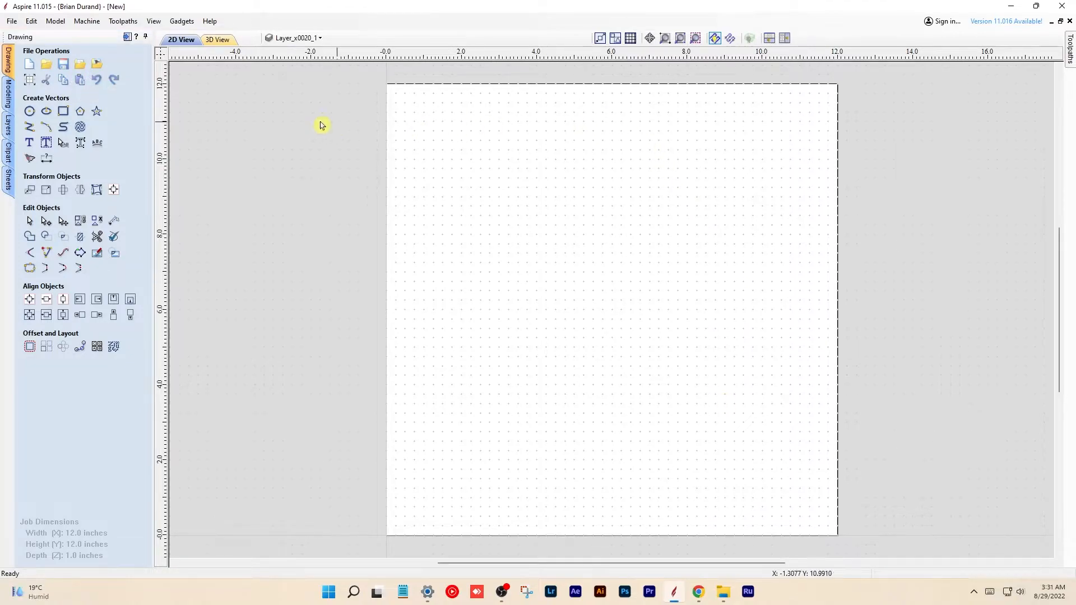
pyautogui.moveTo(46, 127)
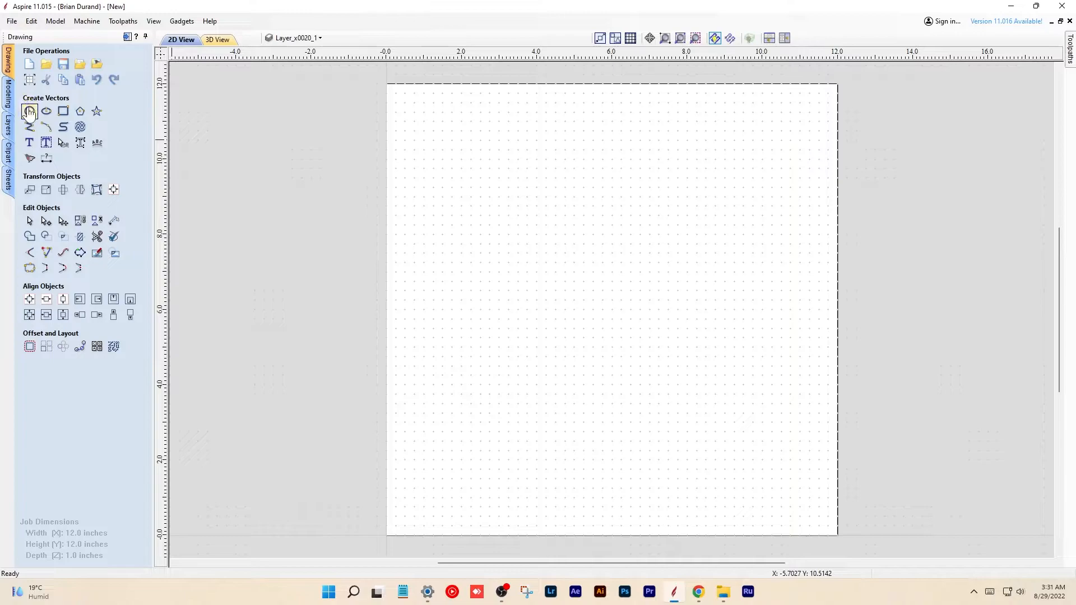
pyautogui.moveTo(30, 111)
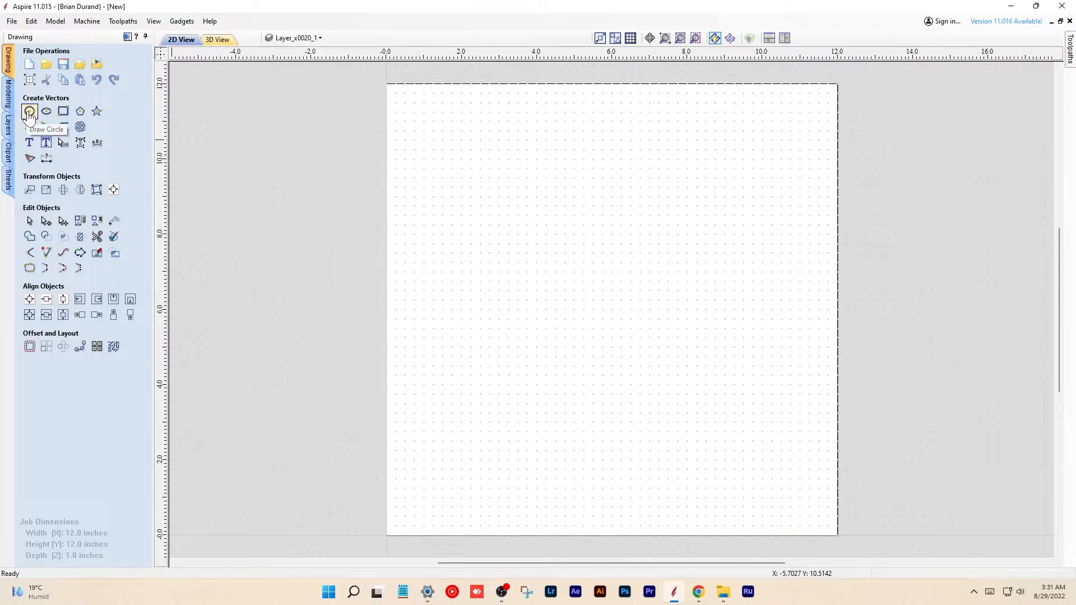
pyautogui.click(30, 111)
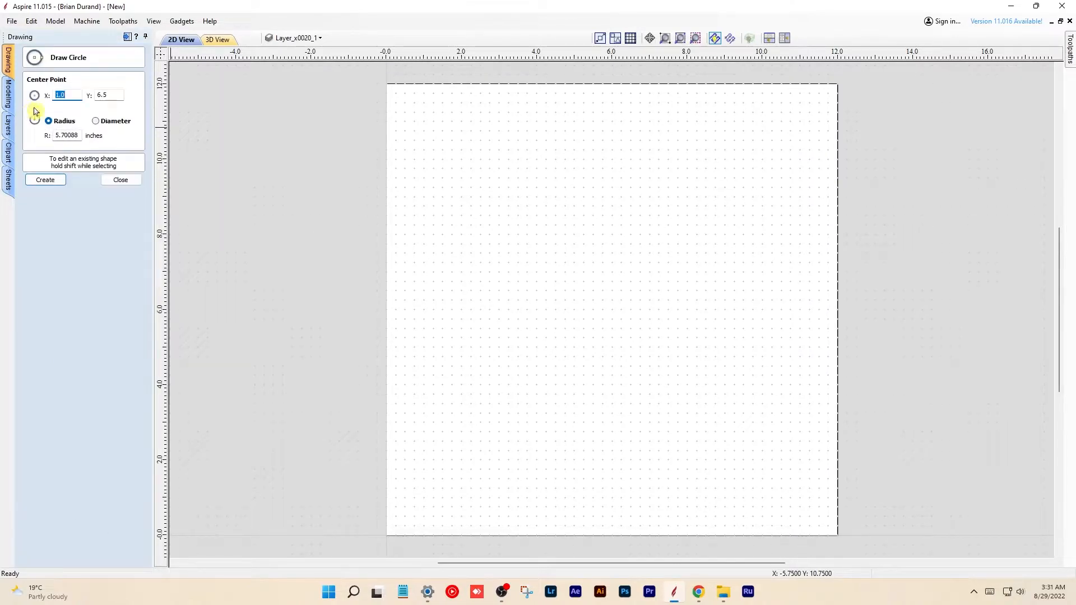
pyautogui.moveTo(593, 273)
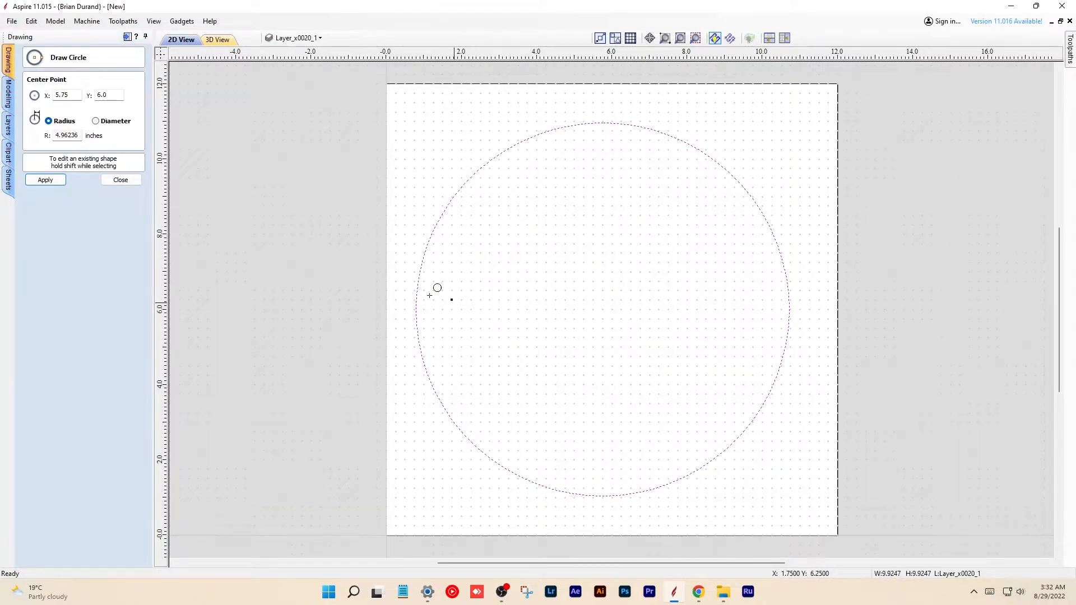
pyautogui.moveTo(236, 216)
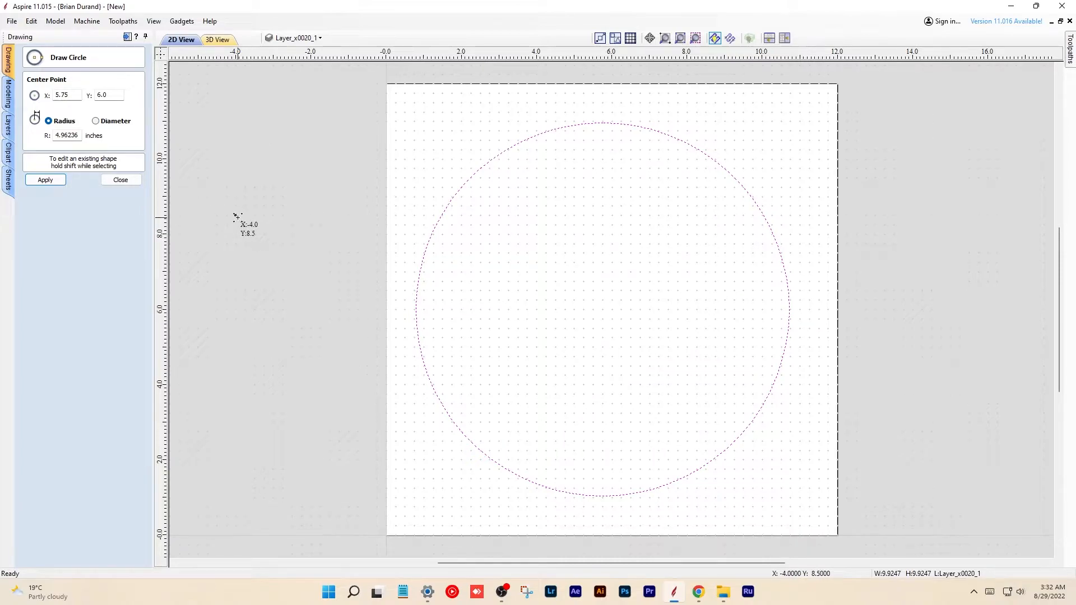
pyautogui.moveTo(489, 233)
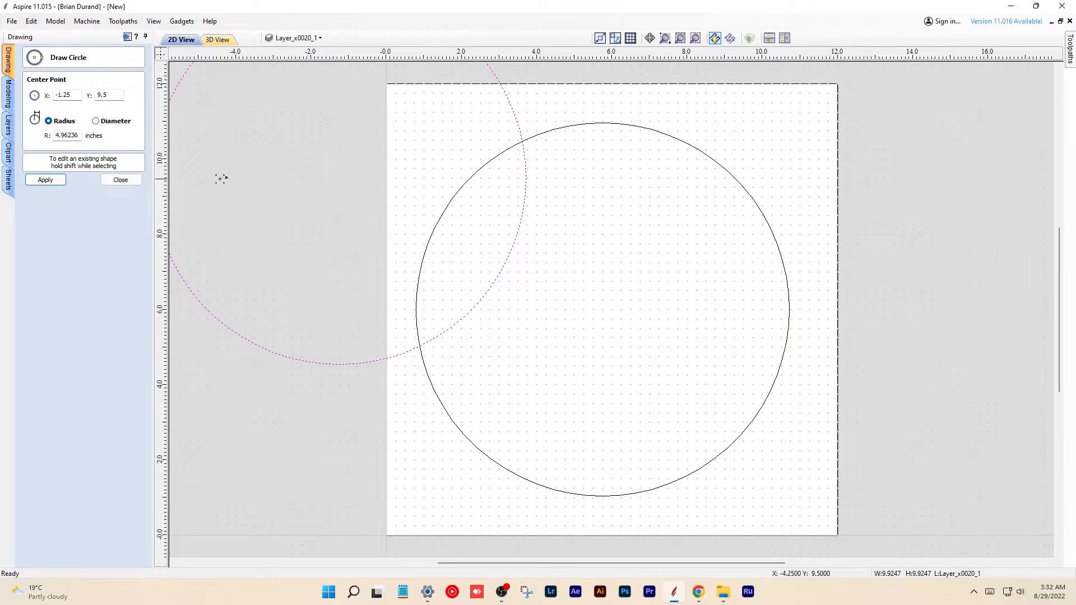
pyautogui.click(120, 180)
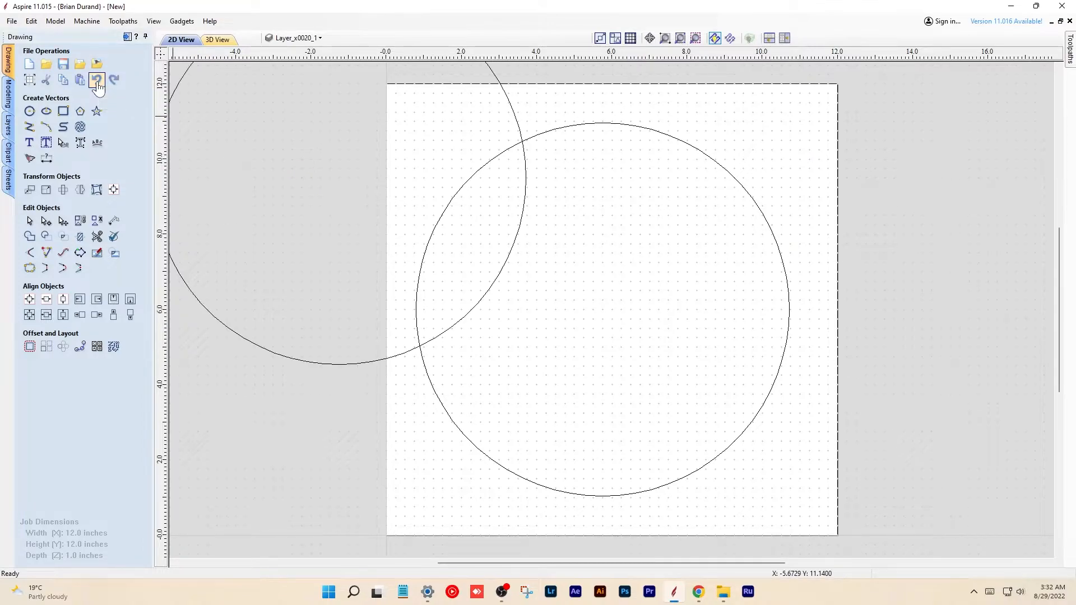
pyautogui.click(113, 79)
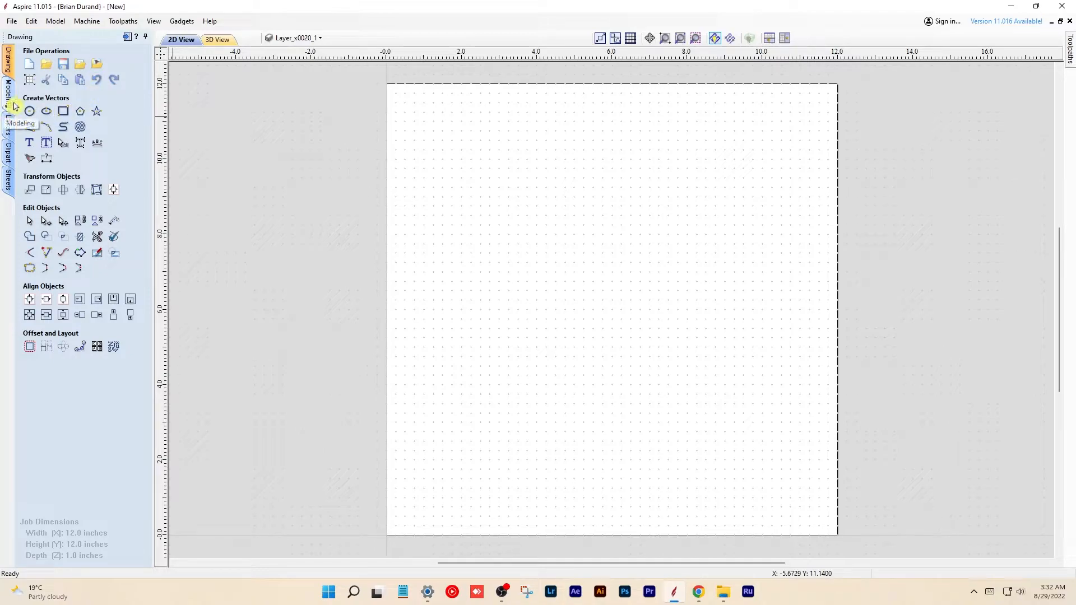
# Draw a circle centred at X 1, Y 1 with radius 4.96236 inches.
pyautogui.click(29, 111)
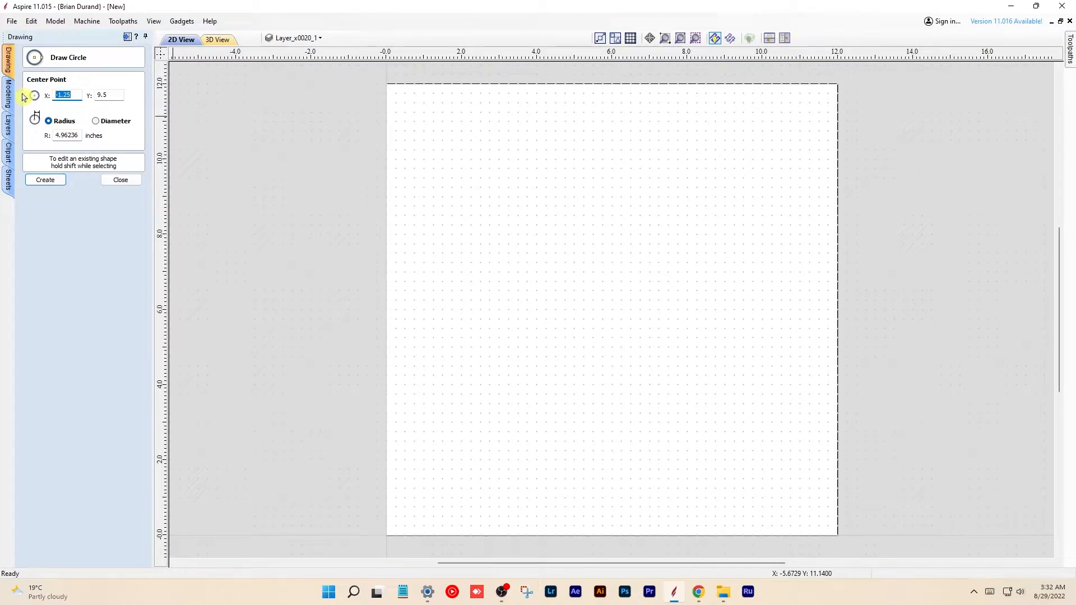
pyautogui.write('1')
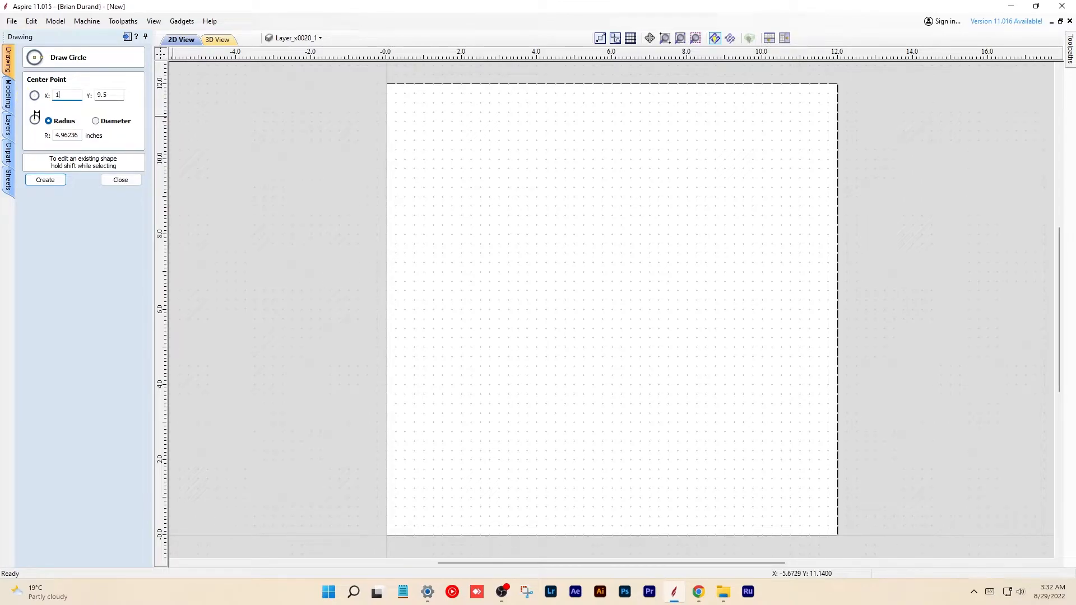
pyautogui.click(107, 94)
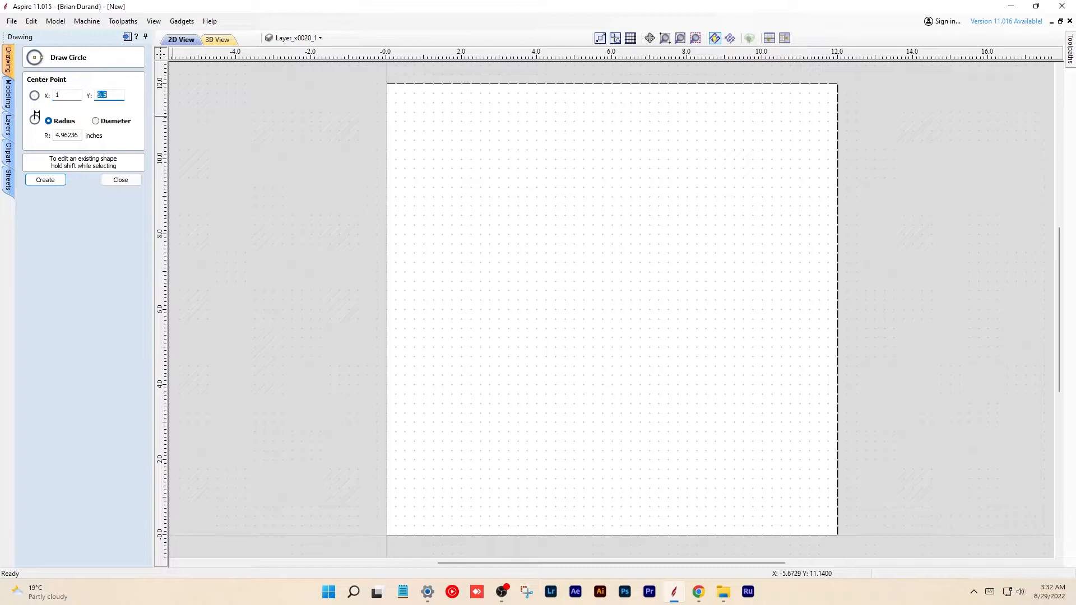
pyautogui.write('1')
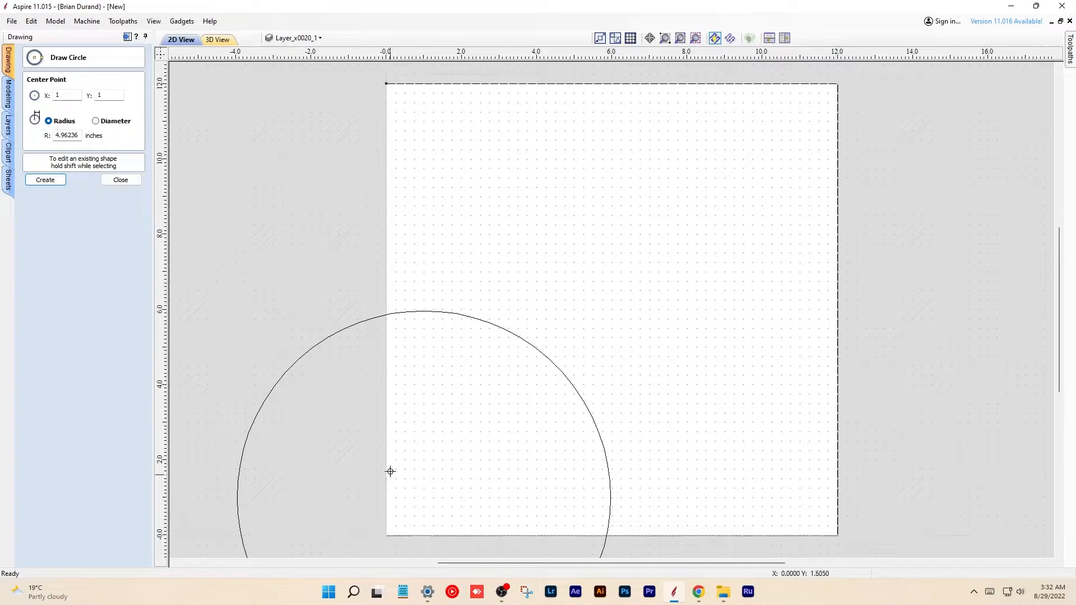
pyautogui.moveTo(413, 389)
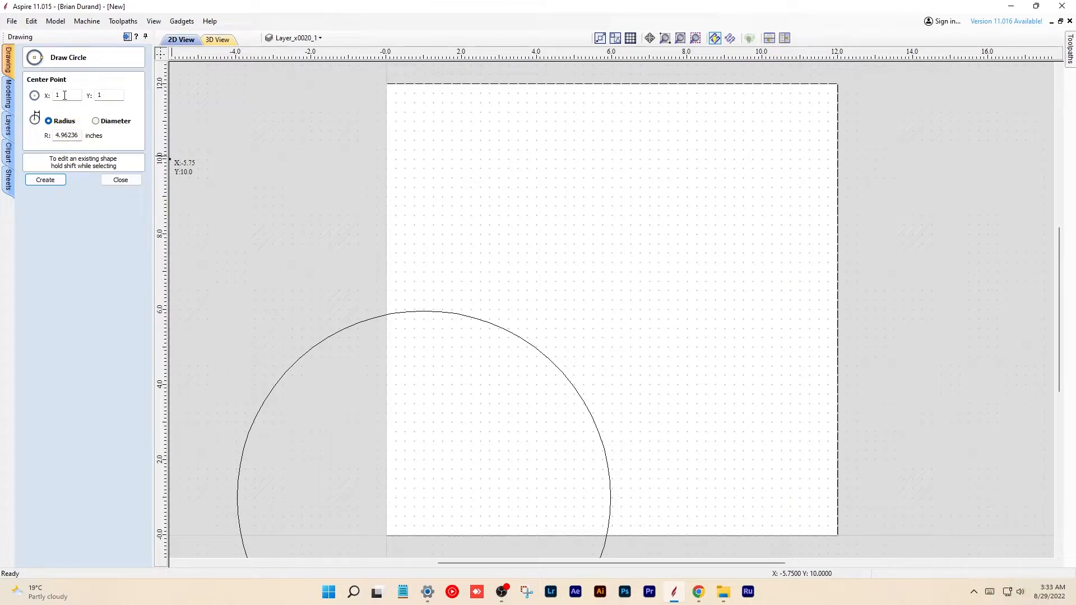
# Create circles centred at X 6, Y 6, including a 2-inch radius one, then exit circle drawing.
pyautogui.click(65, 94)
pyautogui.write('6')
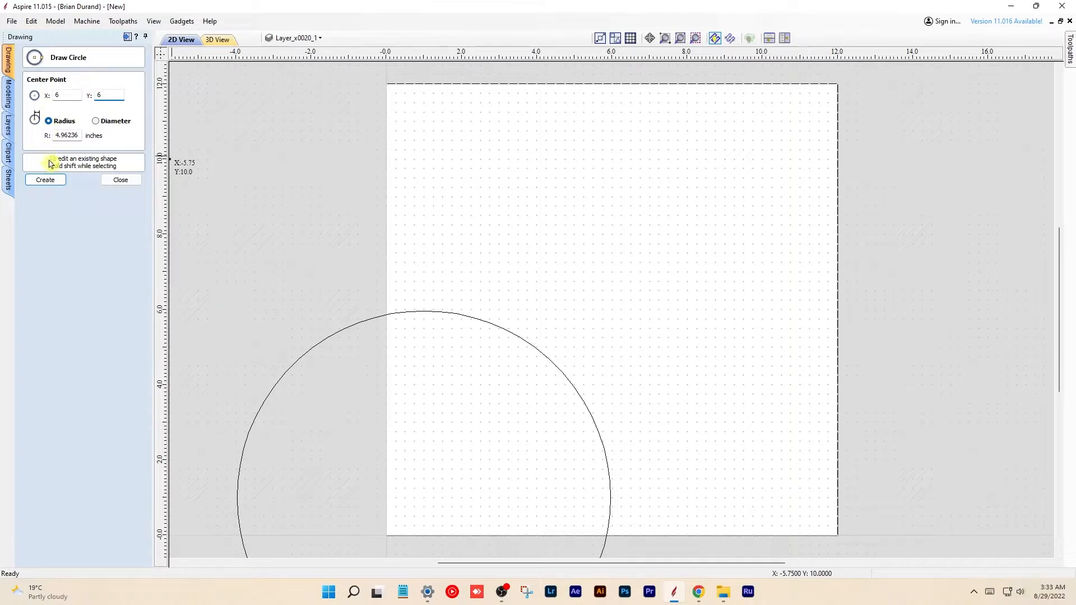
pyautogui.click(44, 180)
pyautogui.write('2')
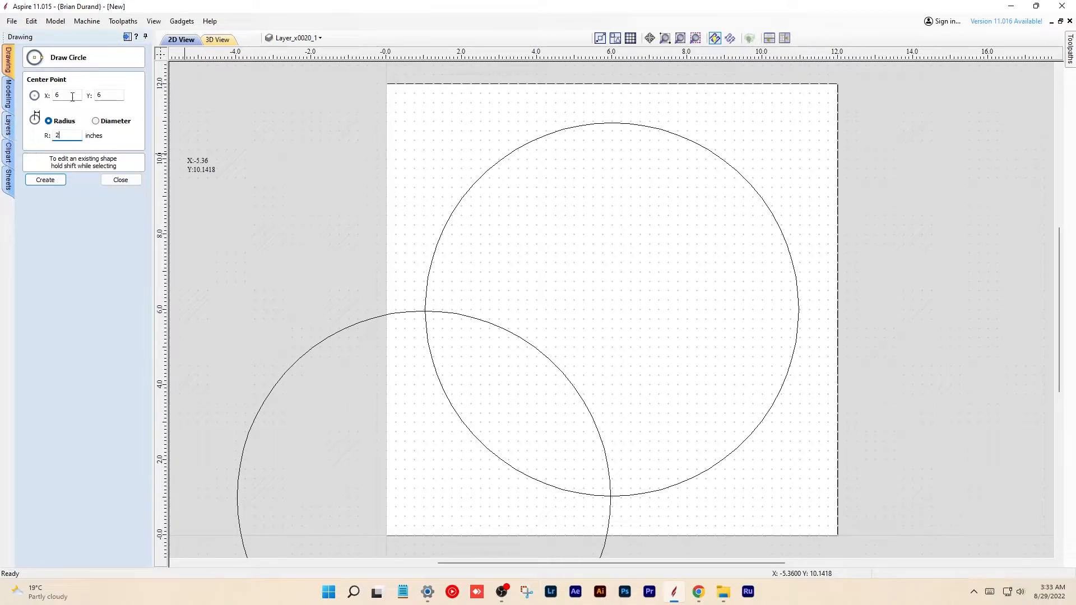
pyautogui.click(45, 180)
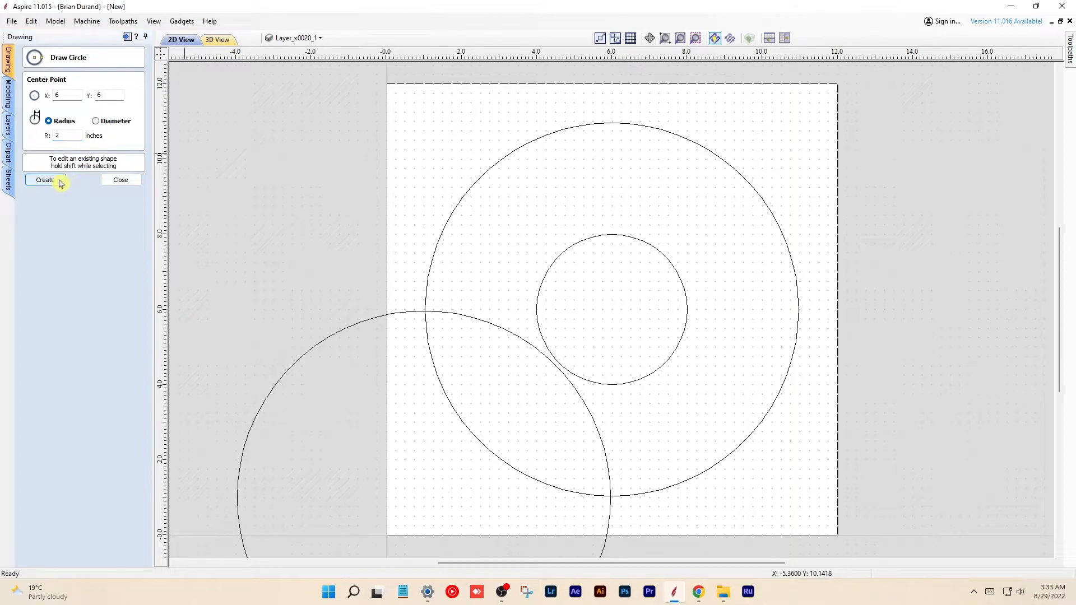
pyautogui.moveTo(65, 171)
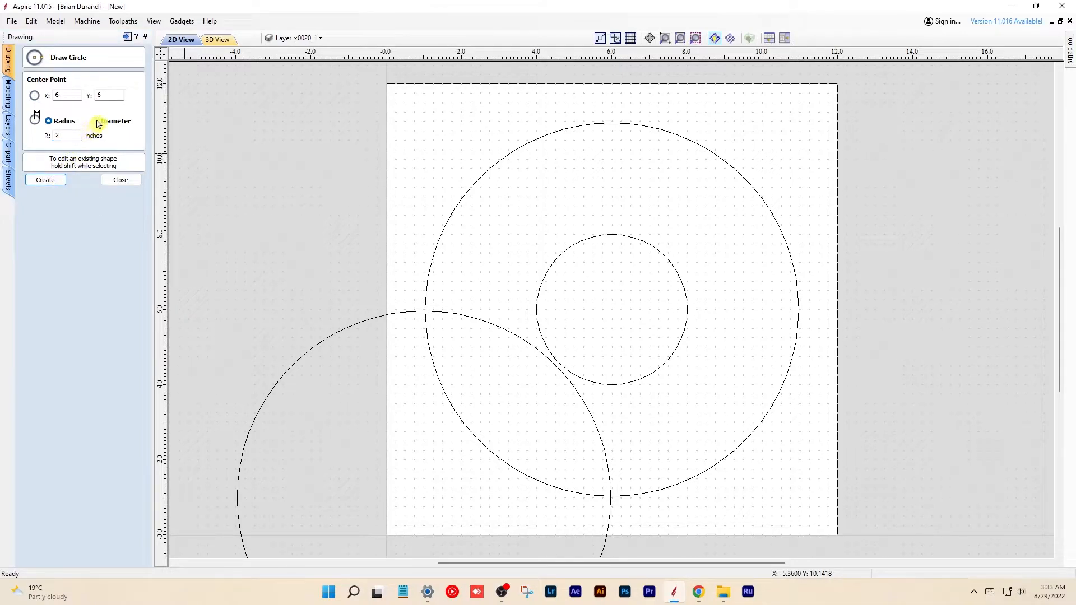
pyautogui.click(95, 121)
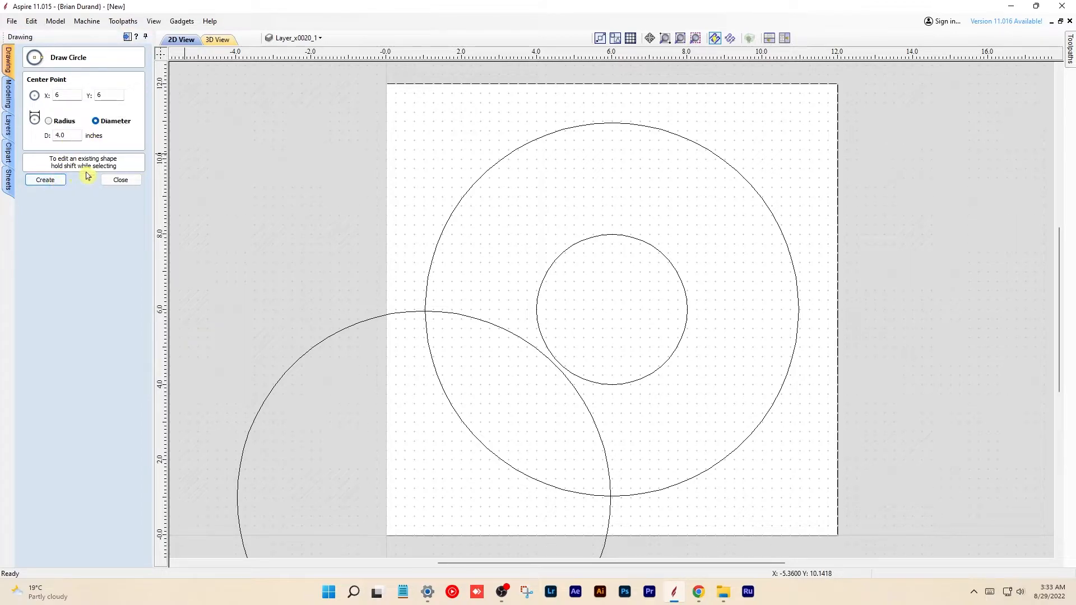
pyautogui.moveTo(88, 159)
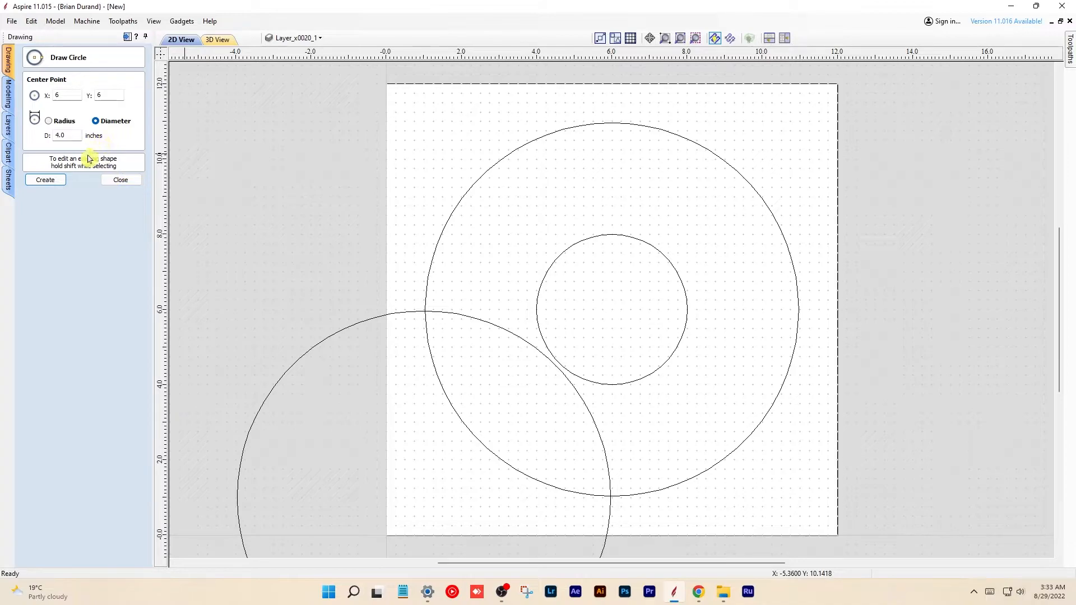
pyautogui.click(119, 180)
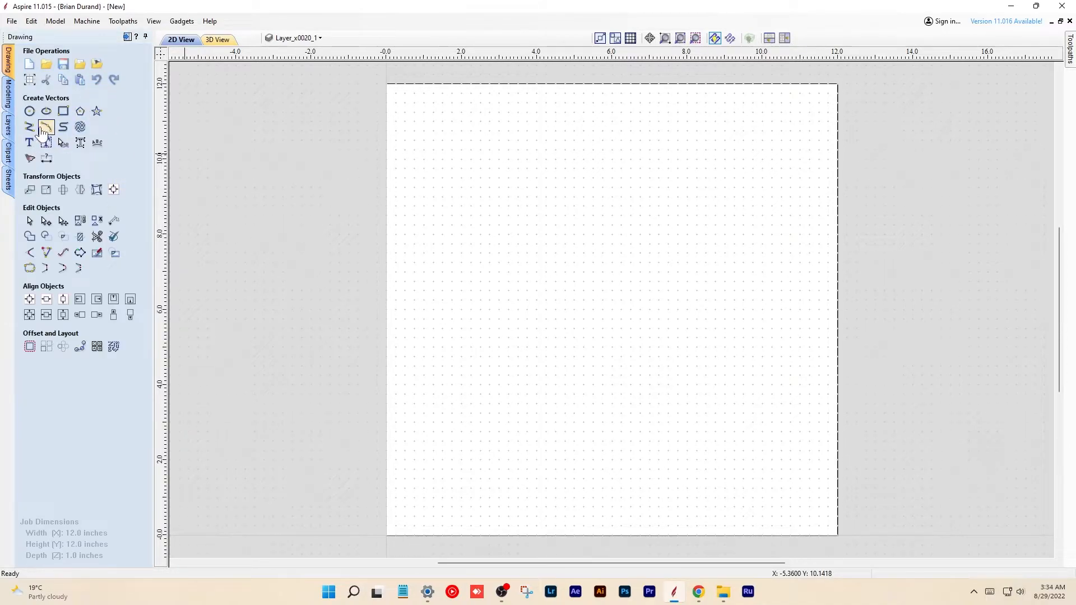
# Create 4.5 × 3.5 inch ellipses centred at 6.5, 6.25 and at 6, 6.
pyautogui.click(46, 127)
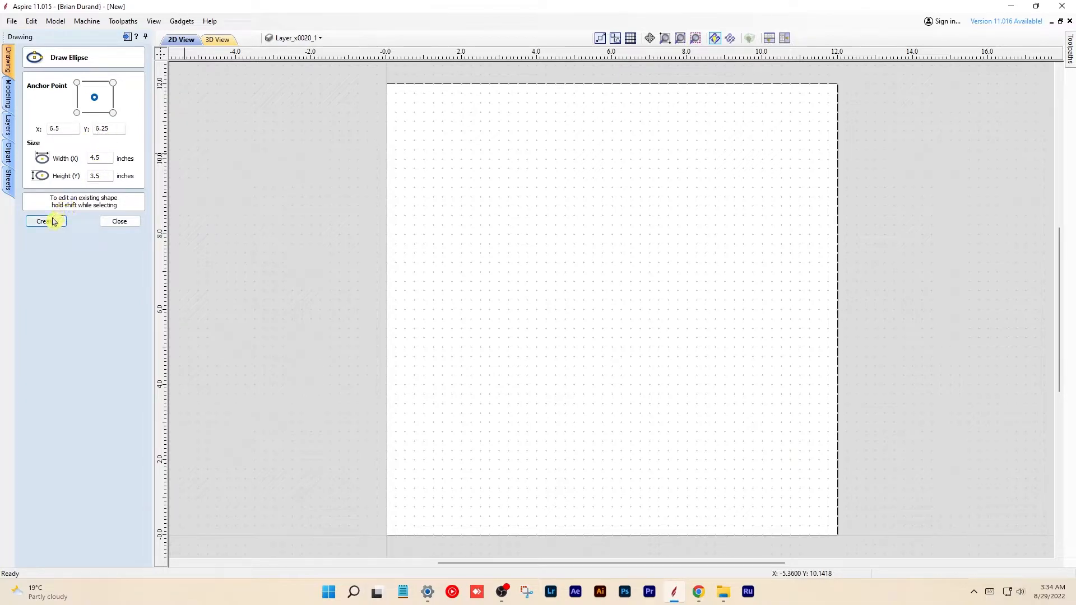
pyautogui.click(43, 221)
pyautogui.write('6')
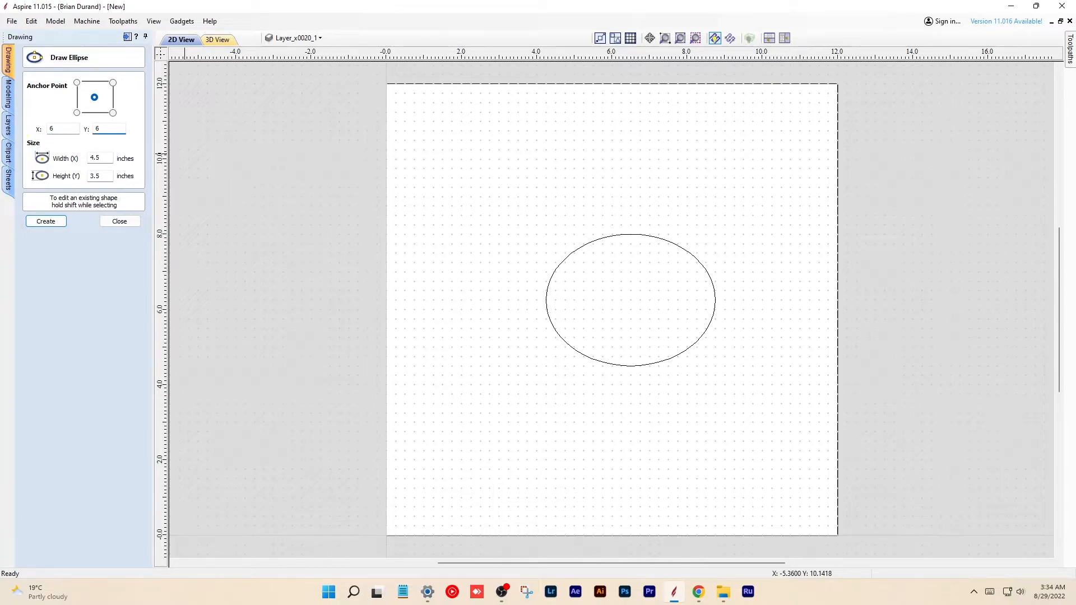
pyautogui.click(45, 221)
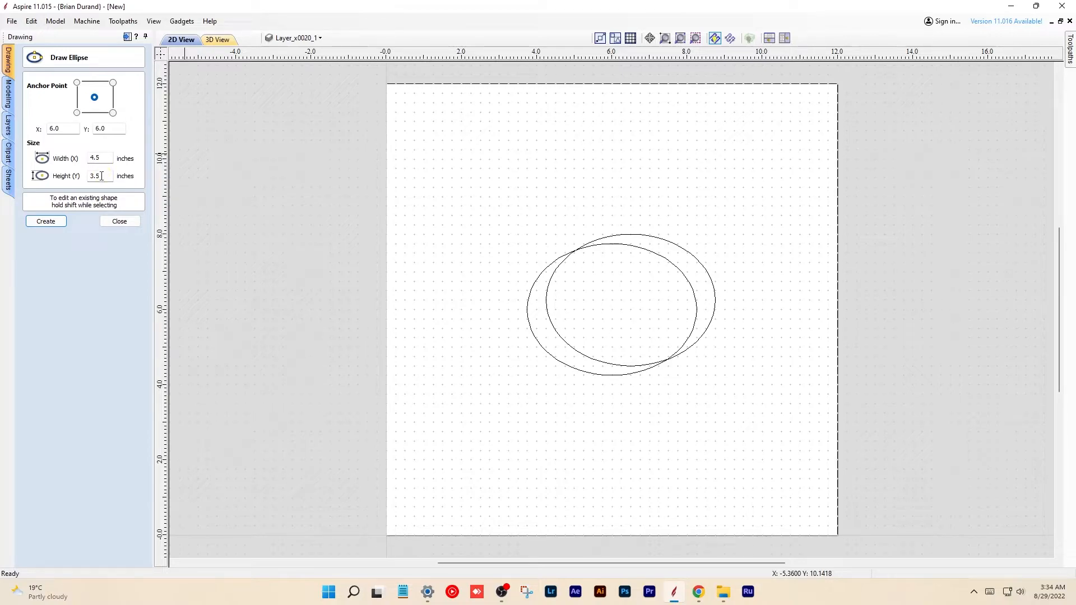
pyautogui.moveTo(108, 167)
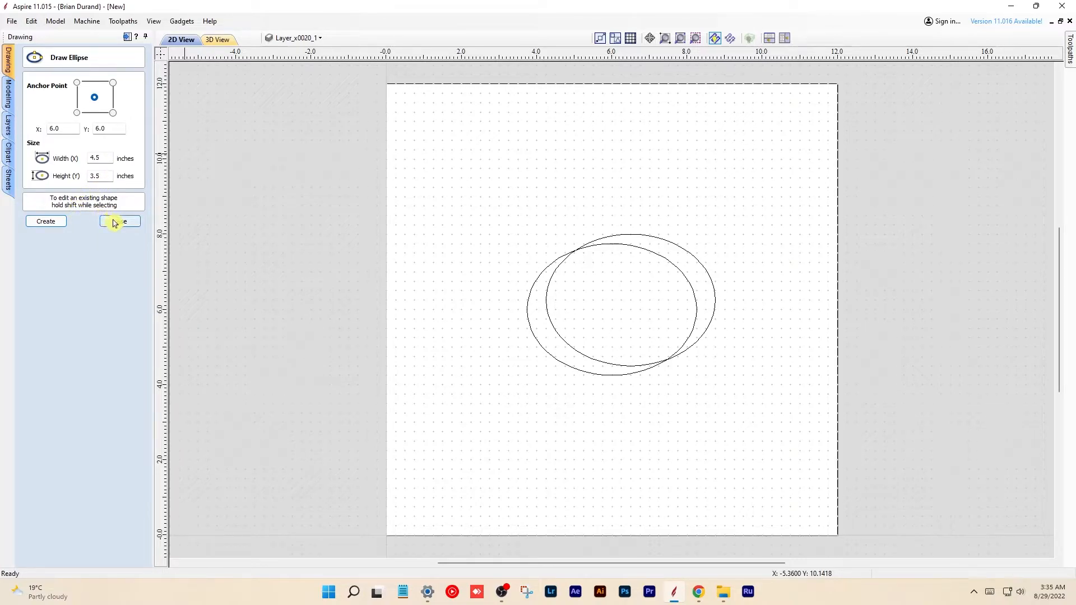
pyautogui.click(120, 221)
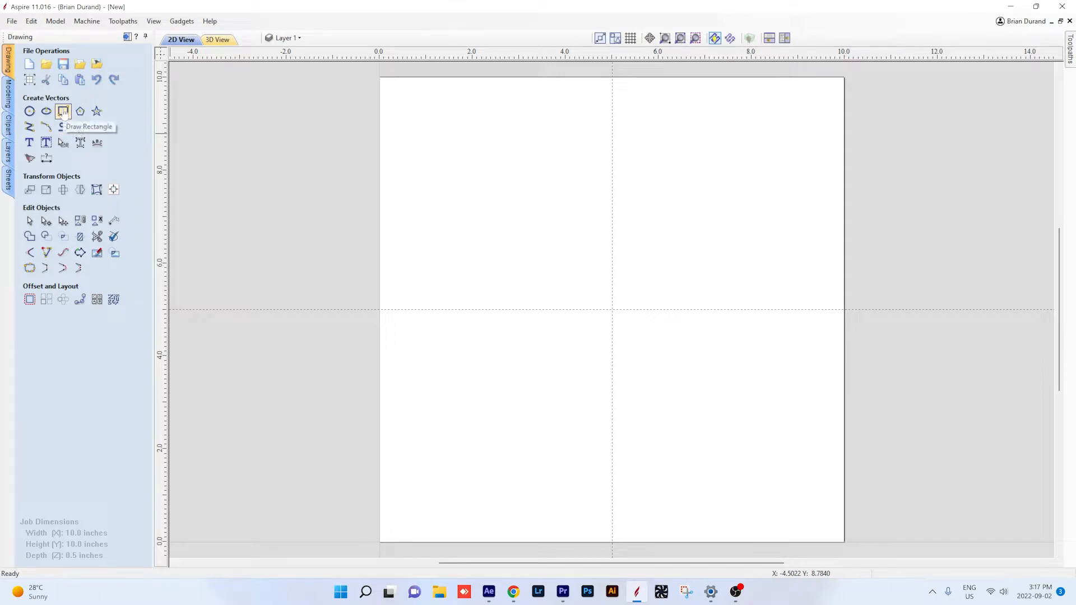
# Drag out a trial 3.8-inch square from the job centre at X 5, Y 5, then discard it.
pyautogui.click(62, 111)
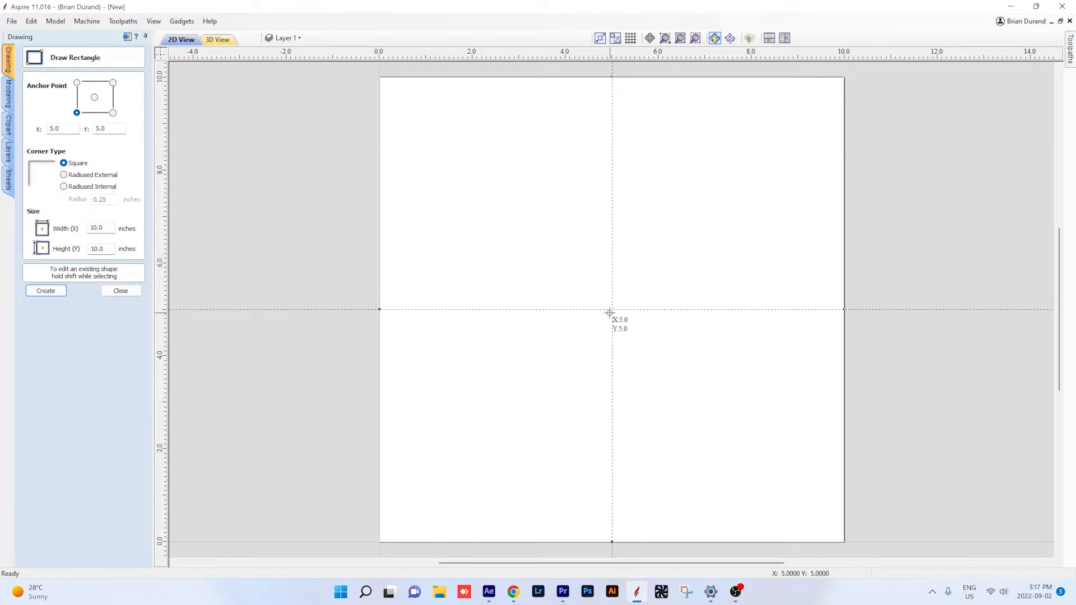
pyautogui.moveTo(611, 310); pyautogui.dragTo(505, 229)
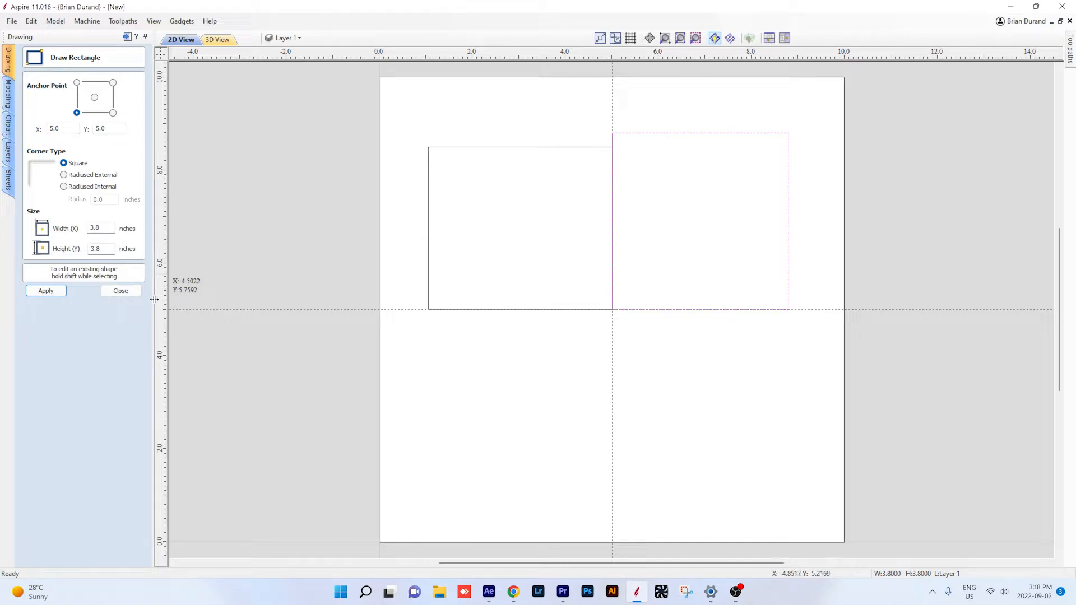
pyautogui.click(46, 291)
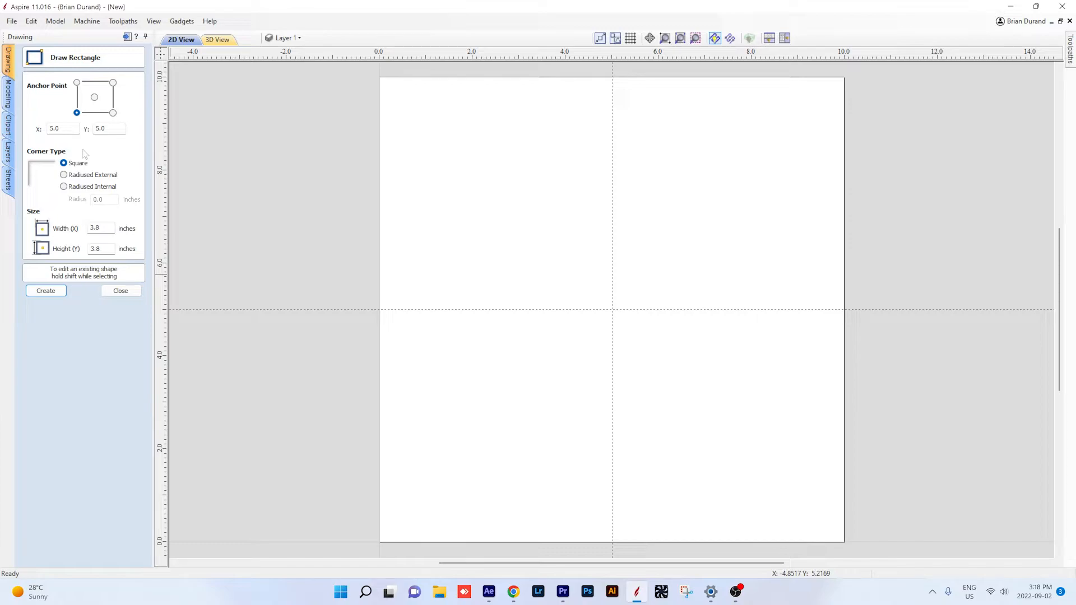
pyautogui.moveTo(81, 152)
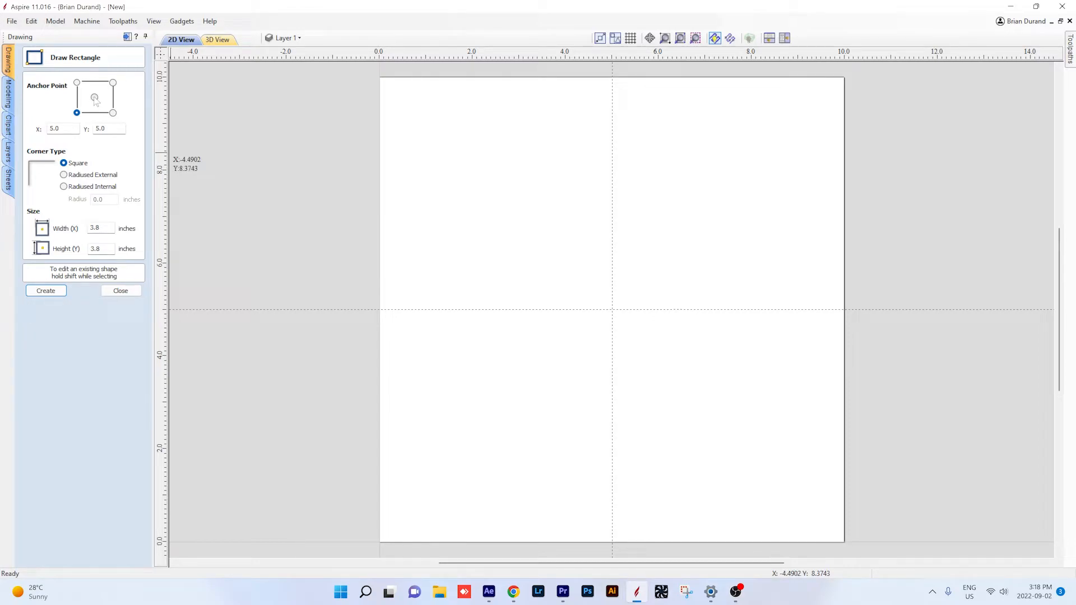
# Anchor the rectangle on its centre at 5, 5 with a 10 x 10 inch size, then close drawing.
pyautogui.click(95, 98)
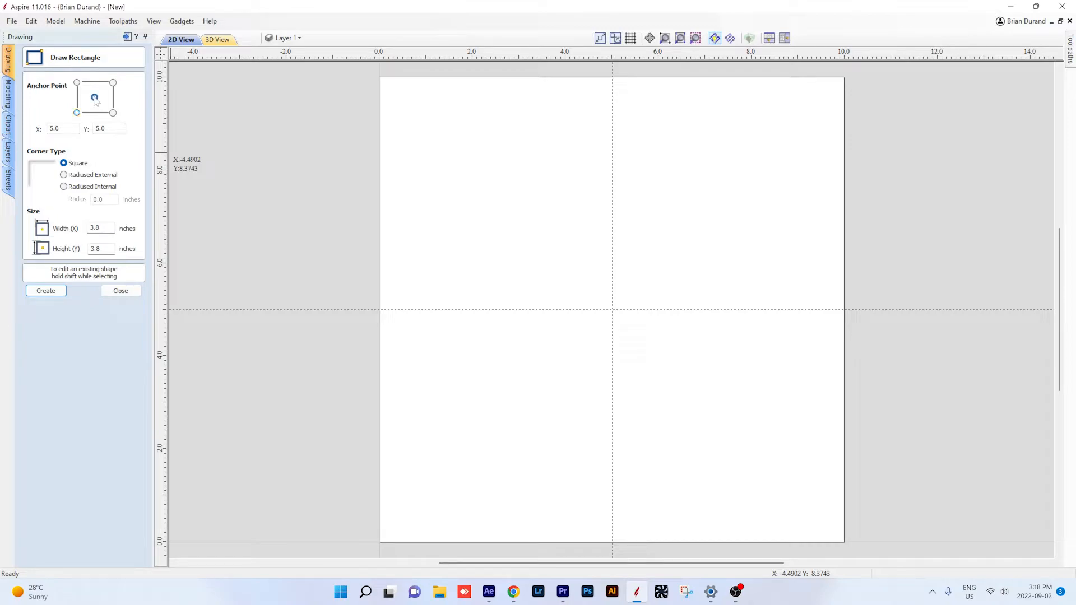
pyautogui.click(94, 98)
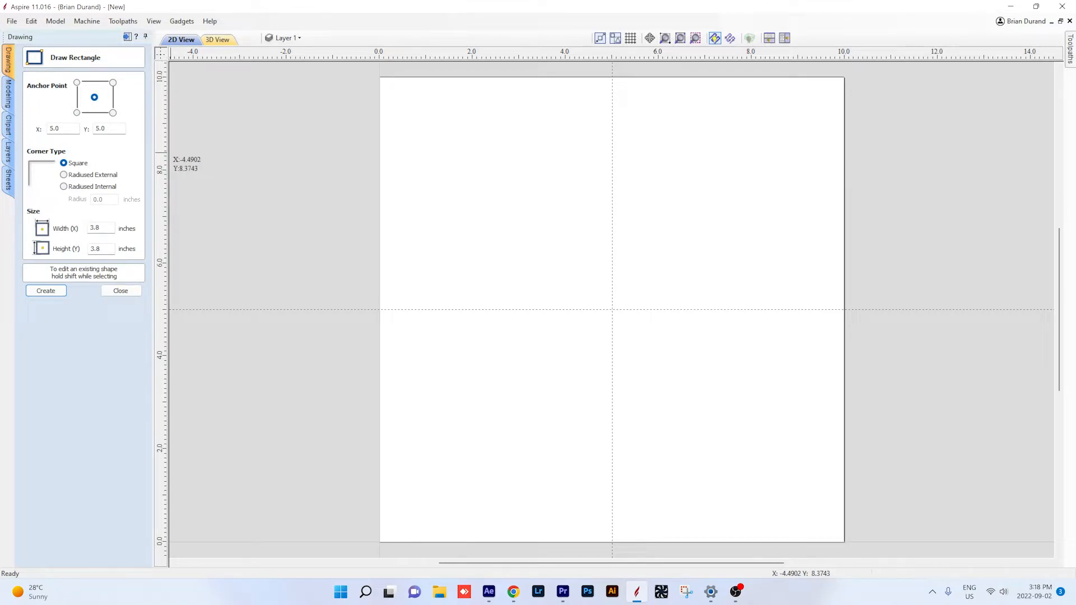
pyautogui.moveTo(253, 169)
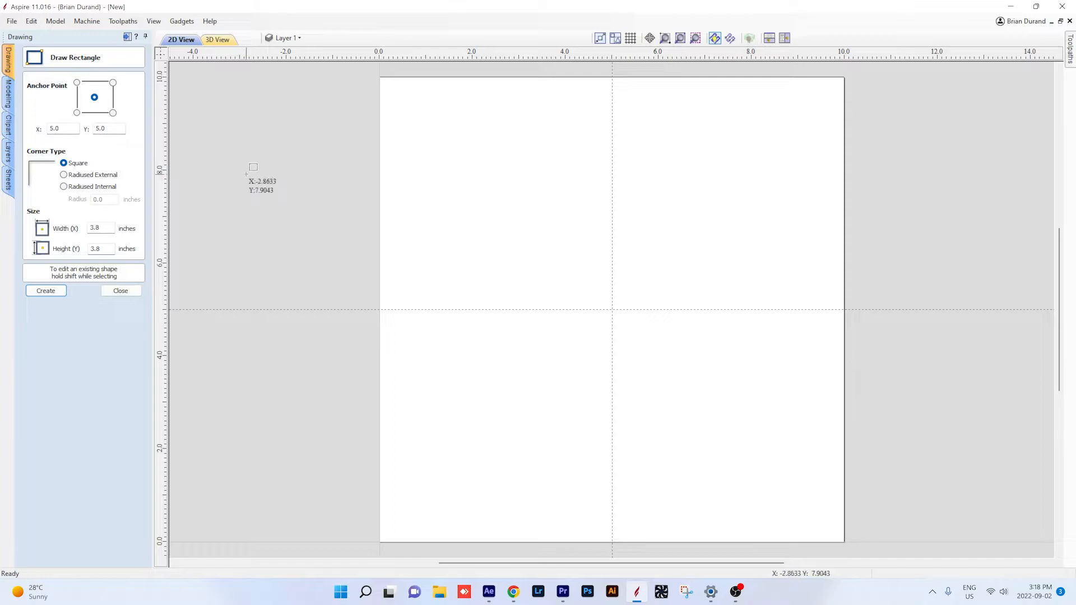
pyautogui.moveTo(612, 309)
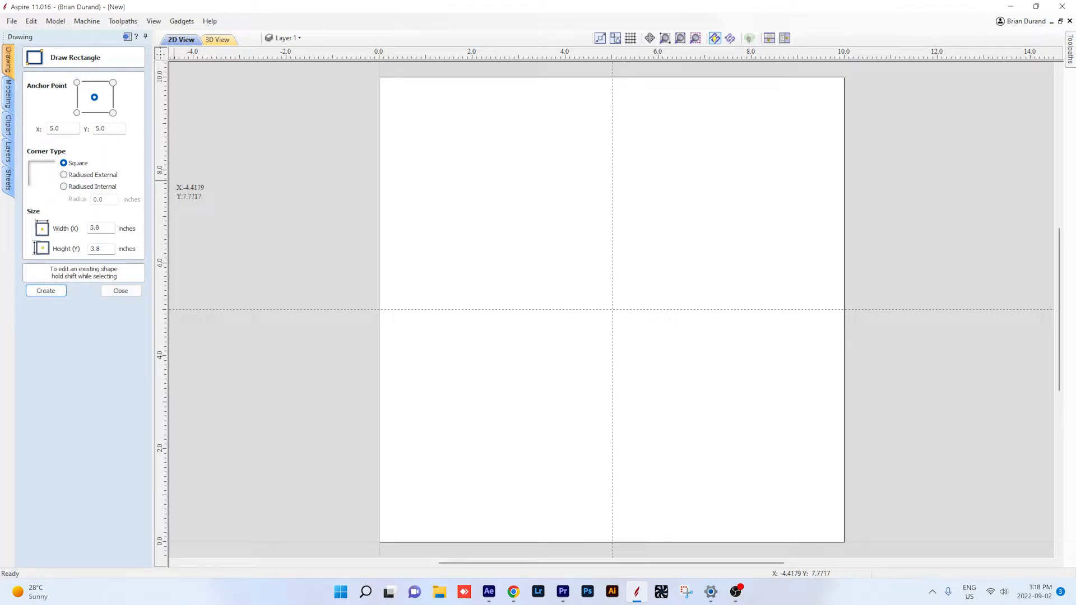
pyautogui.click(101, 228)
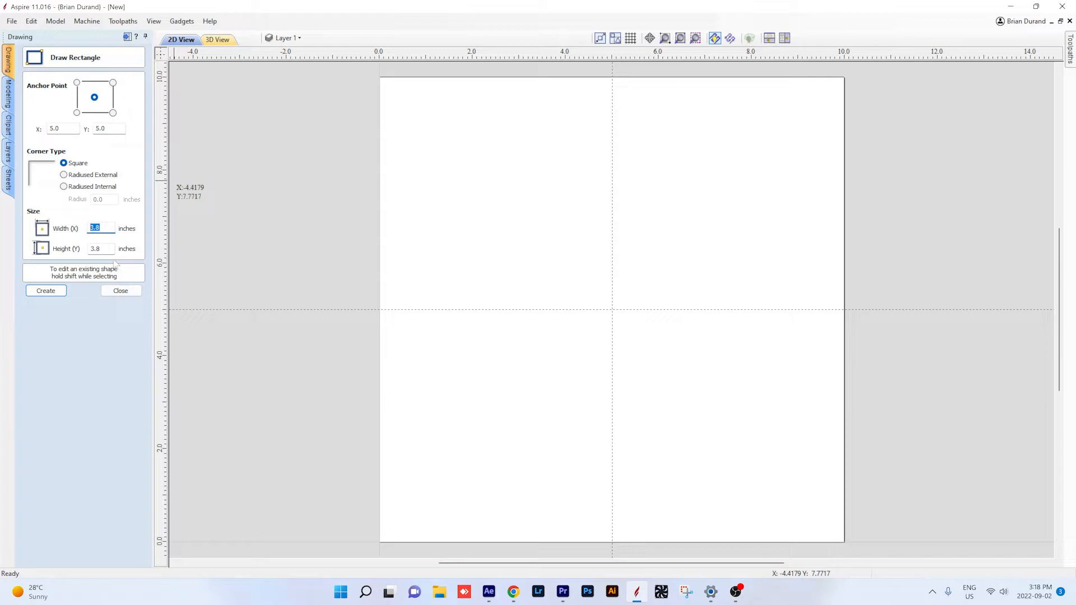
pyautogui.write('10')
pyautogui.click(102, 249)
pyautogui.write('0')
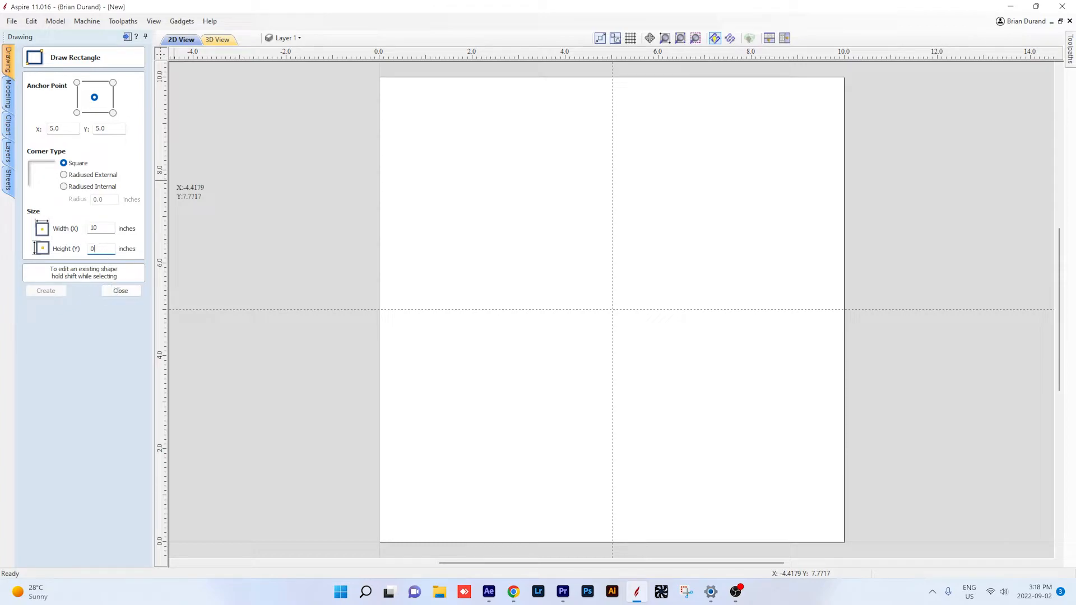
pyautogui.write('10.0')
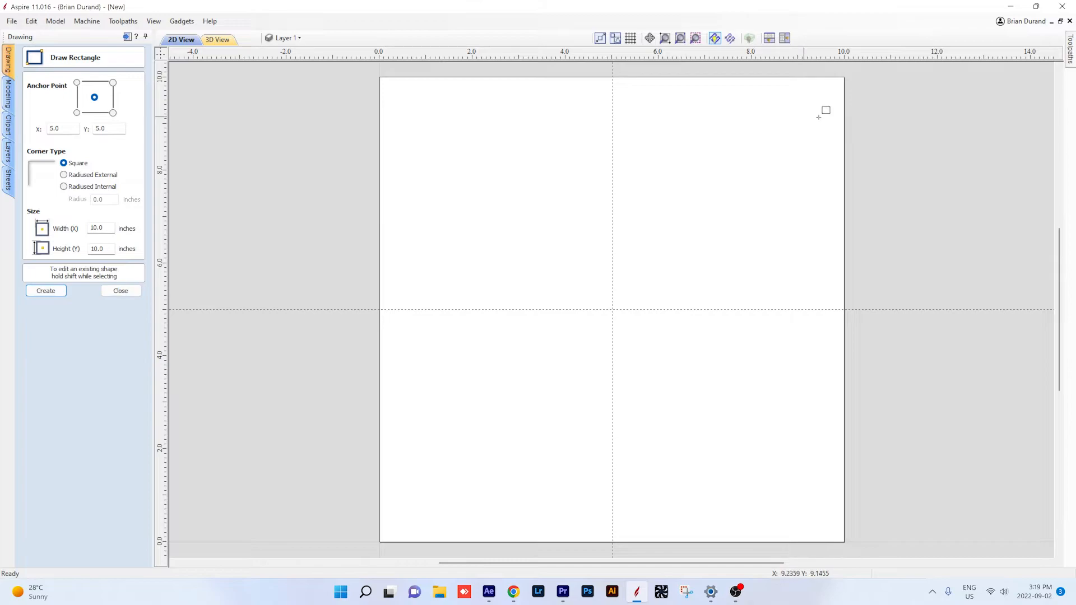
pyautogui.moveTo(443, 77)
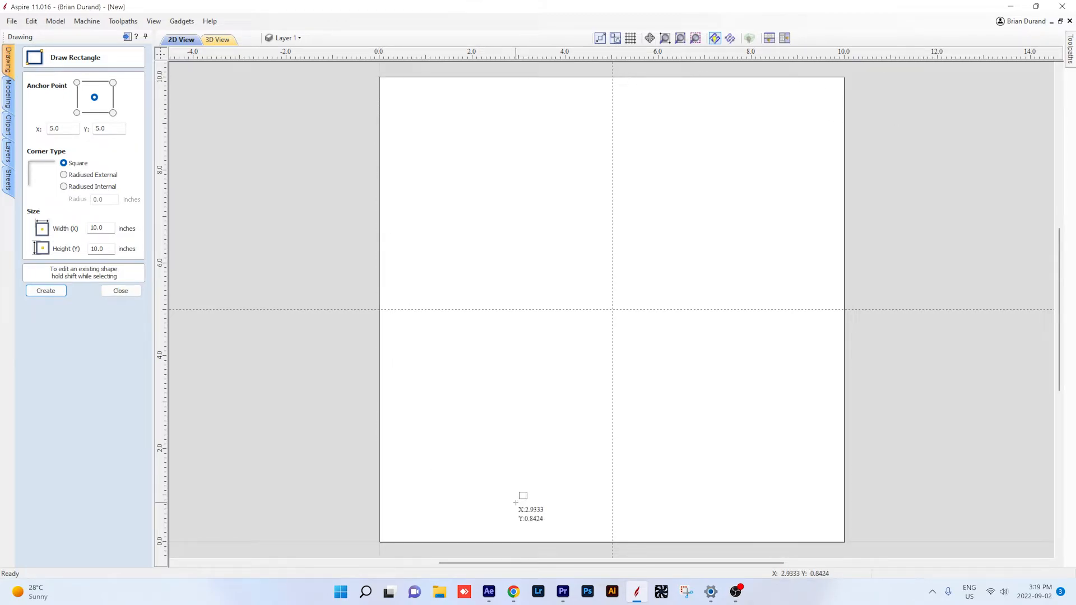
pyautogui.moveTo(849, 292)
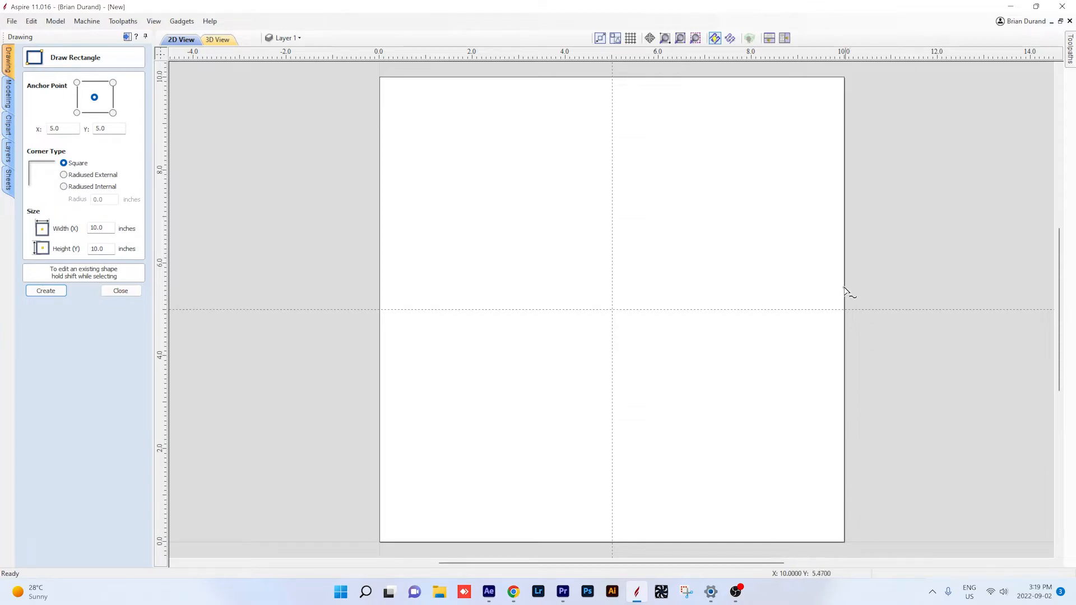
pyautogui.moveTo(296, 119)
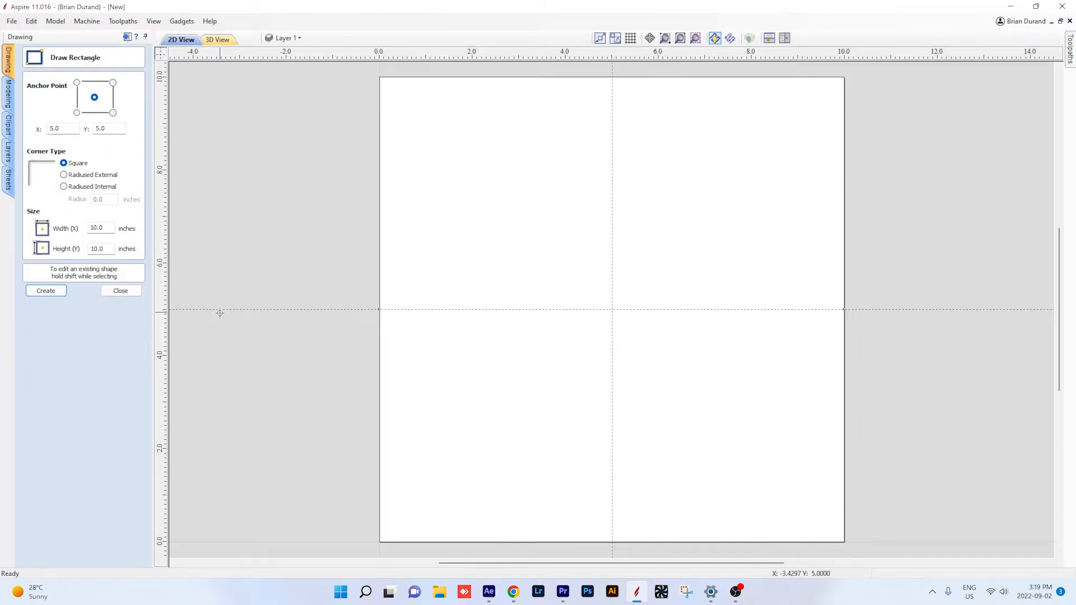
pyautogui.moveTo(319, 367)
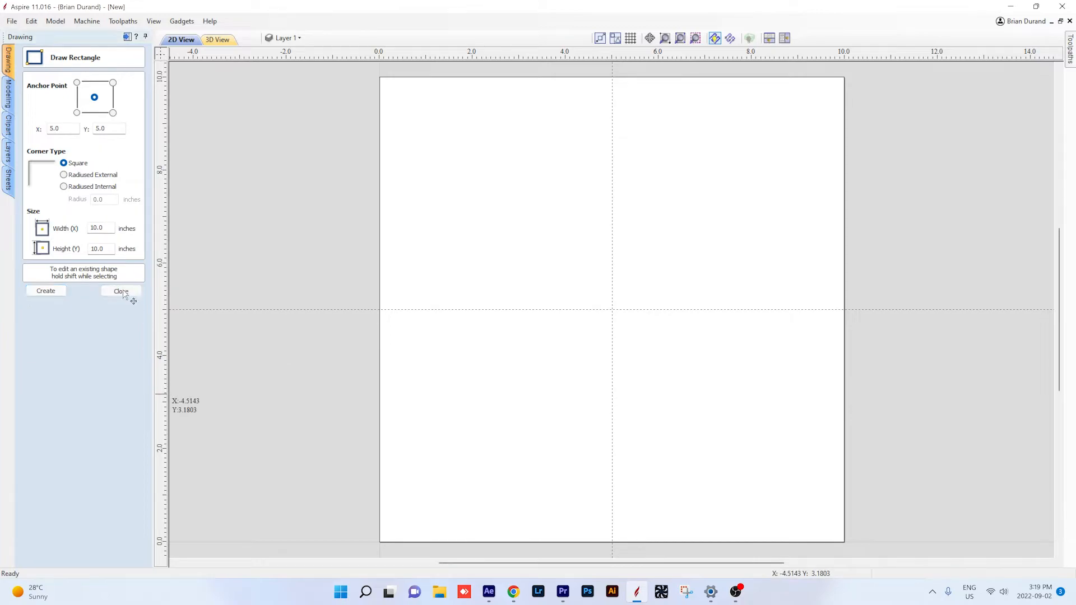
pyautogui.click(120, 291)
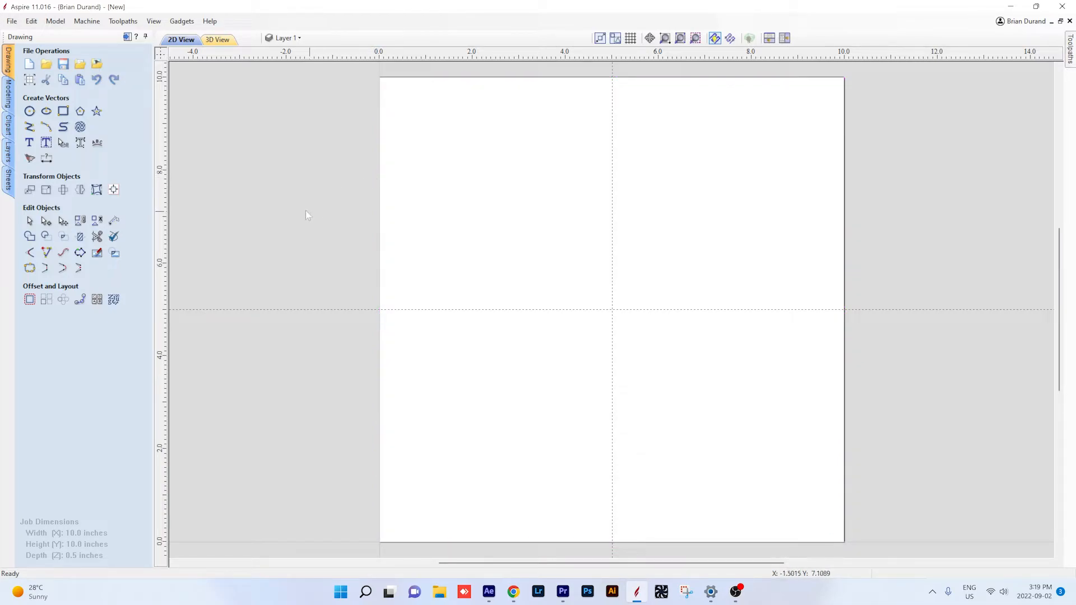
# Try the radiused corner options, set the size to 5 x 5 inches, then choose Square corners.
pyautogui.click(62, 110)
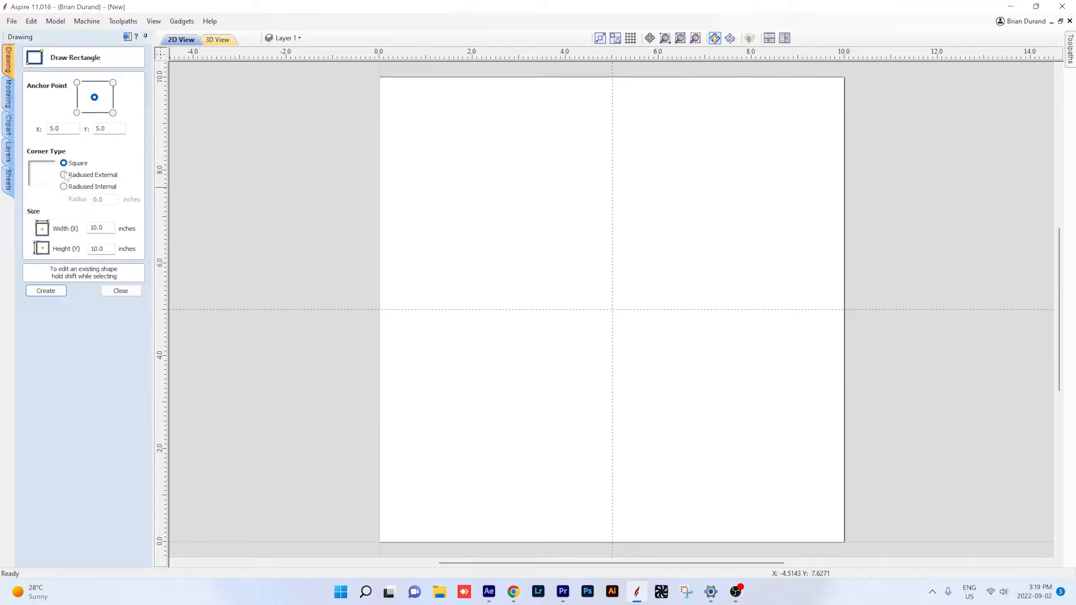
pyautogui.click(63, 174)
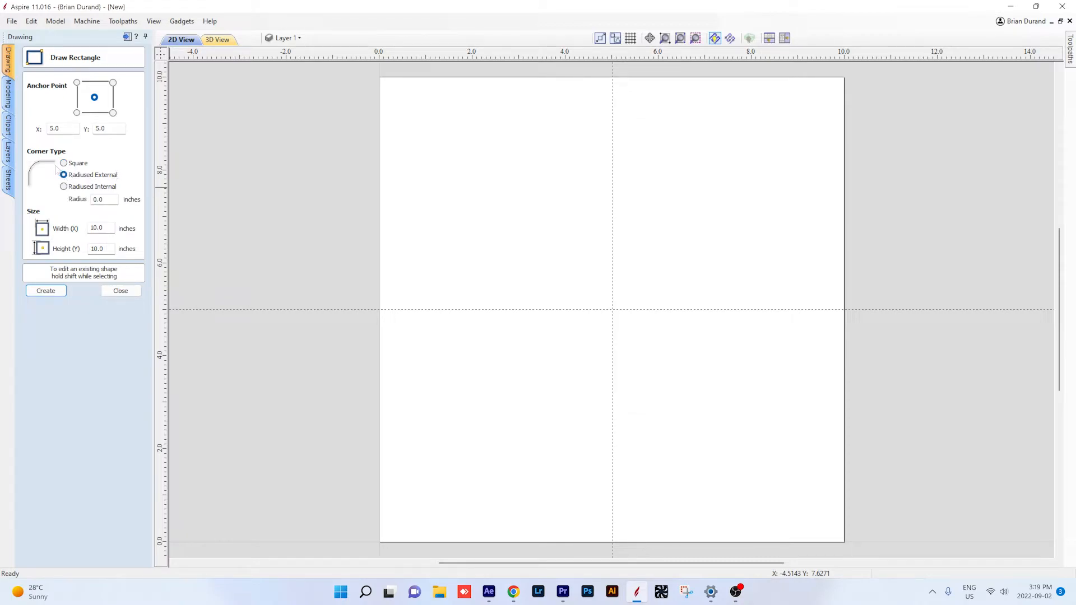
pyautogui.click(63, 186)
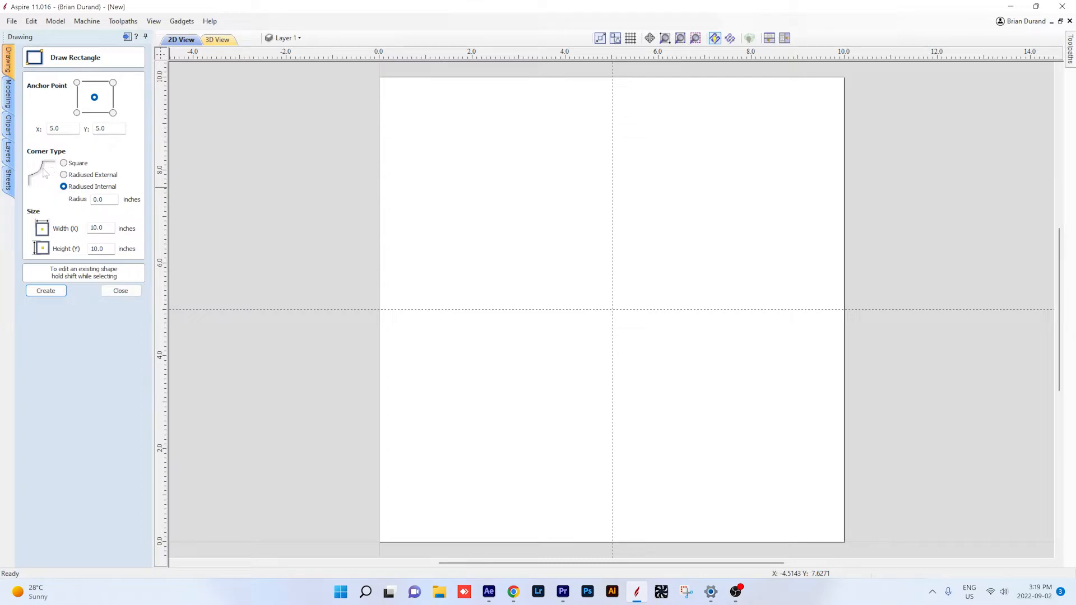
pyautogui.click(63, 174)
pyautogui.write('0.2')
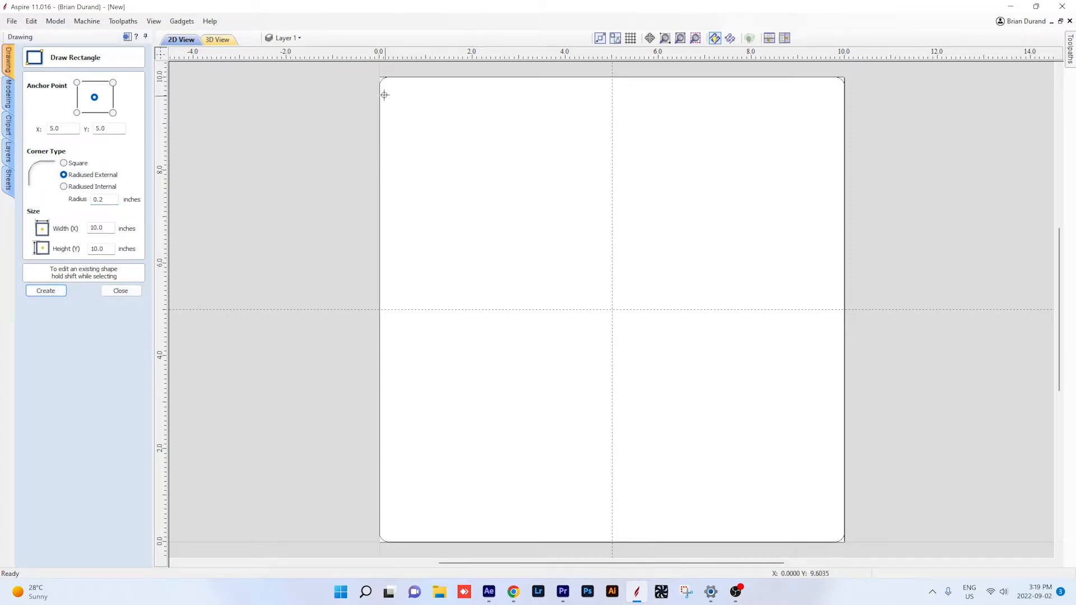
pyautogui.moveTo(881, 454)
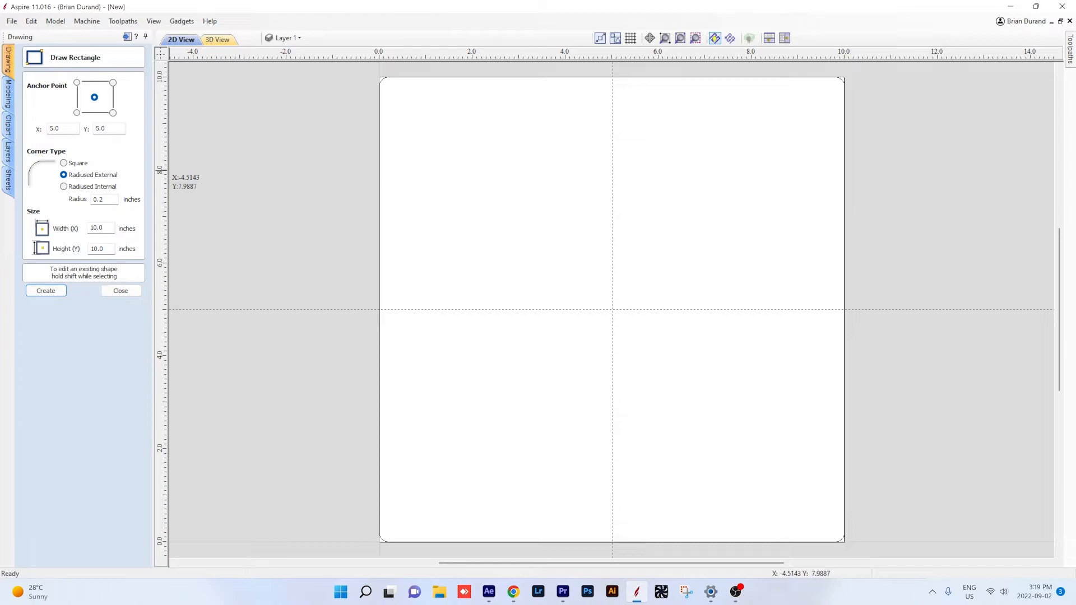
pyautogui.write('5')
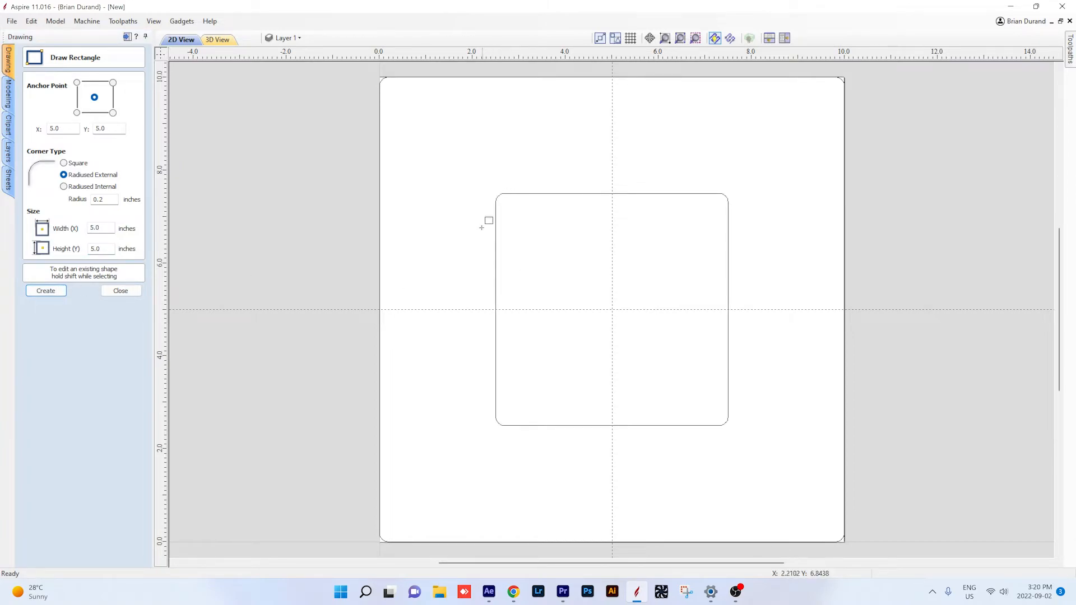
pyautogui.moveTo(791, 354)
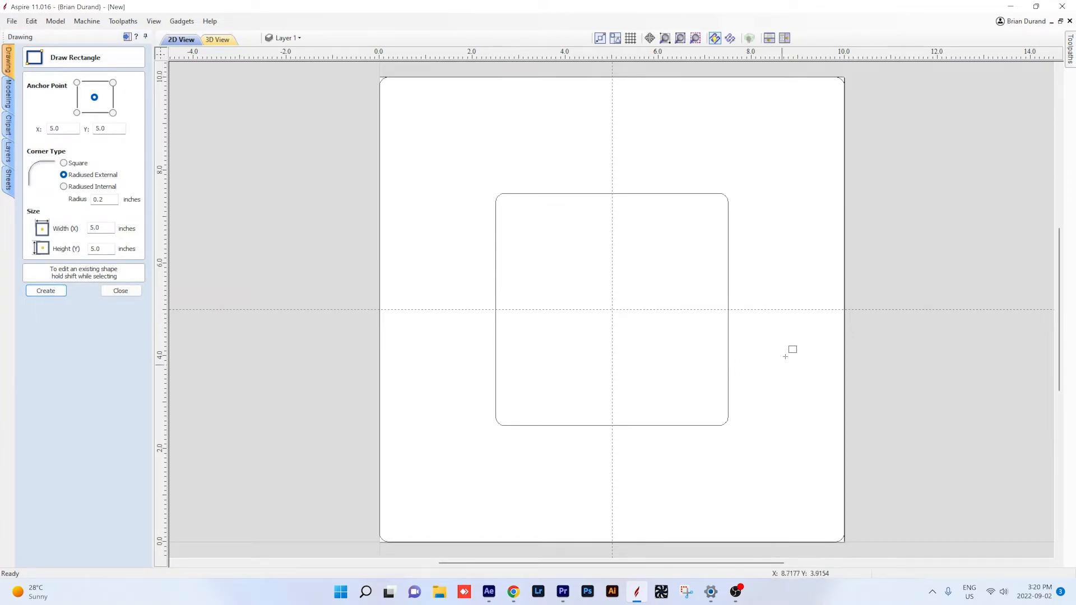
pyautogui.moveTo(656, 314)
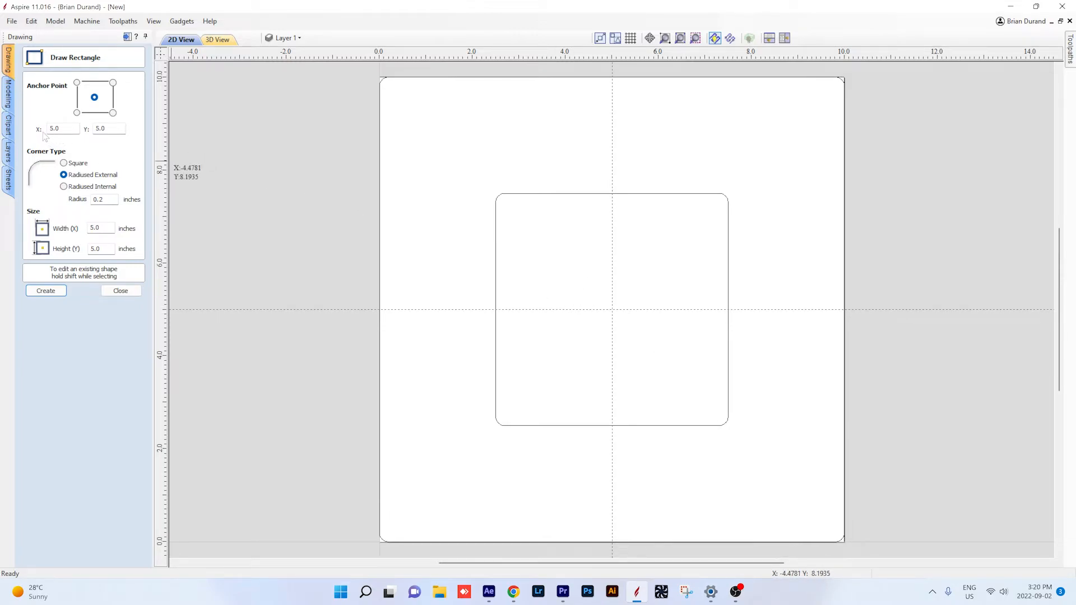
pyautogui.moveTo(632, 323)
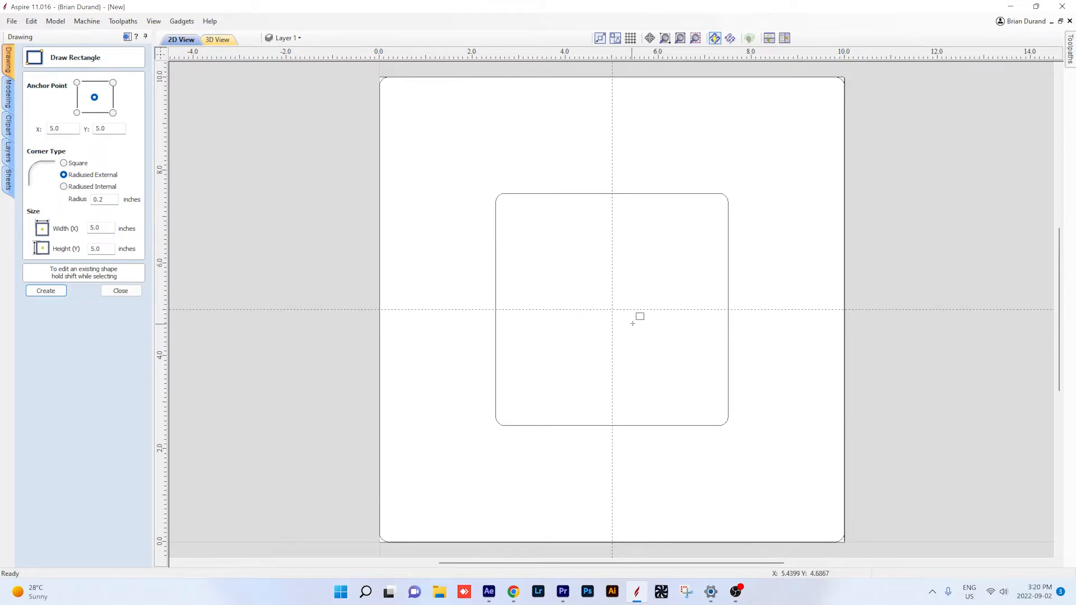
pyautogui.moveTo(612, 310)
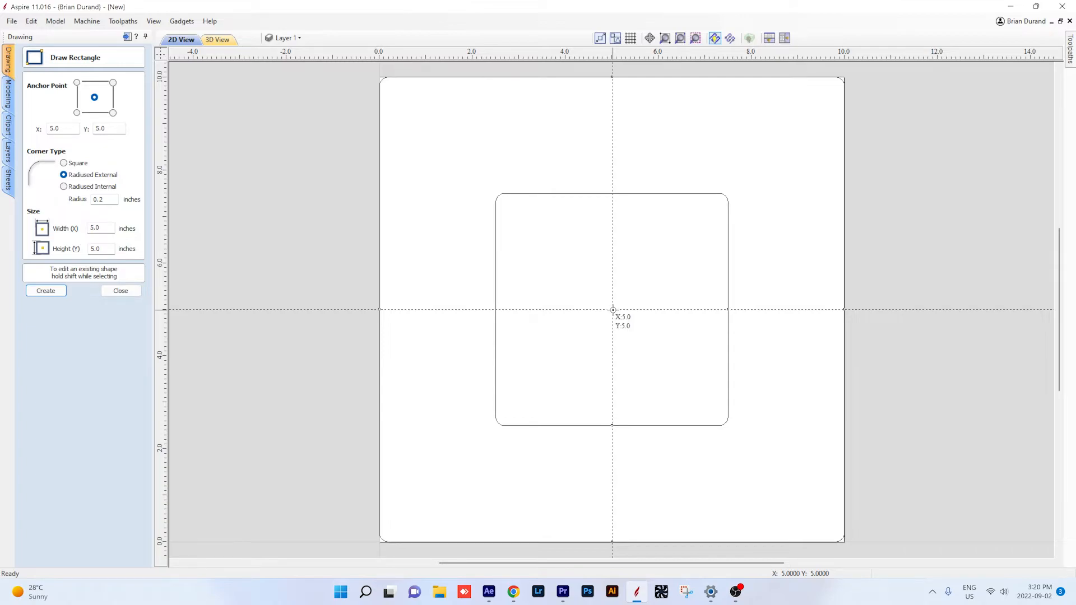
pyautogui.moveTo(752, 268)
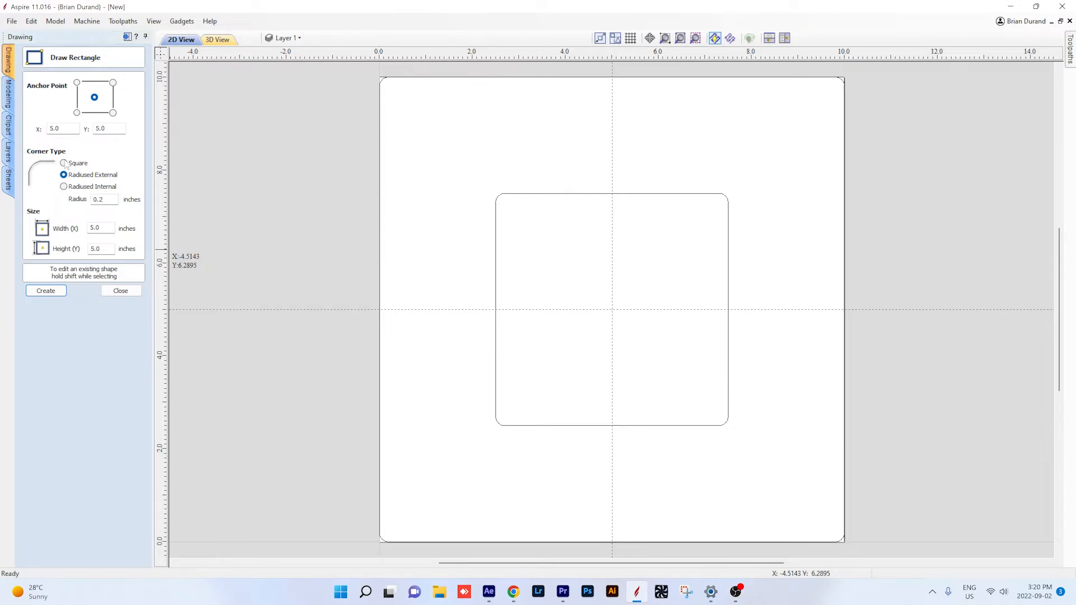
pyautogui.click(63, 163)
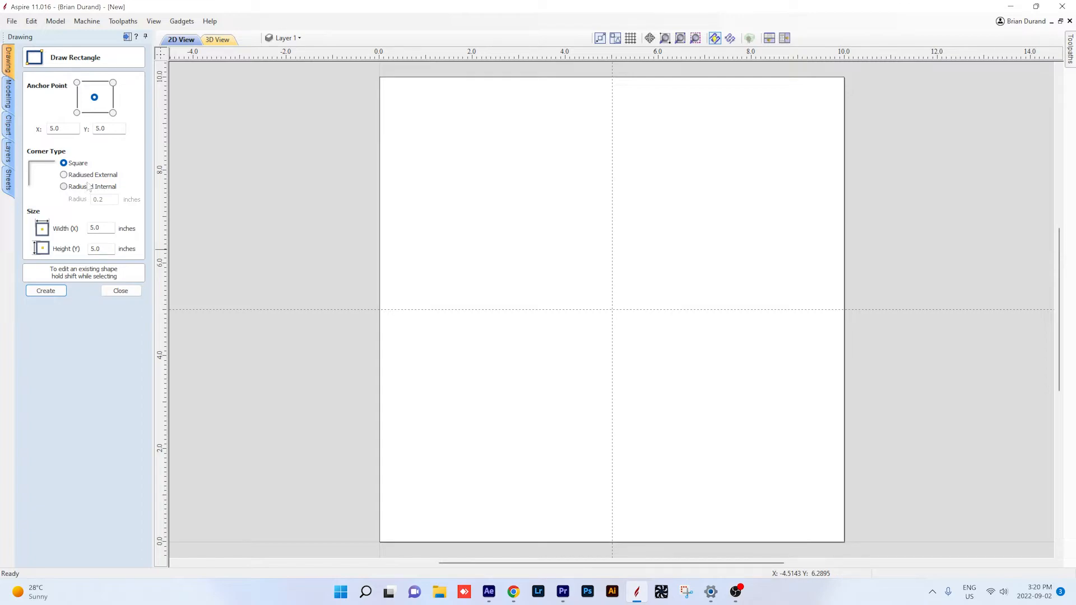
# Create a 5-inch square with its lower-left corner at 5, 5, then switch the anchor to top-right.
pyautogui.click(76, 113)
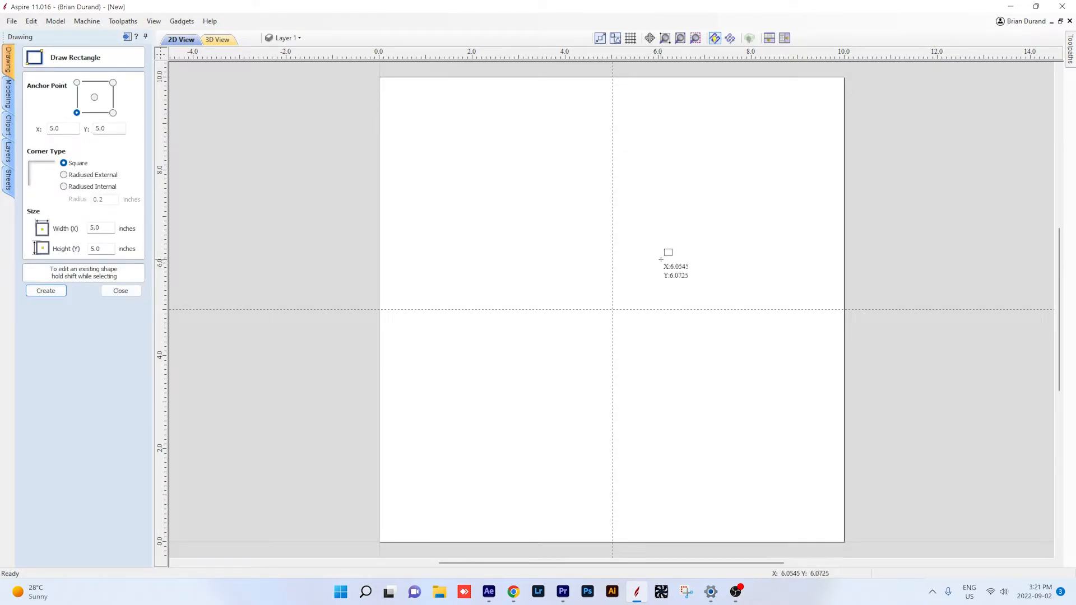
pyautogui.moveTo(231, 147)
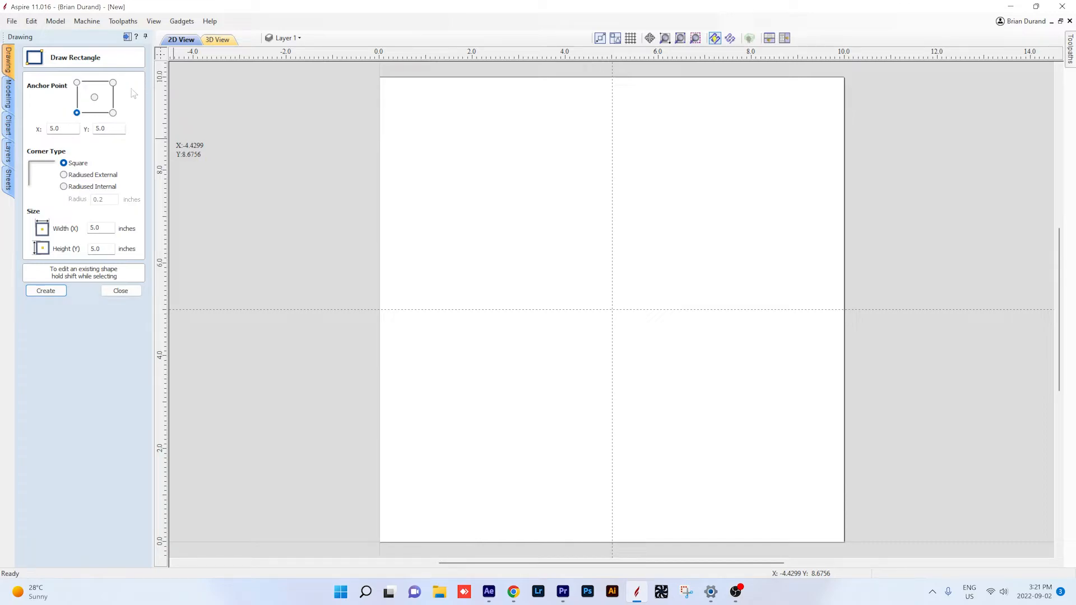
pyautogui.moveTo(149, 91)
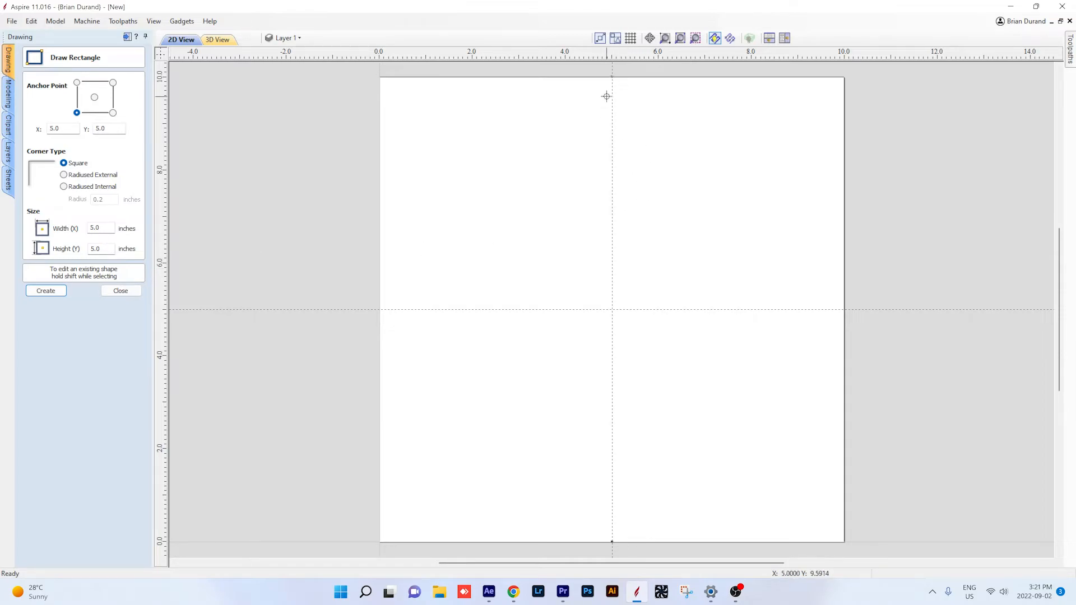
pyautogui.moveTo(864, 278)
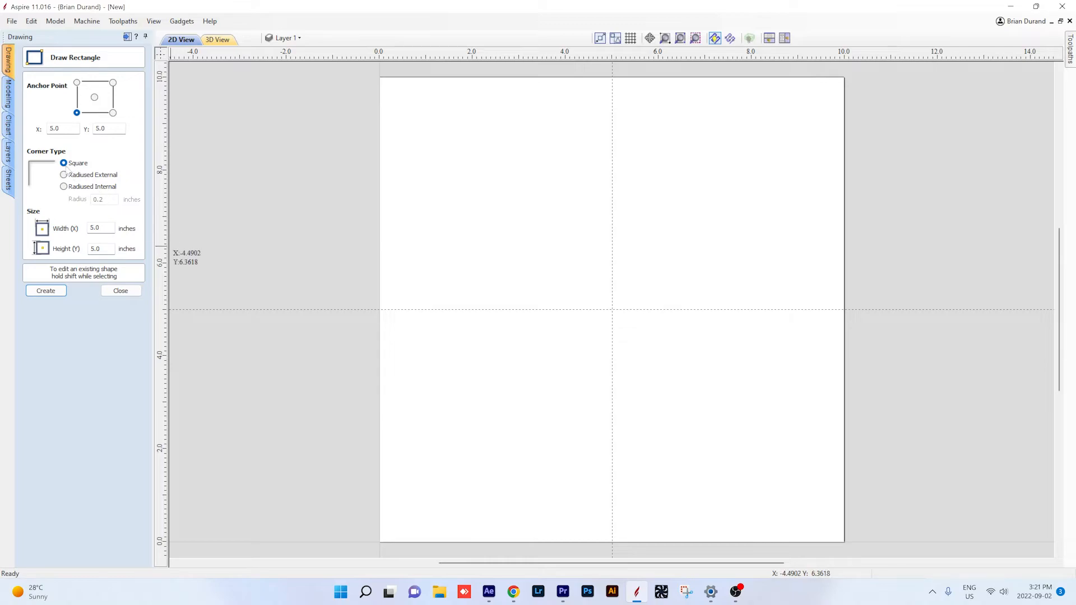
pyautogui.click(45, 291)
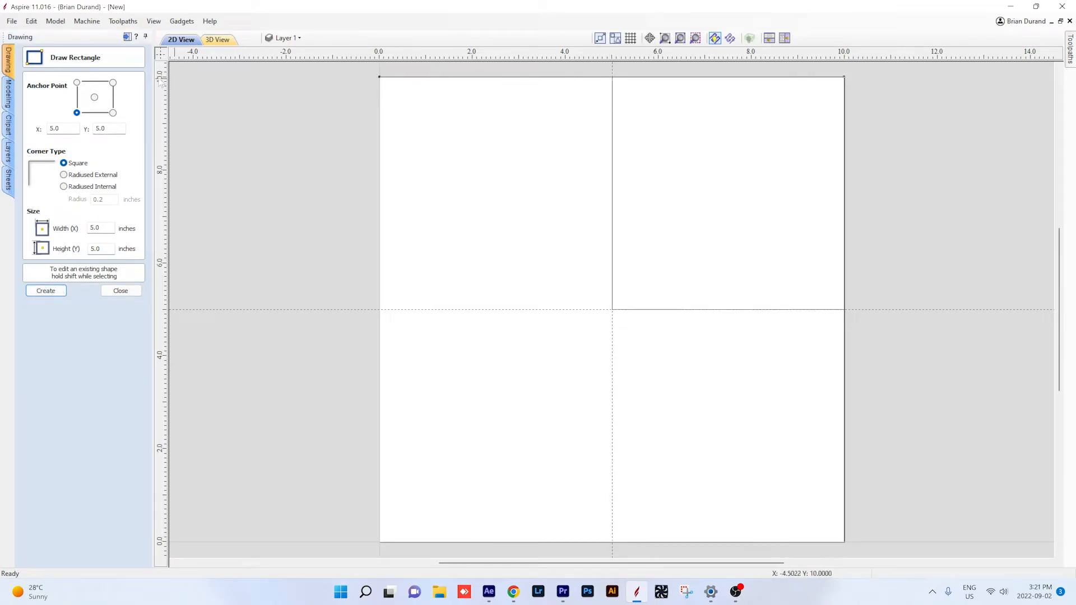
pyautogui.moveTo(642, 154)
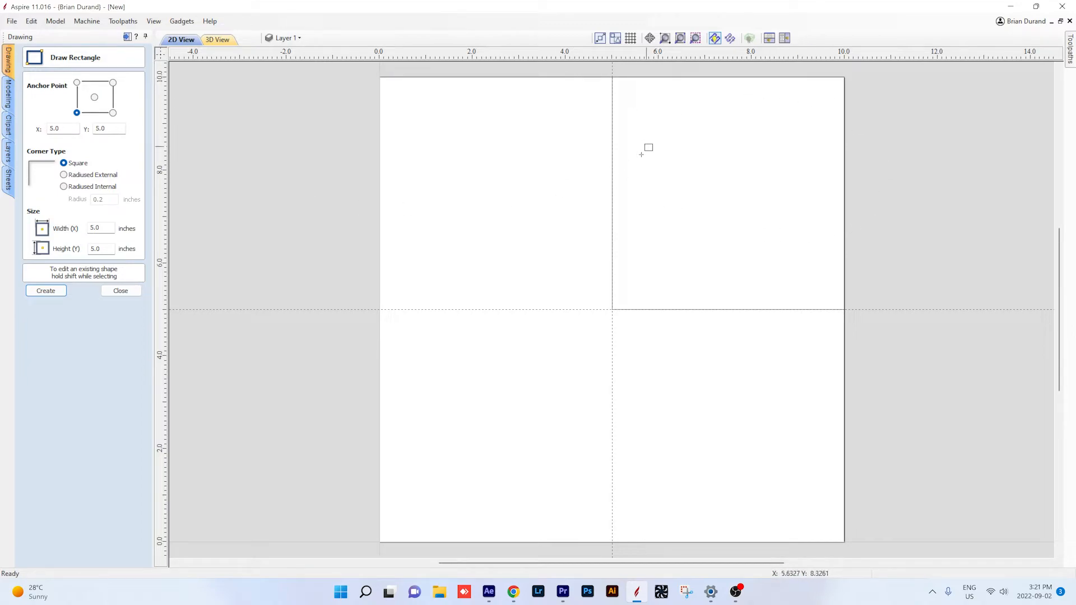
pyautogui.moveTo(186, 257)
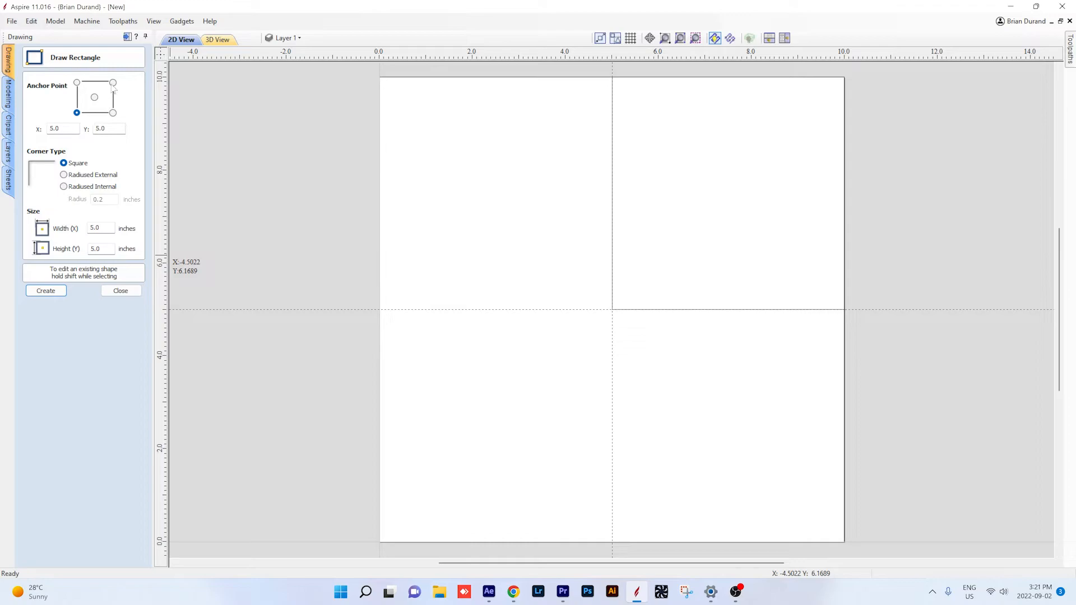
pyautogui.click(113, 82)
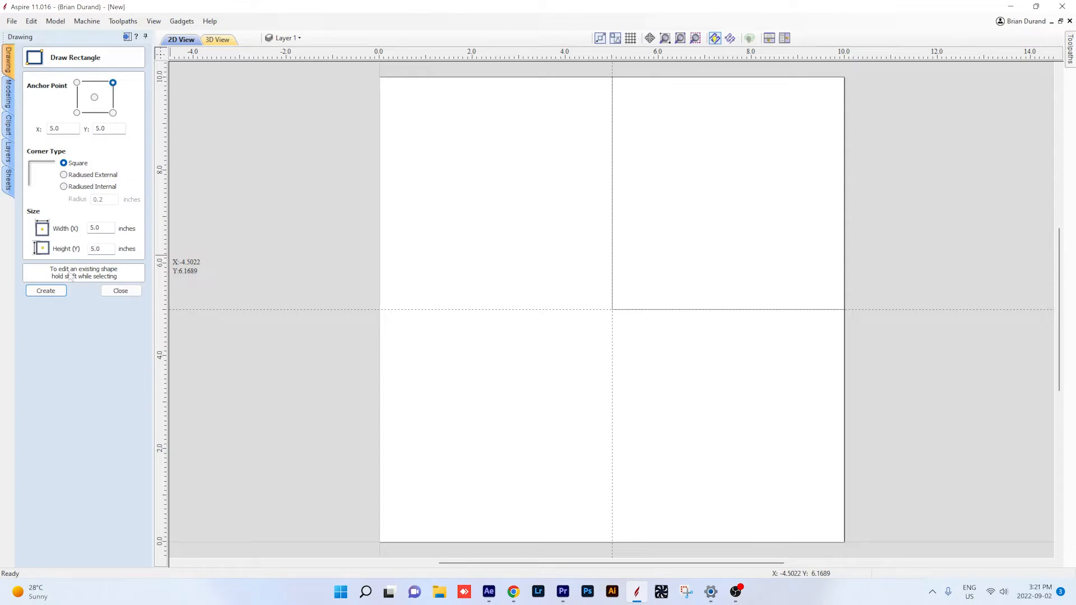
pyautogui.moveTo(490, 352)
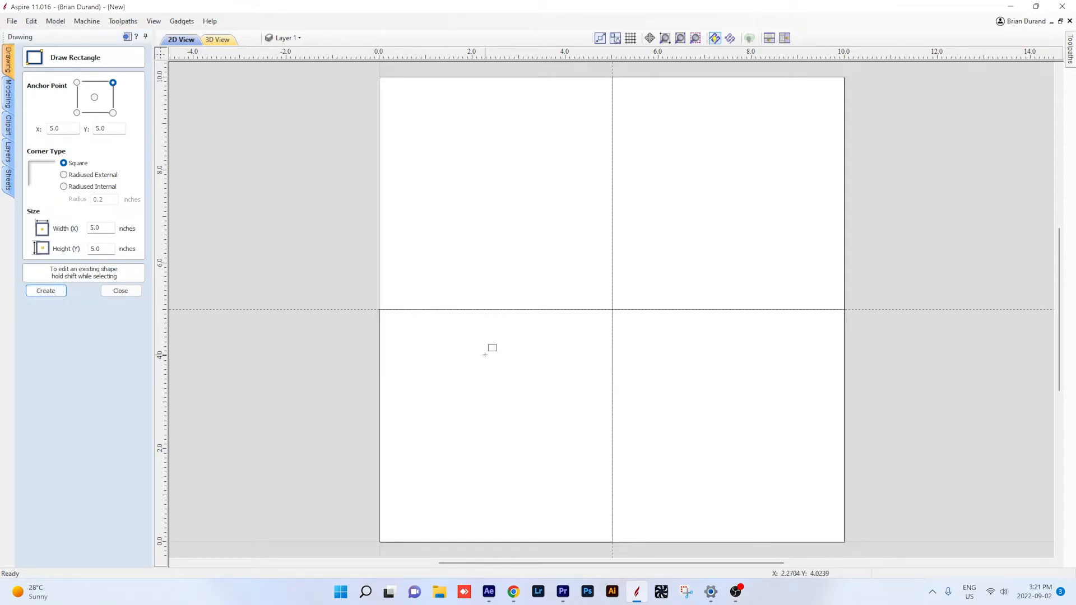
pyautogui.moveTo(614, 271)
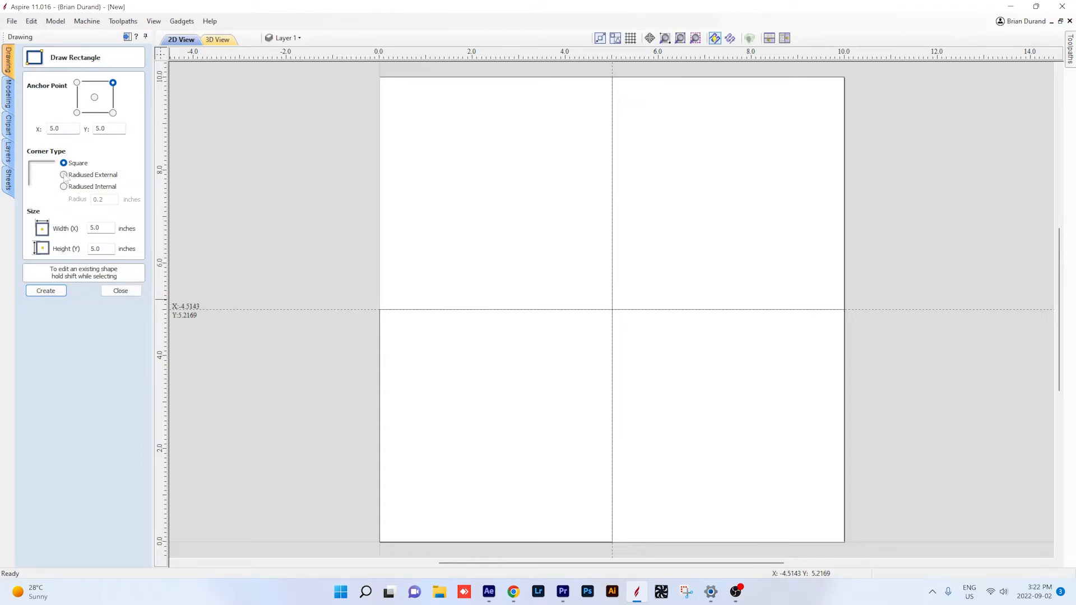
# Create radiused-corner 5-inch squares, ending with 0.8-inch inward-rounded corners in the lower-left quarter.
pyautogui.click(63, 175)
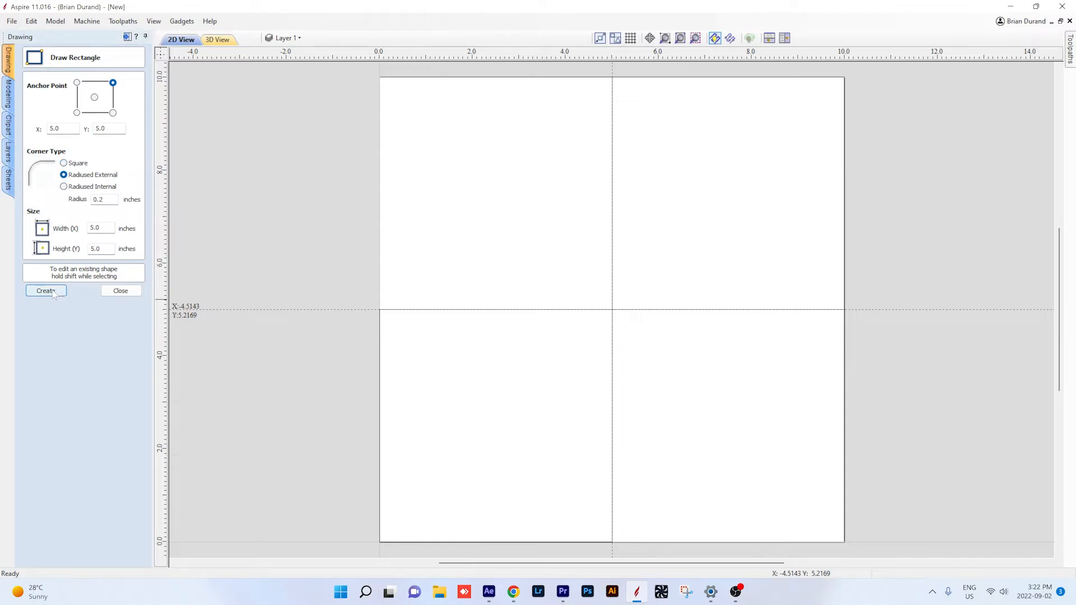
pyautogui.click(45, 291)
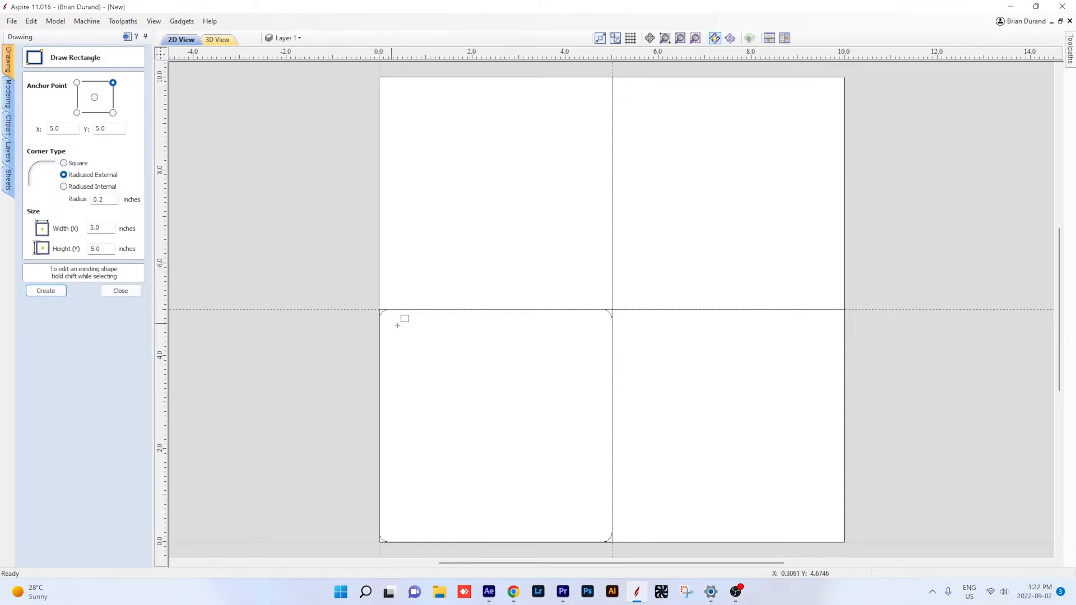
pyautogui.moveTo(573, 417)
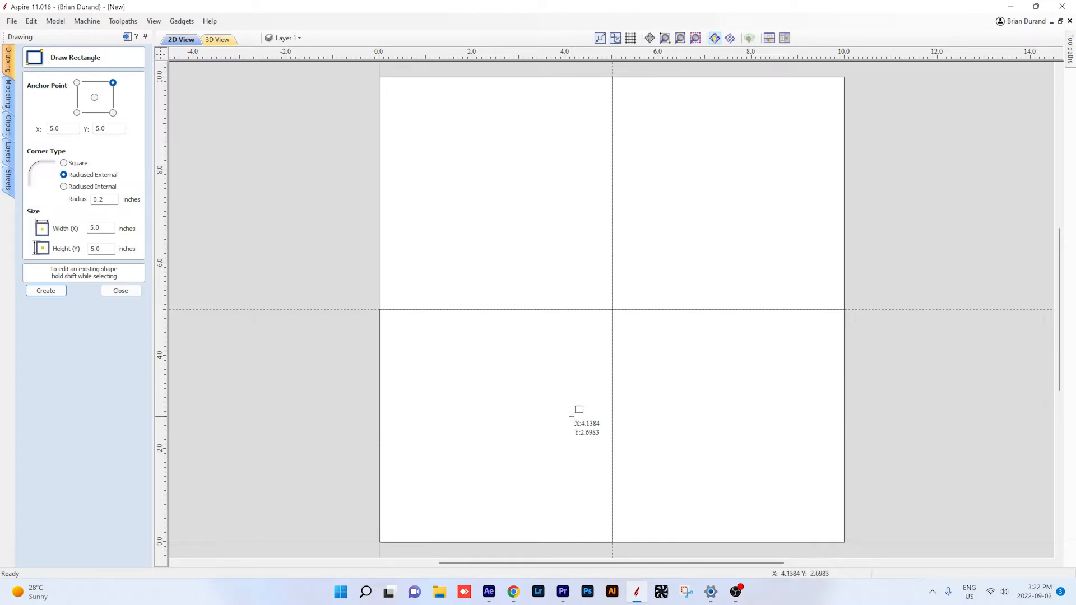
pyautogui.moveTo(451, 357)
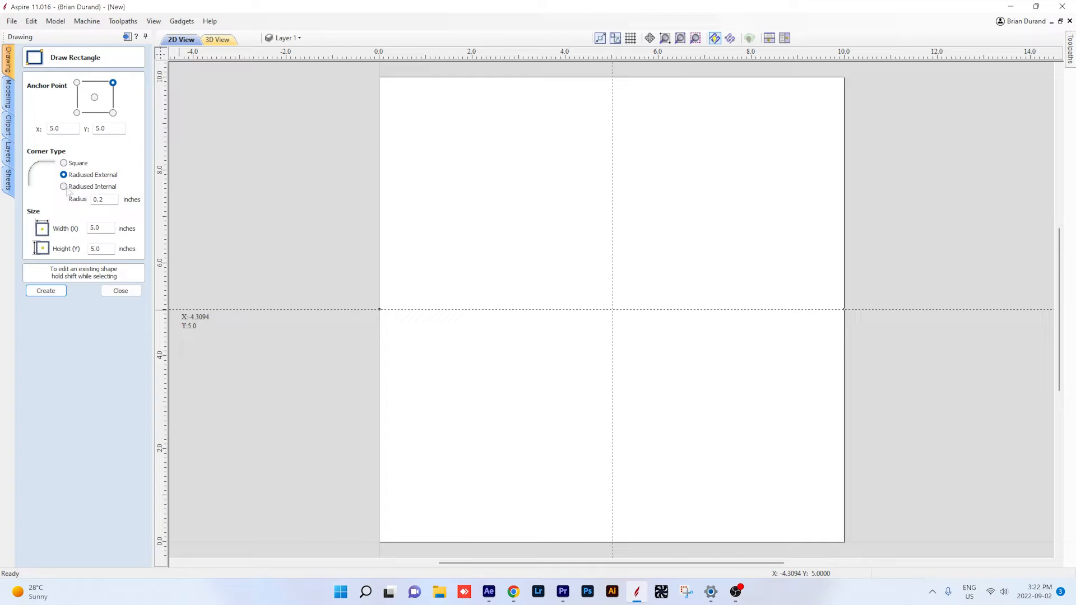
pyautogui.click(64, 186)
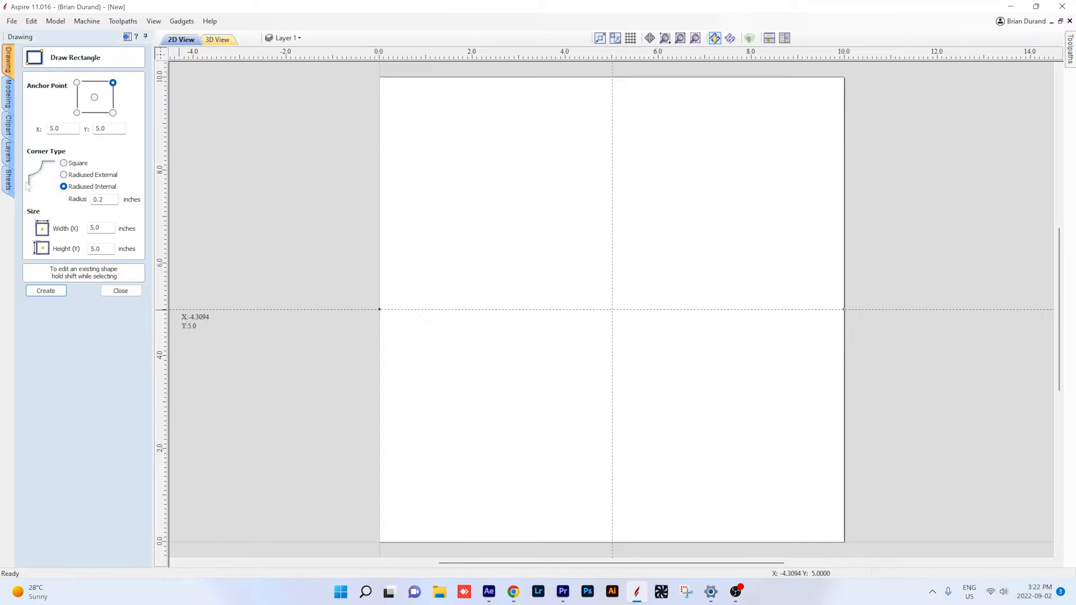
pyautogui.click(103, 199)
pyautogui.write('0.8')
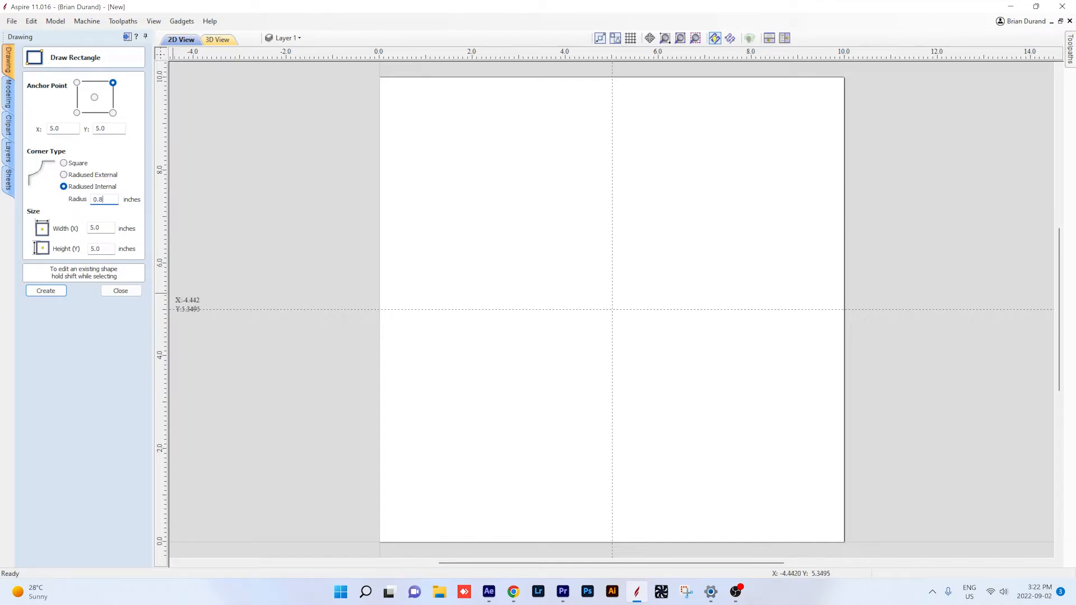
pyautogui.click(45, 290)
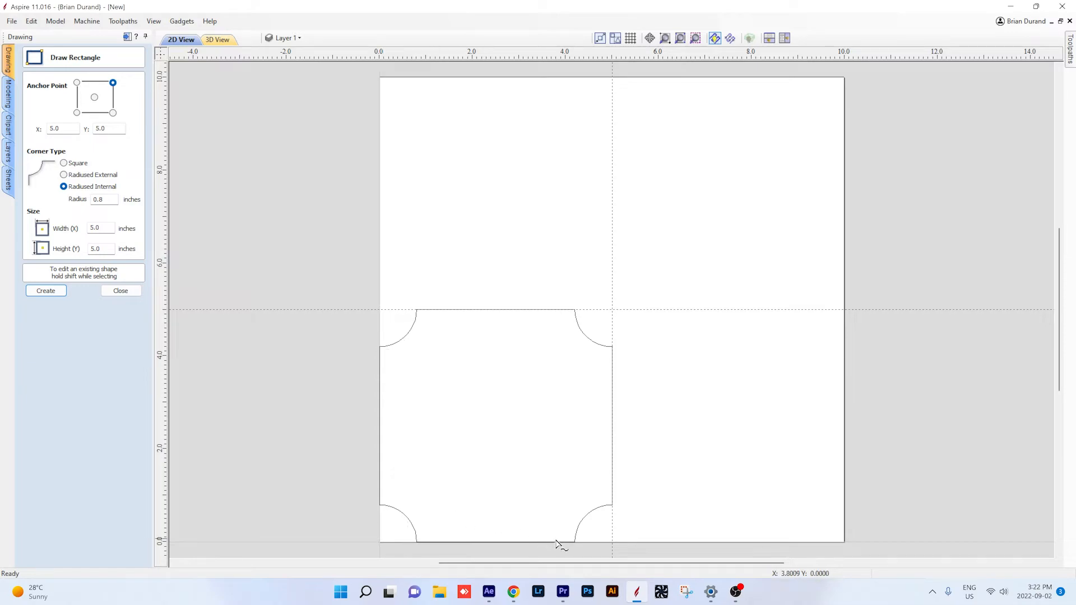
pyautogui.moveTo(371, 410)
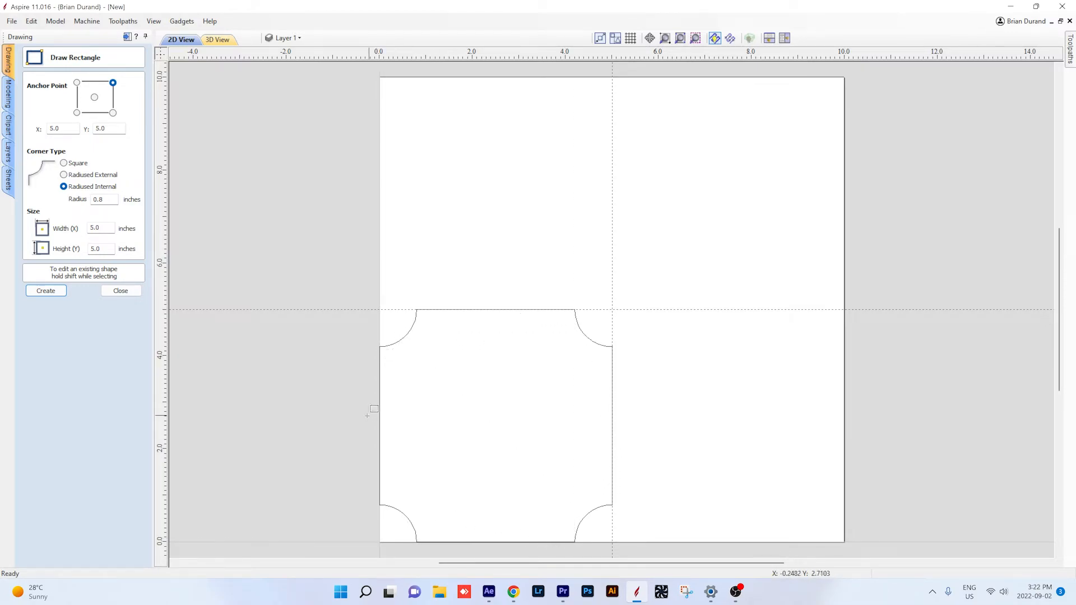
pyautogui.moveTo(86, 244)
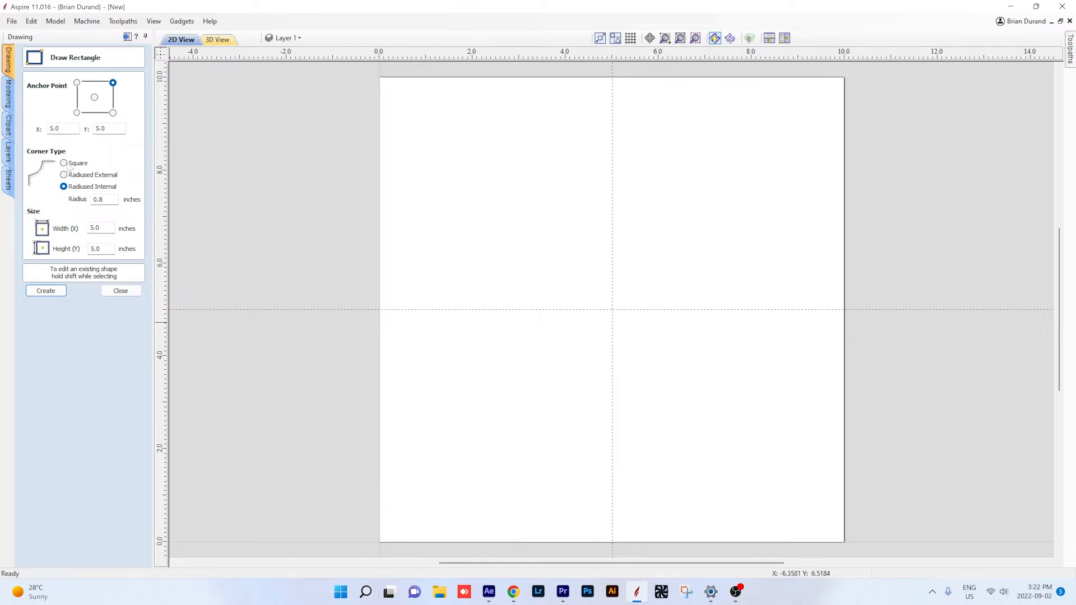
# Create a square-cornered 5-inch square centred at X 5, Y 0 on the bottom edge.
pyautogui.click(63, 163)
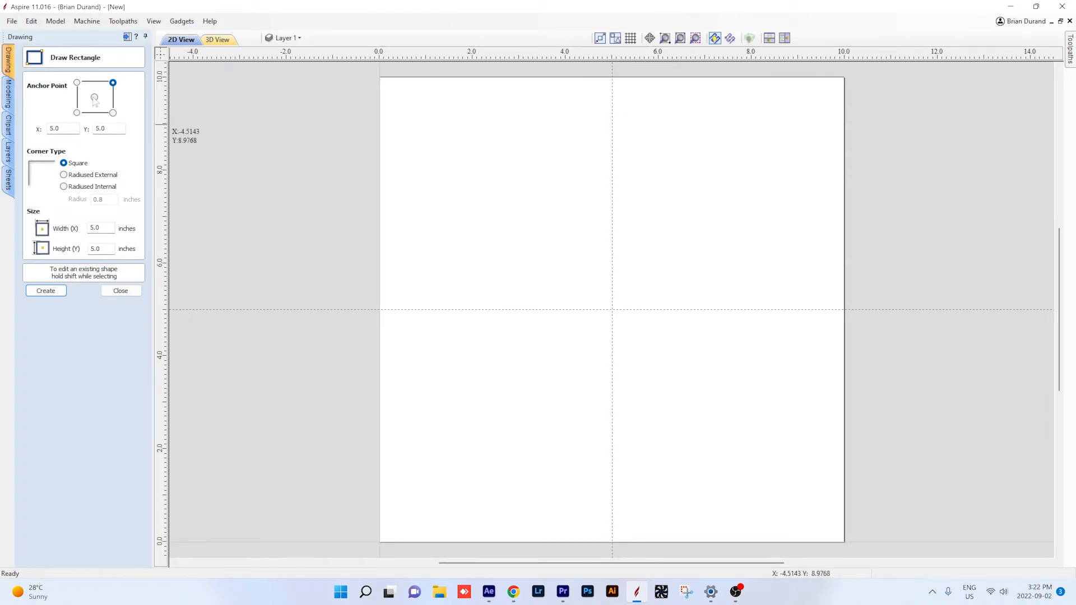
pyautogui.click(95, 97)
pyautogui.write('0')
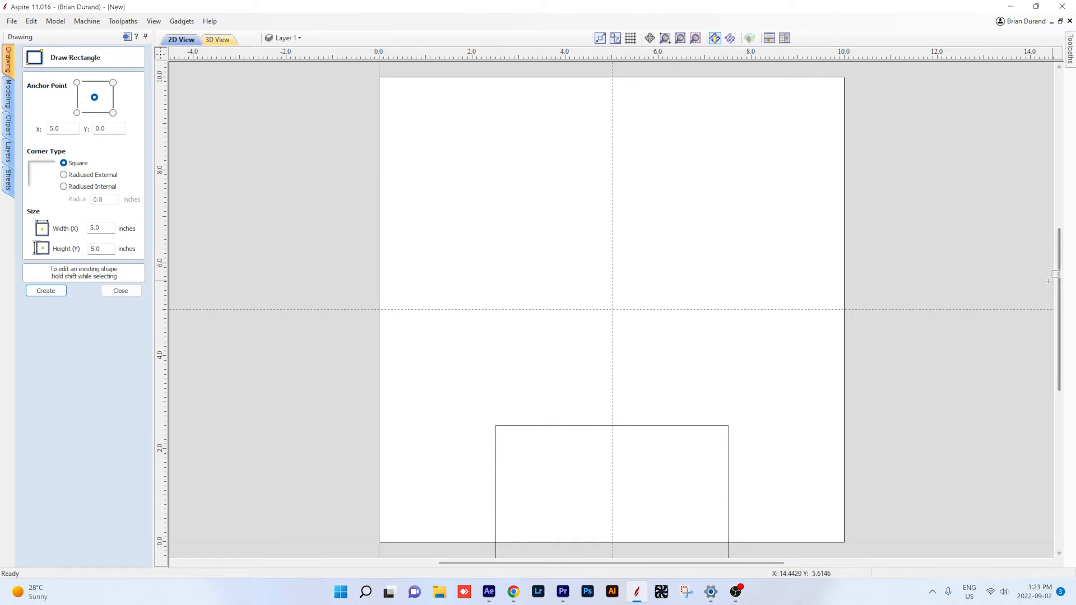
pyautogui.scroll(-3)
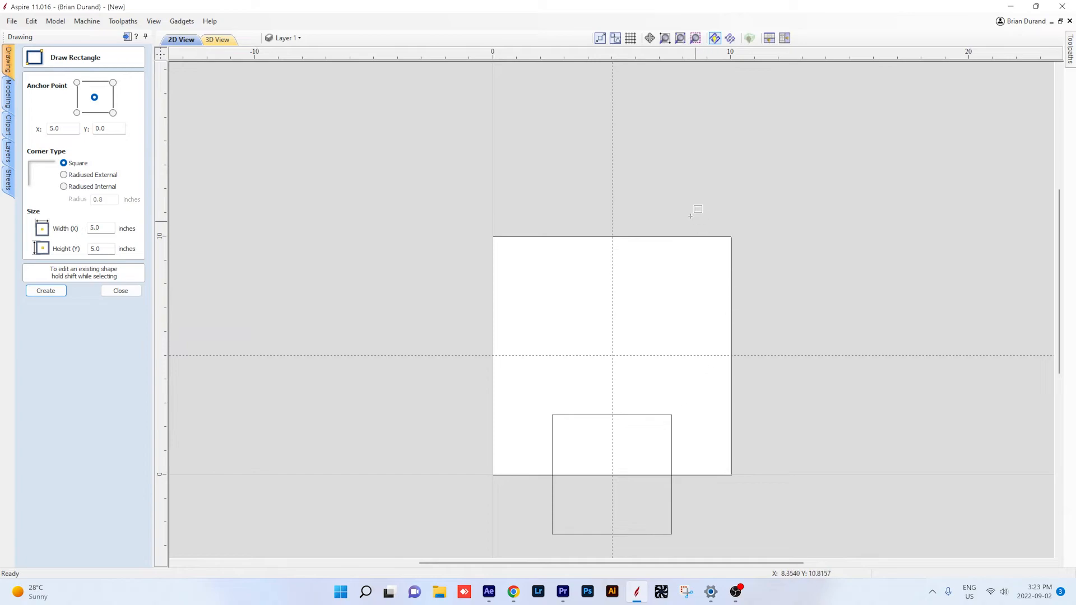
pyautogui.moveTo(536, 471)
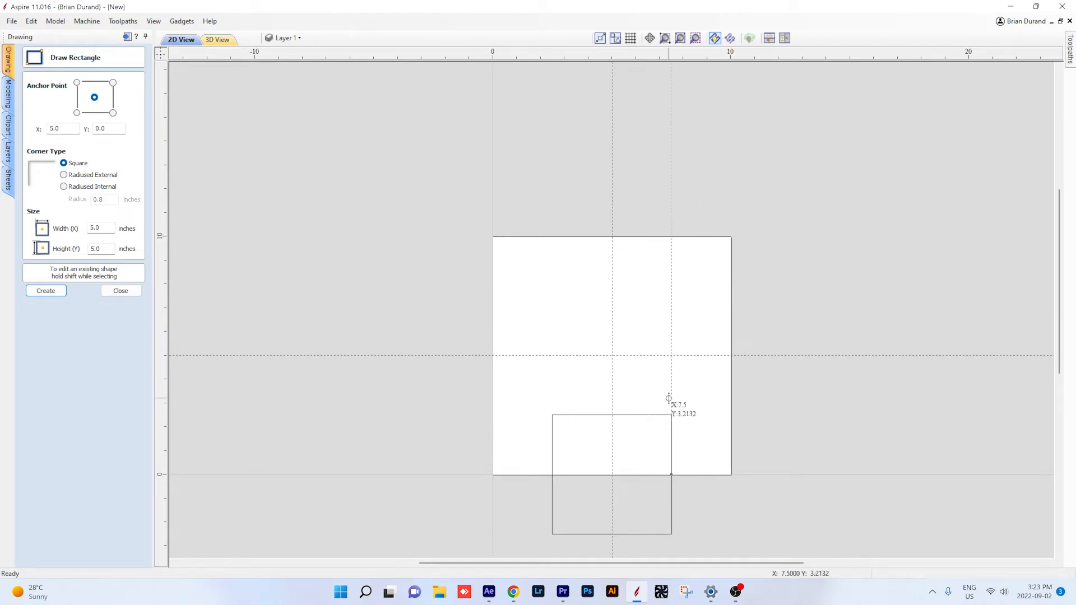
pyautogui.click(120, 291)
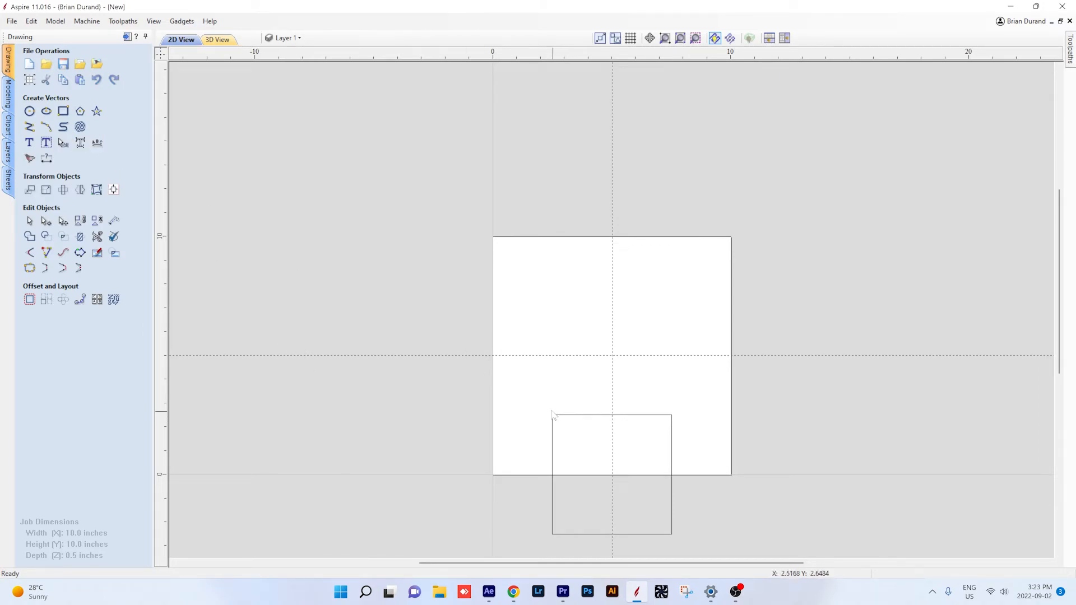
pyautogui.moveTo(572, 336)
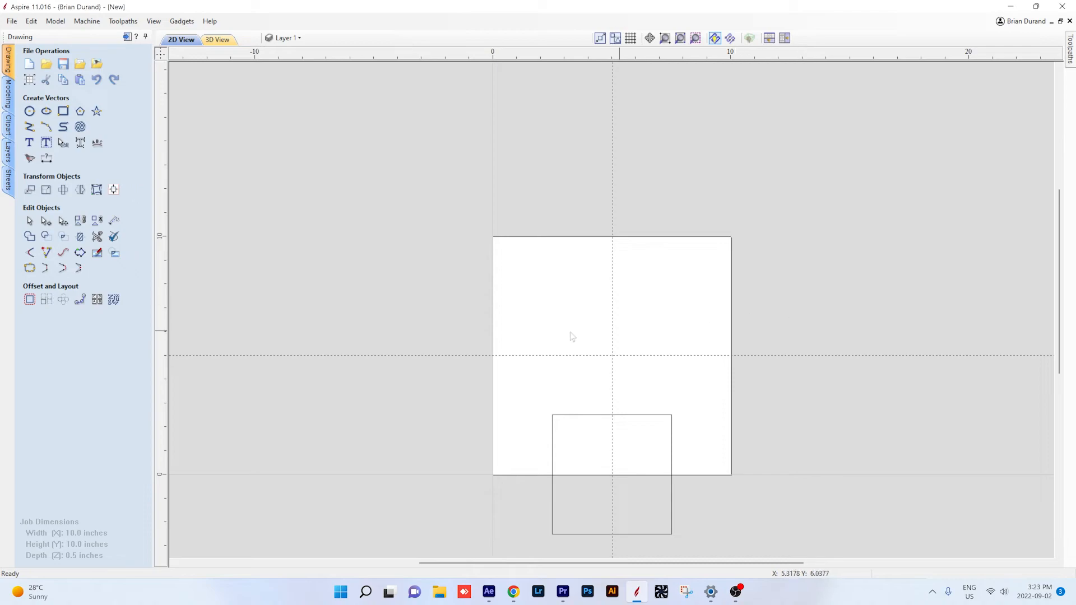
# Create centre-anchored 5-inch squares at X 0 Y 5, X 5 Y 10, and X 10 Y 5.
pyautogui.click(62, 110)
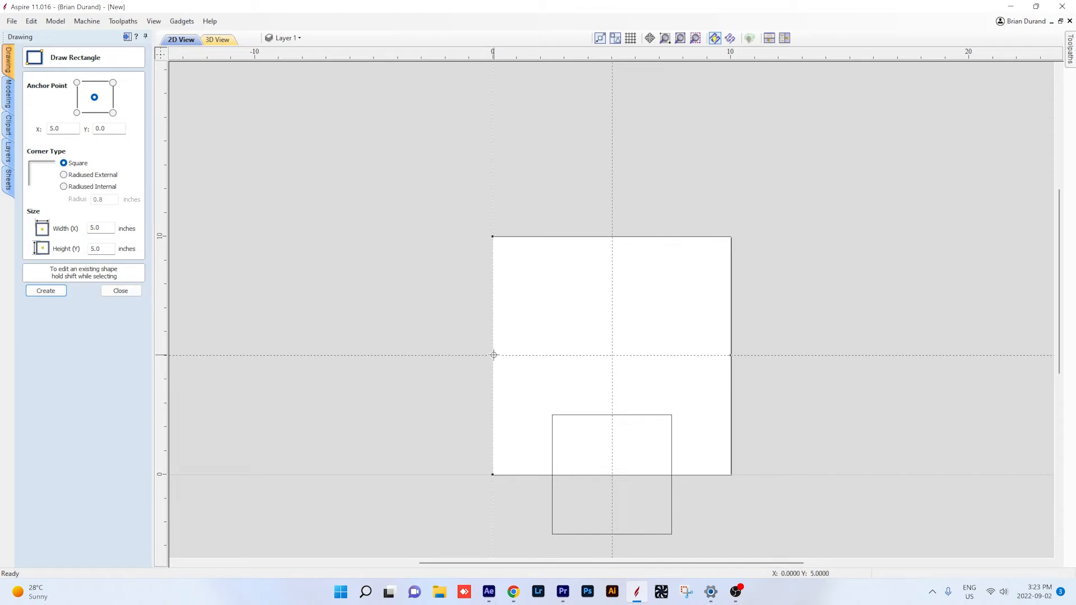
pyautogui.moveTo(494, 354)
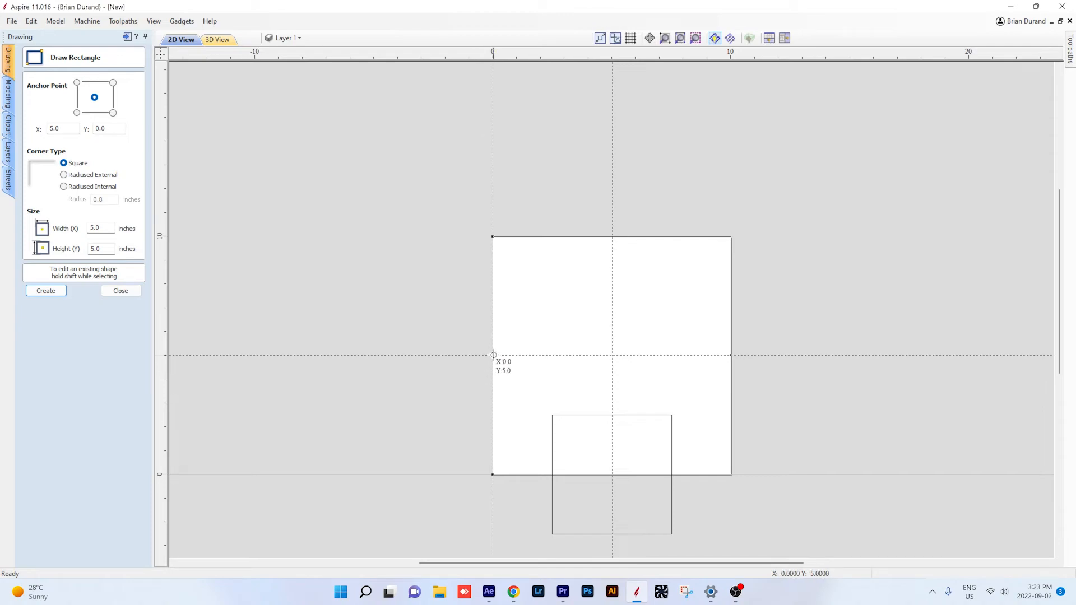
pyautogui.click(62, 128)
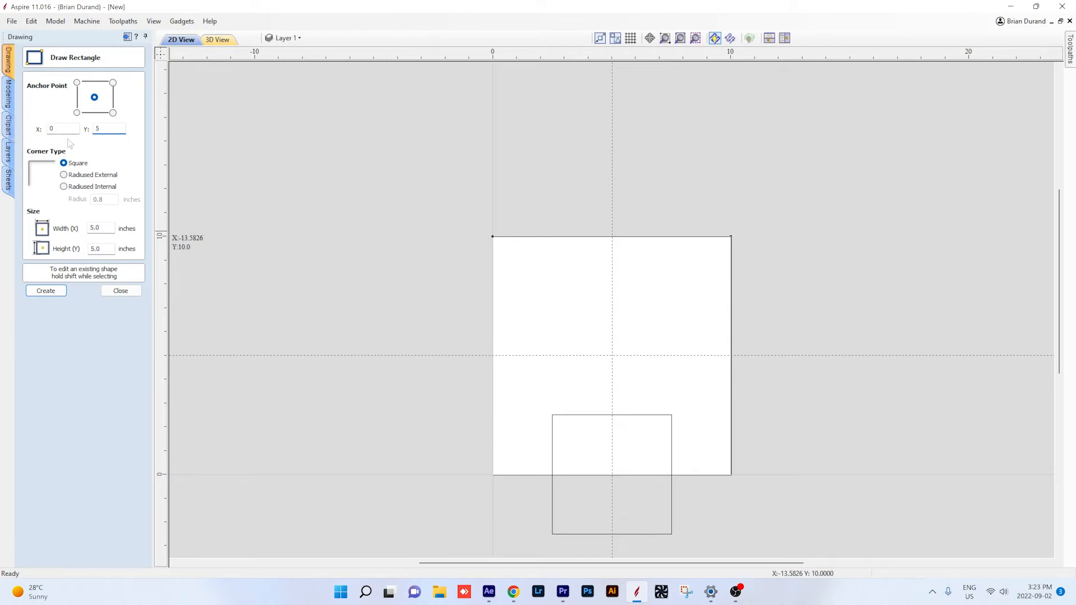
pyautogui.click(46, 290)
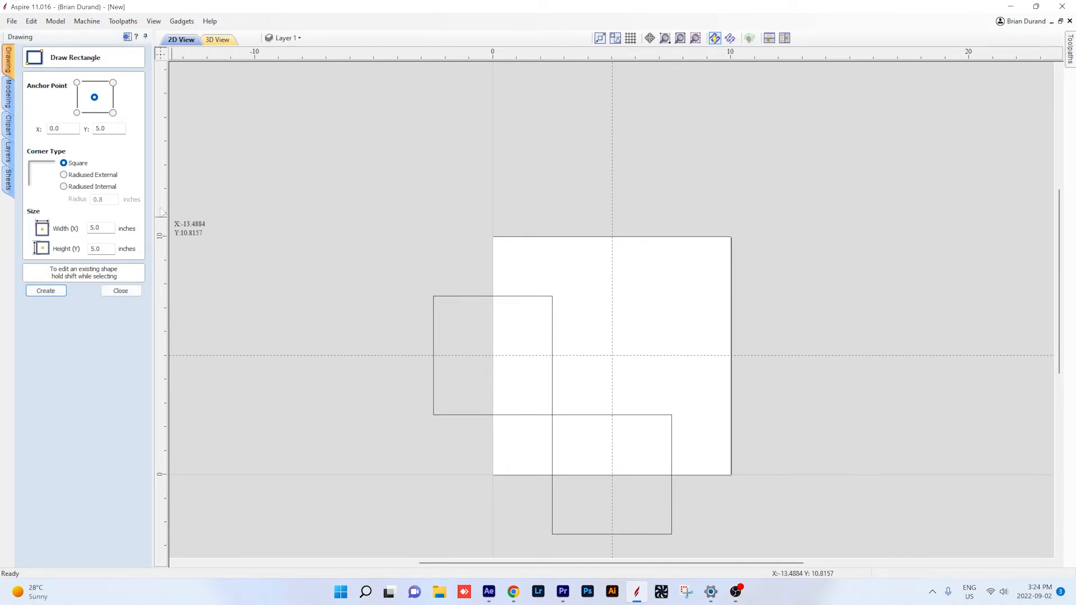
pyautogui.moveTo(609, 245)
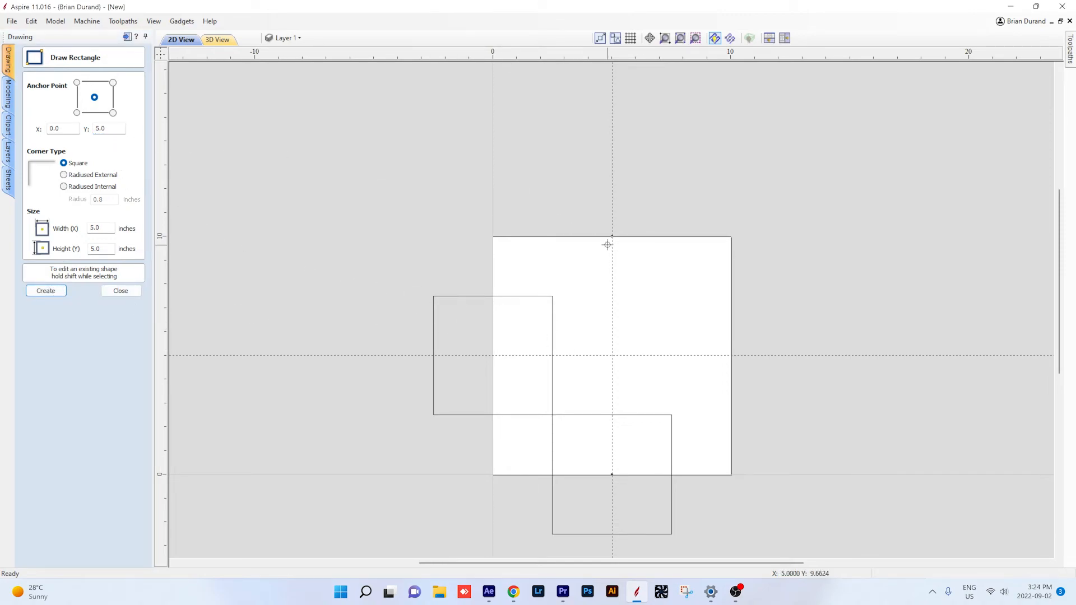
pyautogui.moveTo(612, 244)
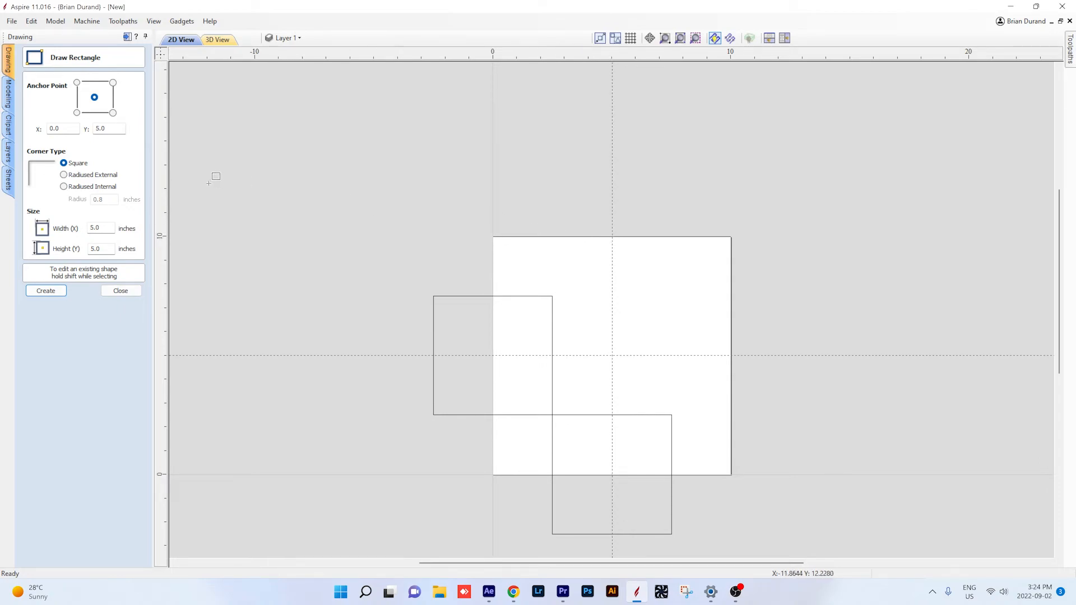
pyautogui.click(61, 129)
pyautogui.write('5')
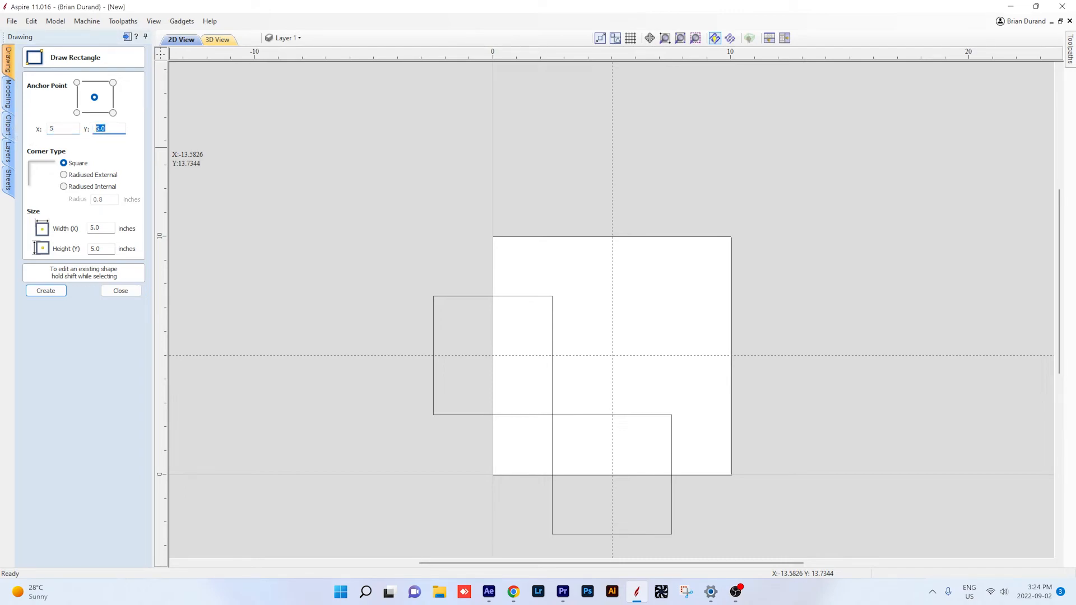
pyautogui.write('10')
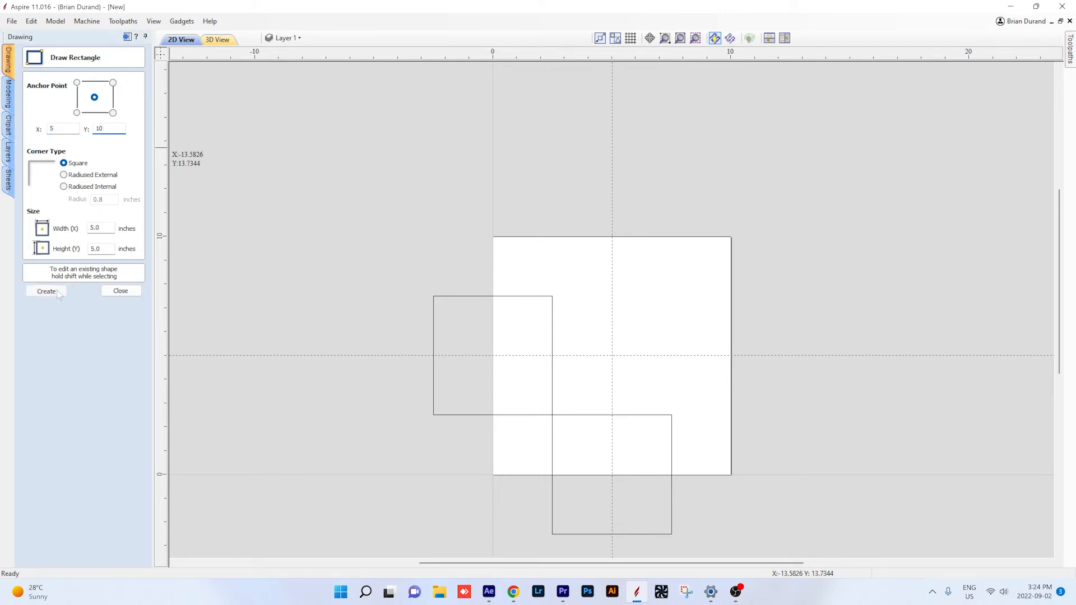
pyautogui.click(46, 290)
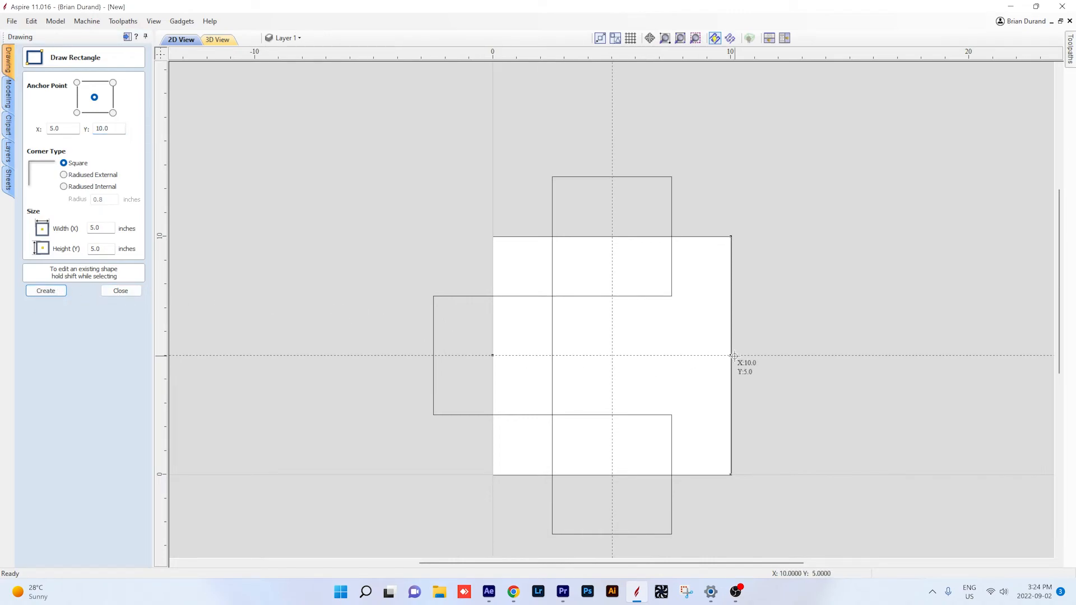
pyautogui.moveTo(731, 354)
pyautogui.write('10')
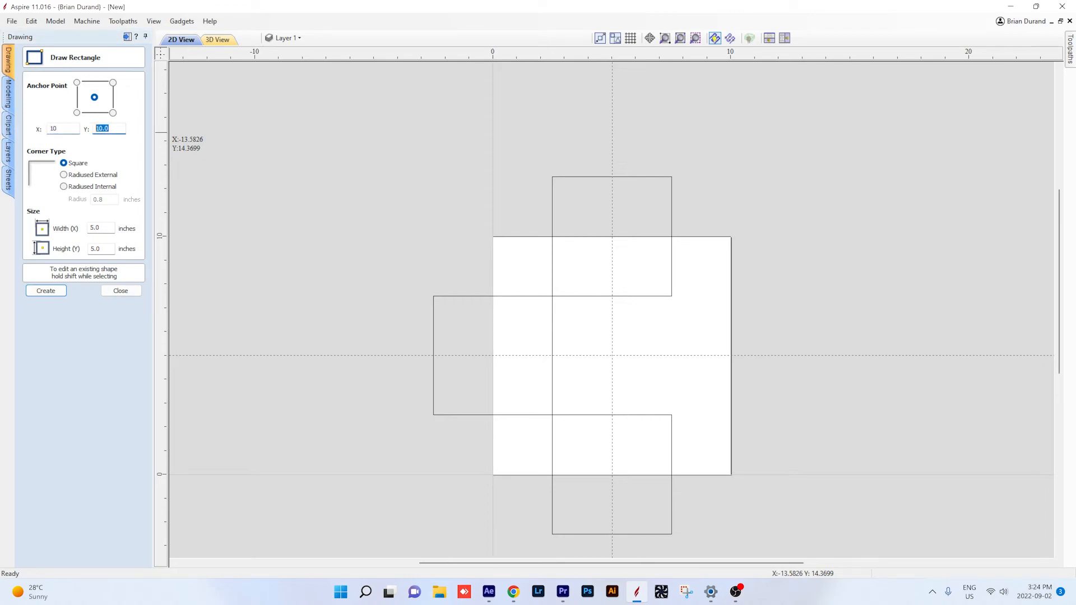
pyautogui.write('5')
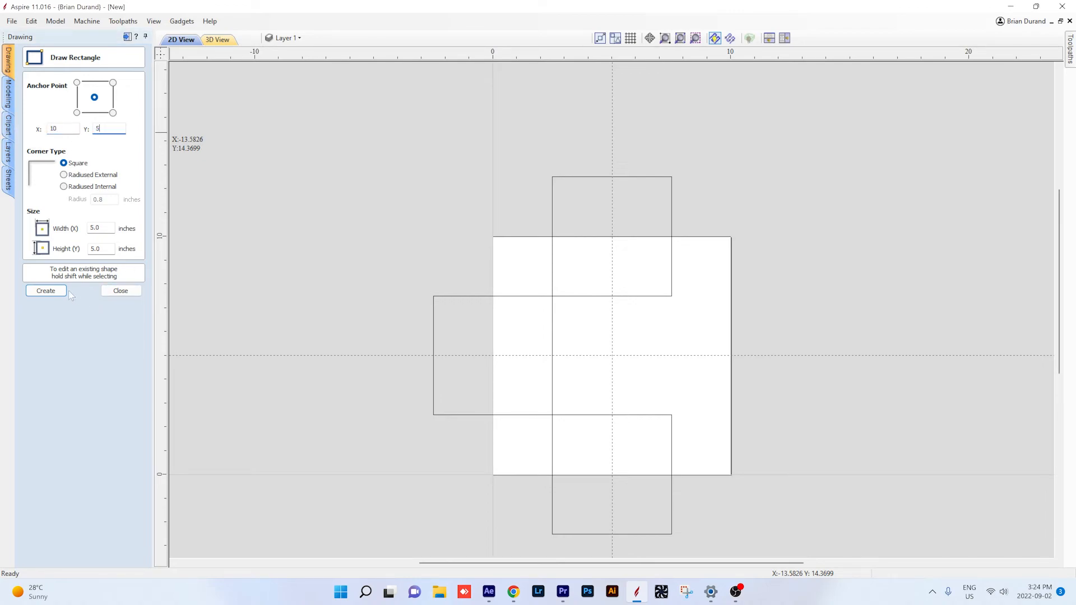
pyautogui.click(45, 290)
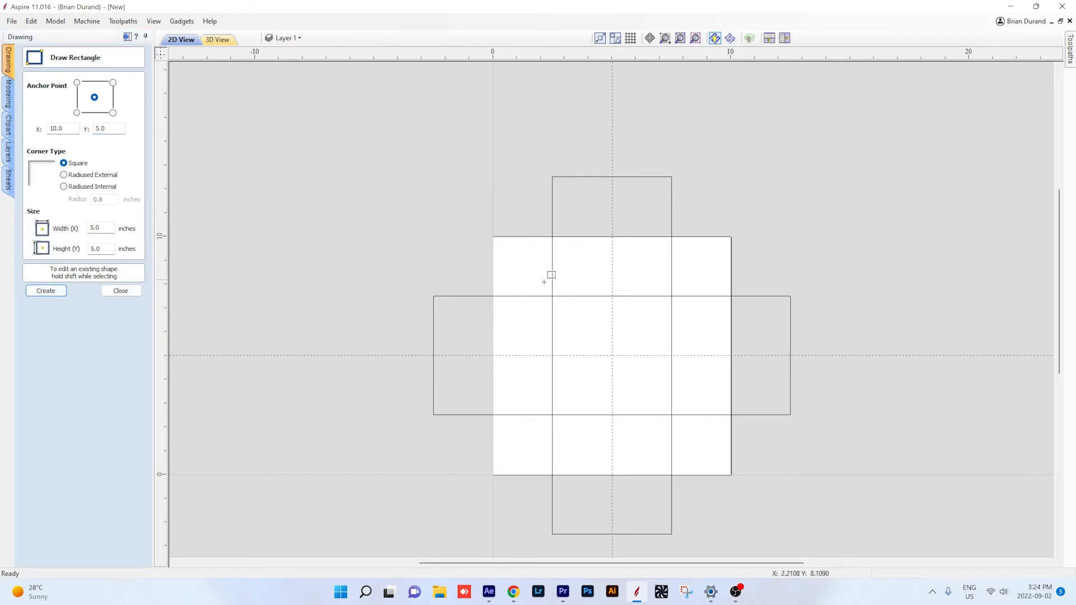
pyautogui.moveTo(533, 316)
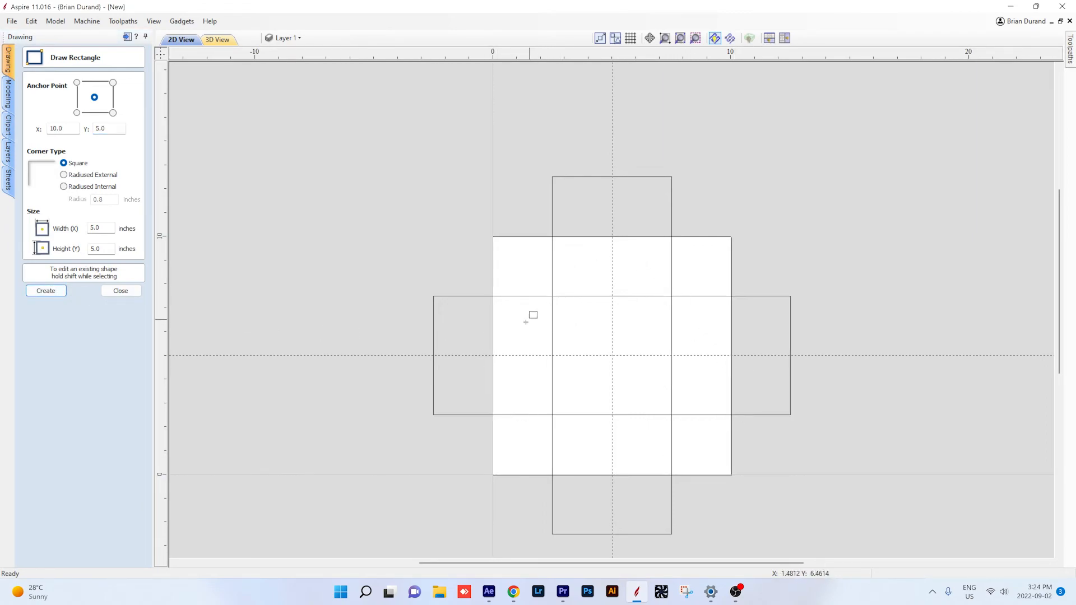
pyautogui.moveTo(480, 314)
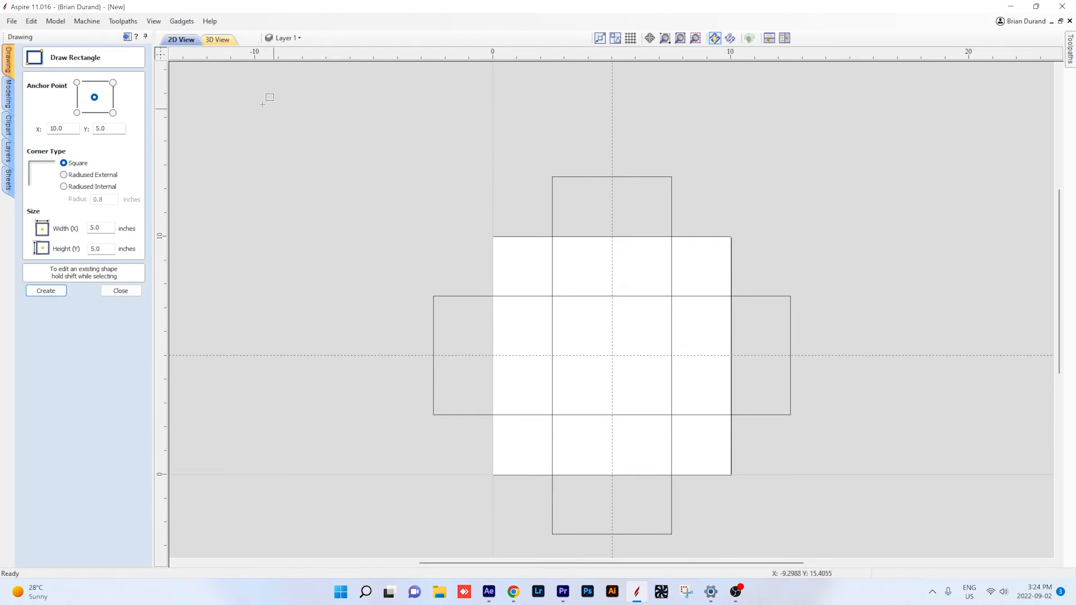
pyautogui.moveTo(584, 306)
pyautogui.write('2.5')
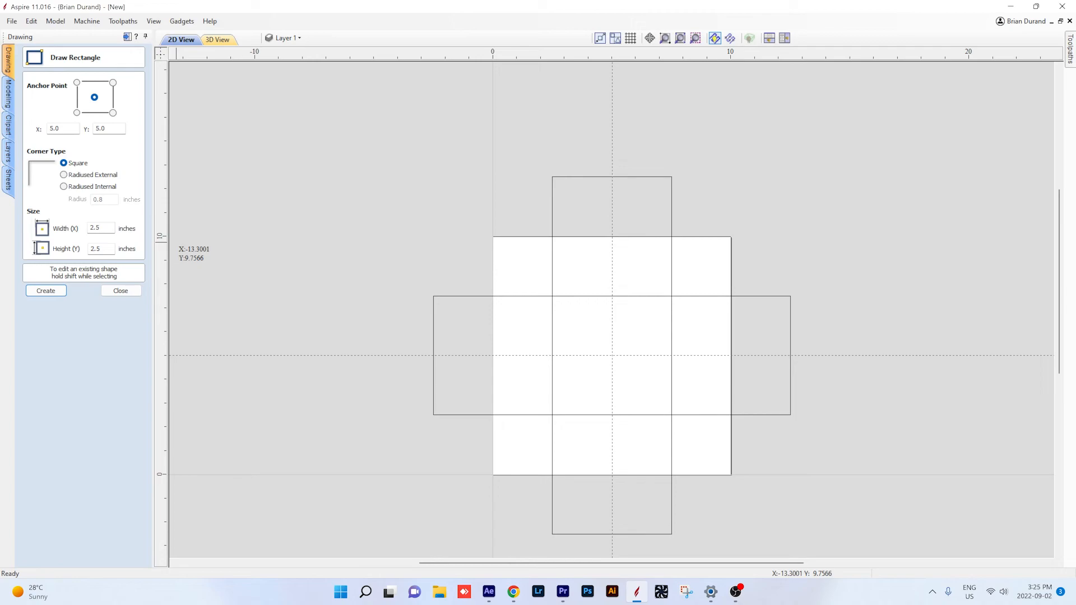
# Reset the width to 5 inches, close rectangle drawing, and zoom in on the job.
pyautogui.click(101, 228)
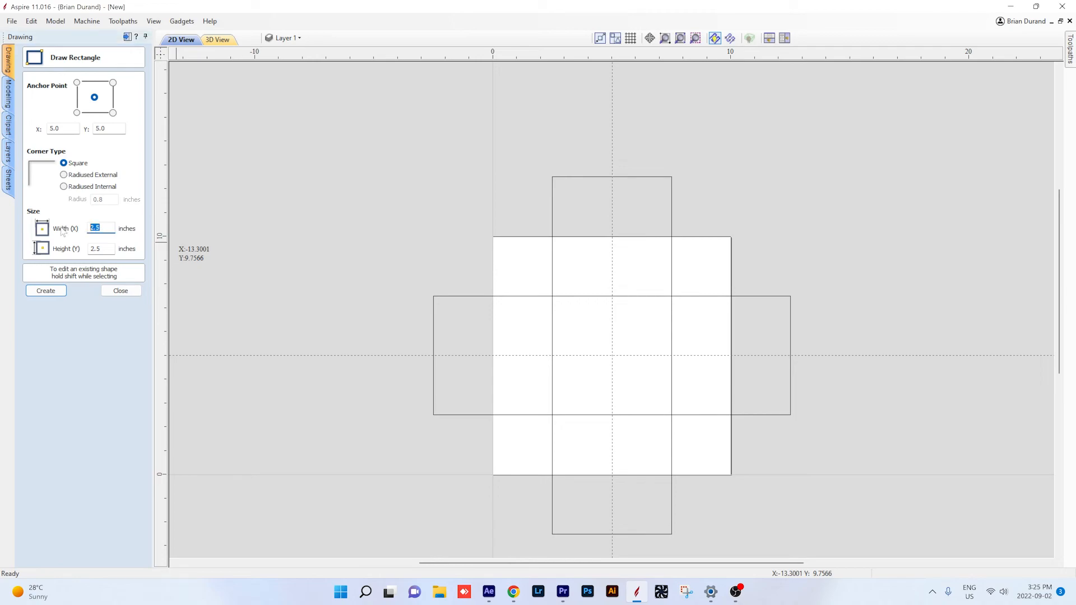
pyautogui.write('5.0')
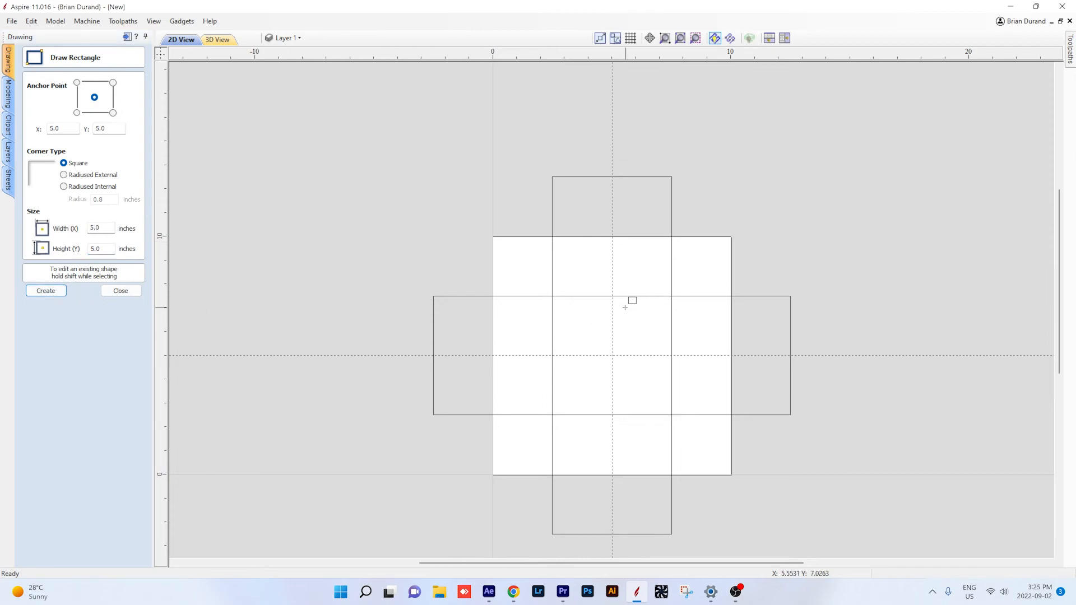
pyautogui.click(120, 290)
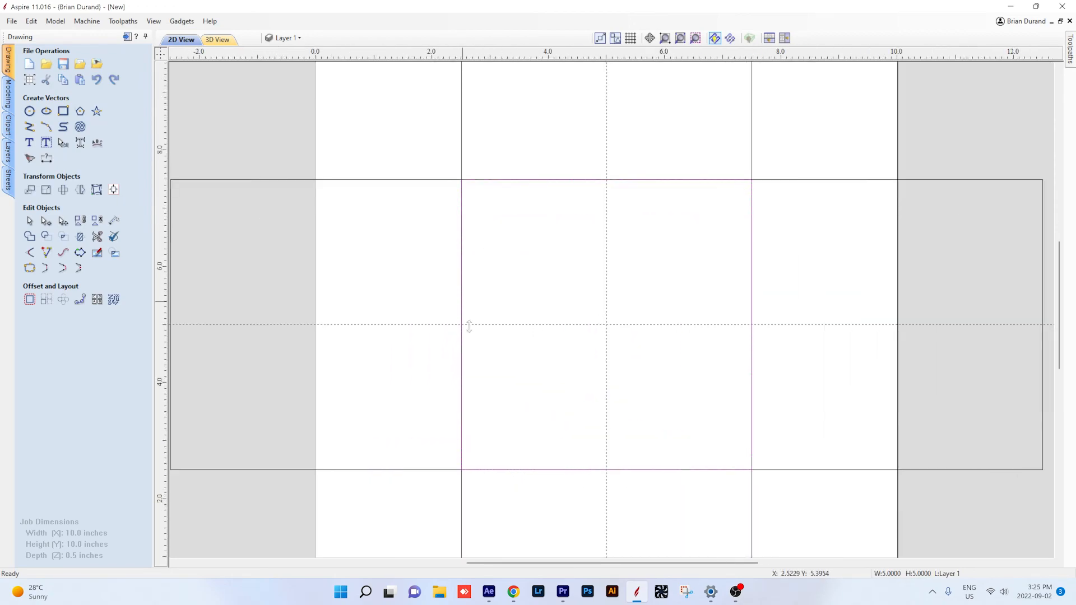
pyautogui.scroll(-3)
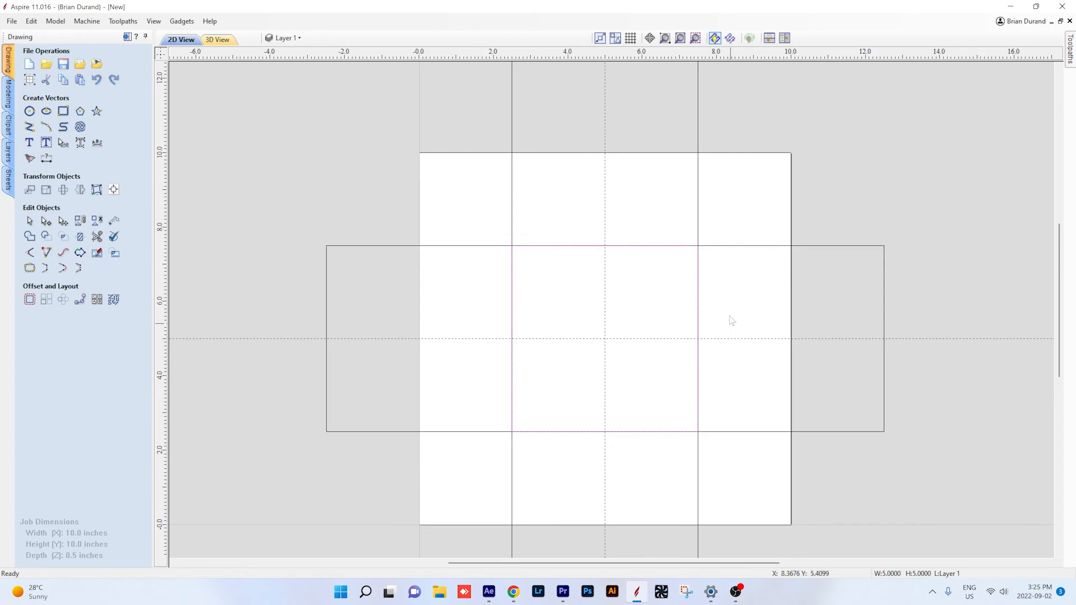